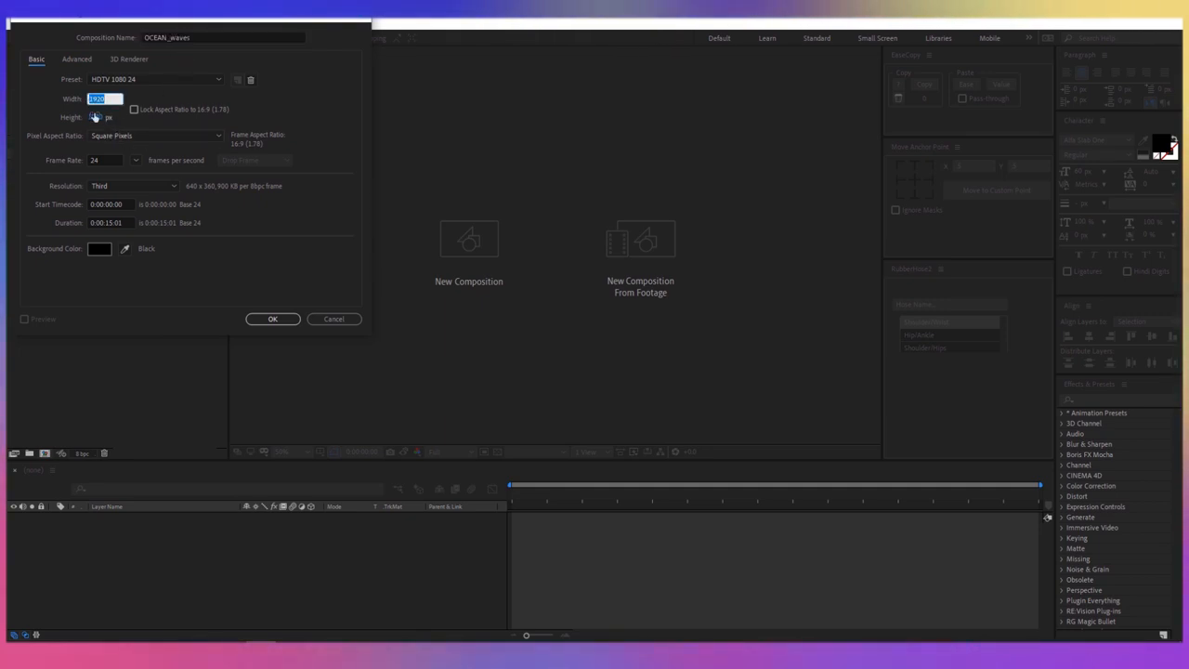
# - Create the OCEAN_waves composition with its duration set and confirm the settings
pyautogui.click(107, 223)
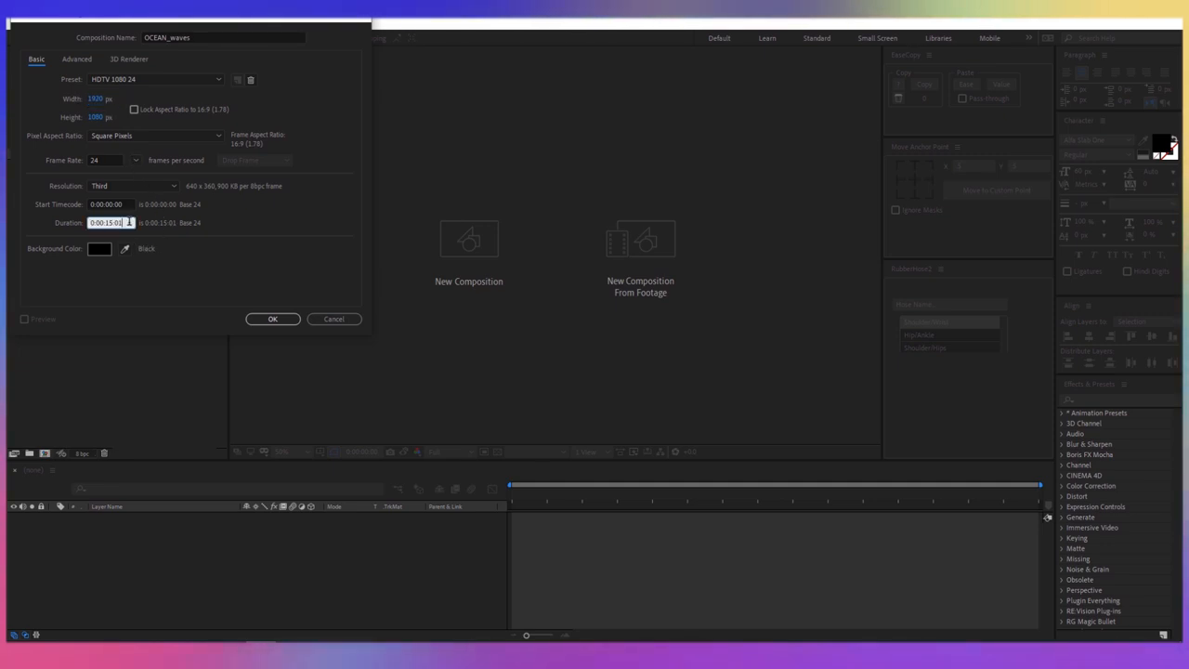
pyautogui.click(272, 319)
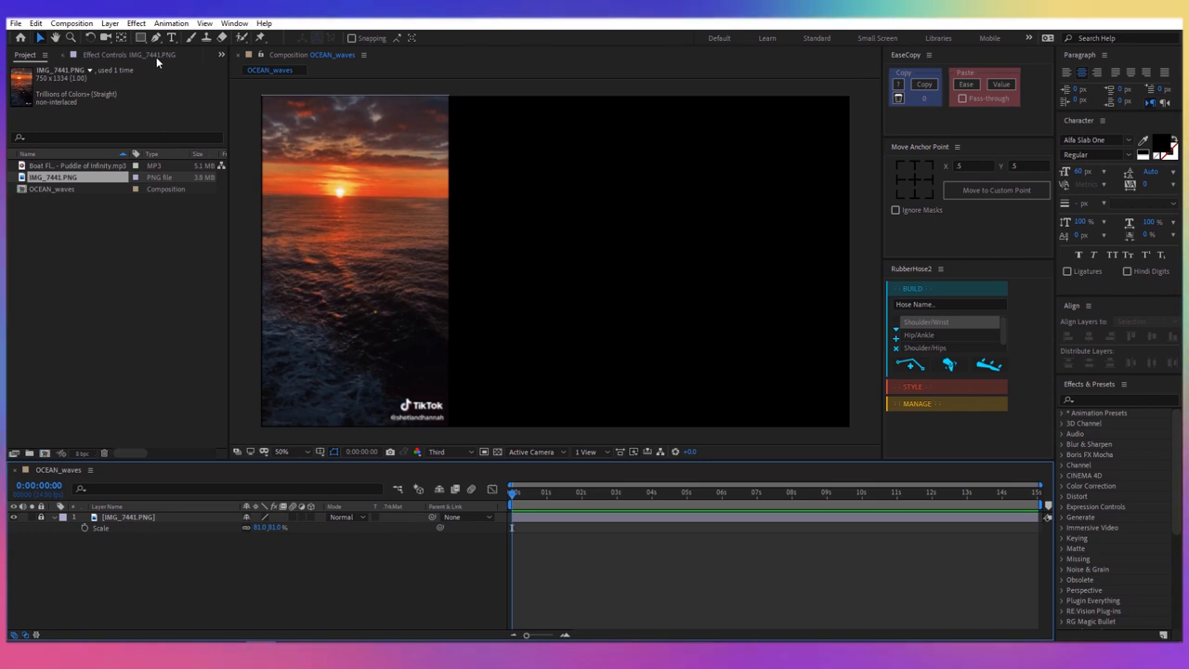
pyautogui.moveTo(141, 37)
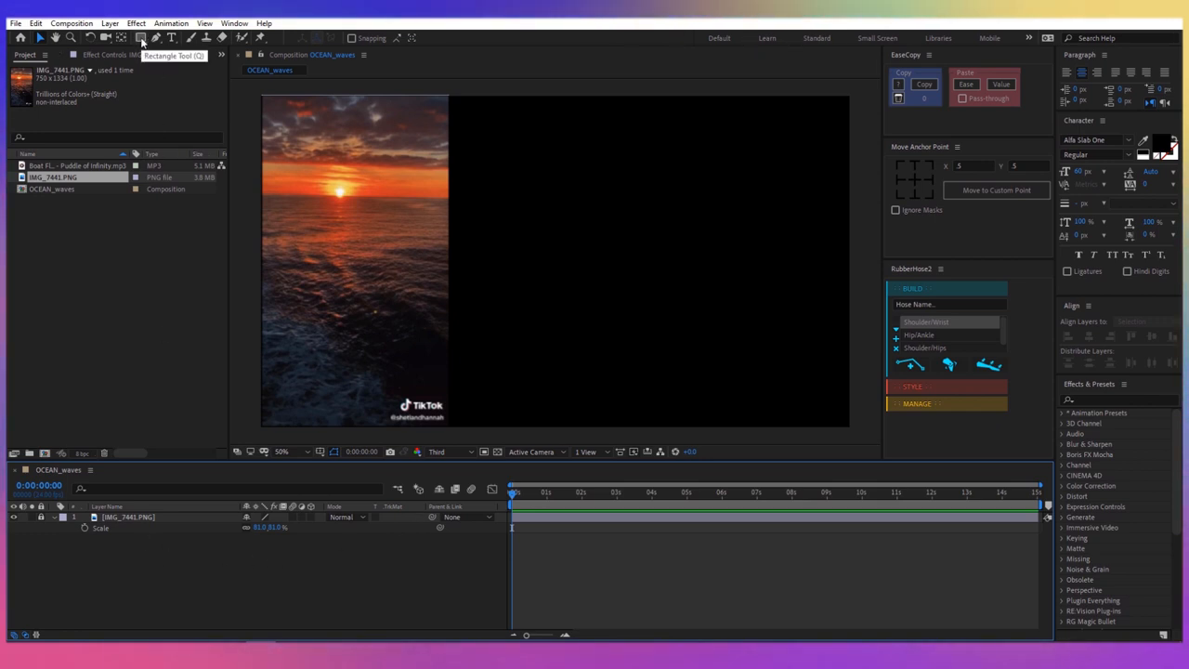
# - Draw a frame-wide red rectangle shape layer, mask it to the lower frame and rename it
pyautogui.moveTo(269, 102); pyautogui.dragTo(845, 424)
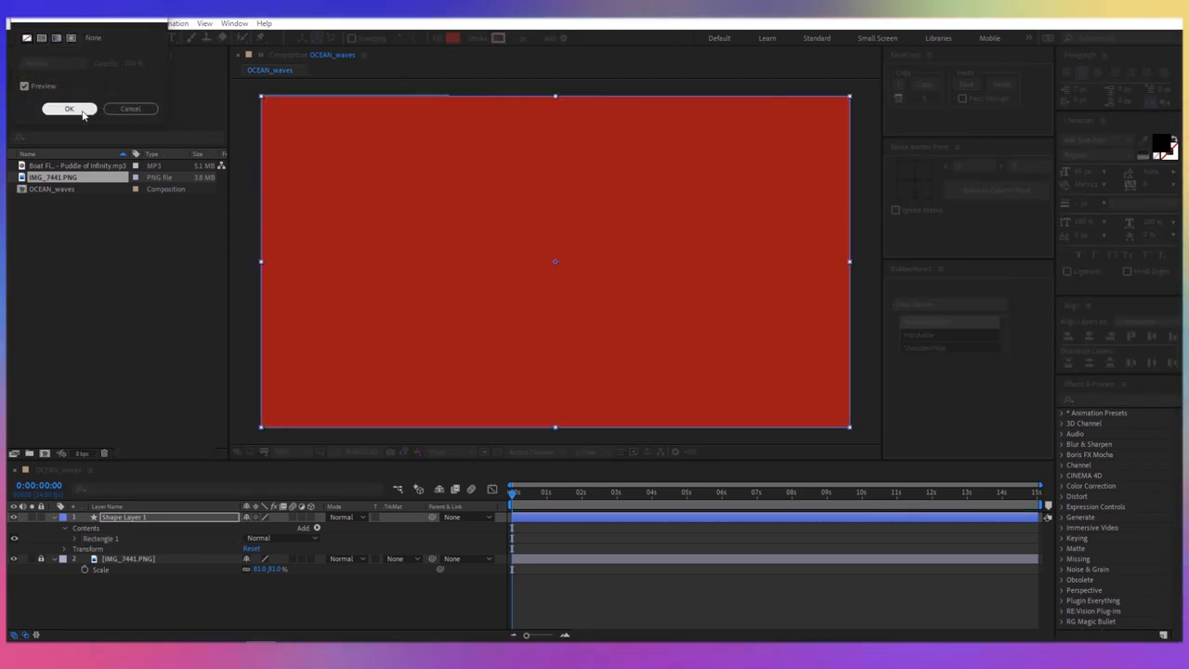
pyautogui.click(68, 108)
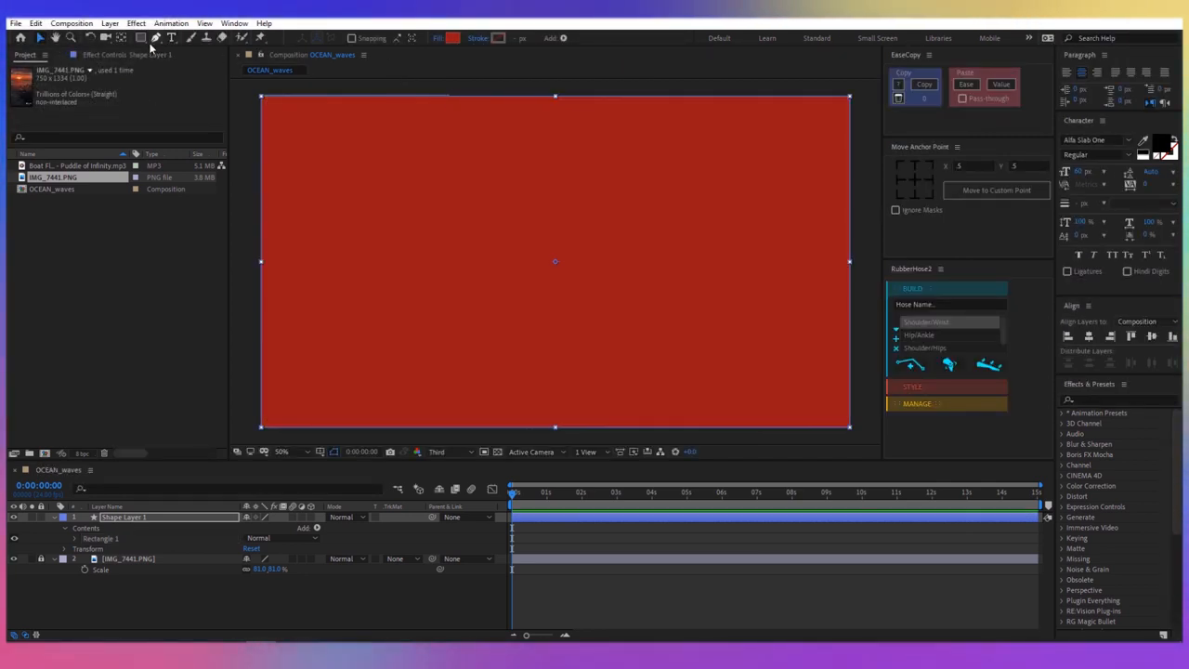
pyautogui.click(141, 38)
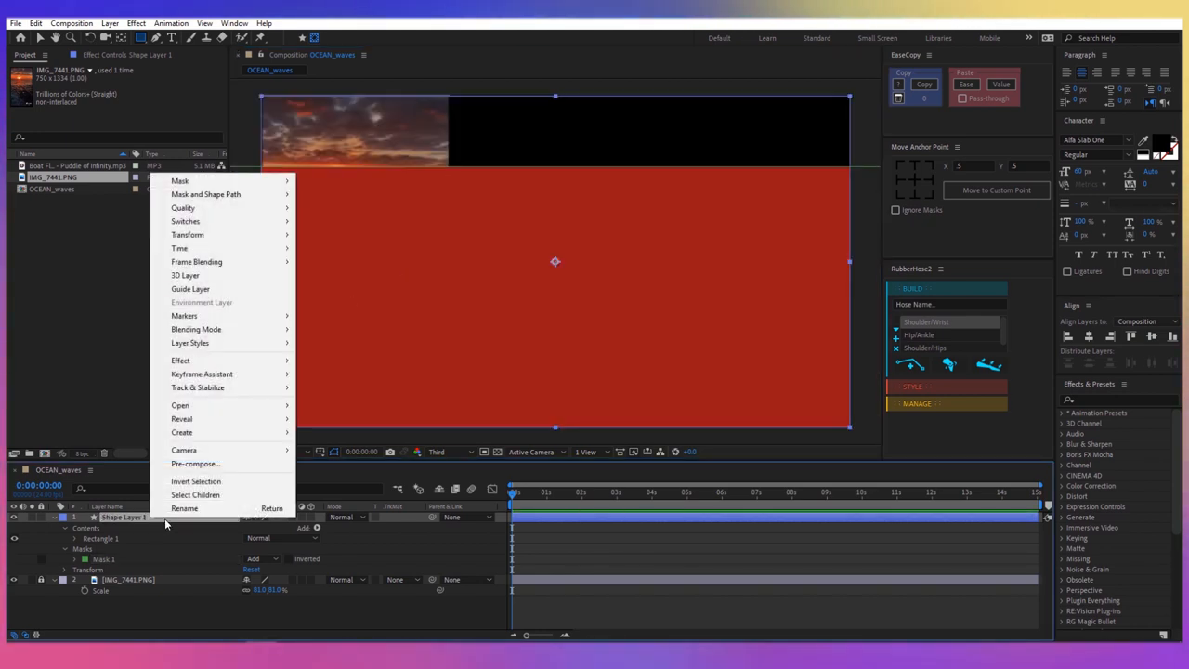
pyautogui.click(186, 509)
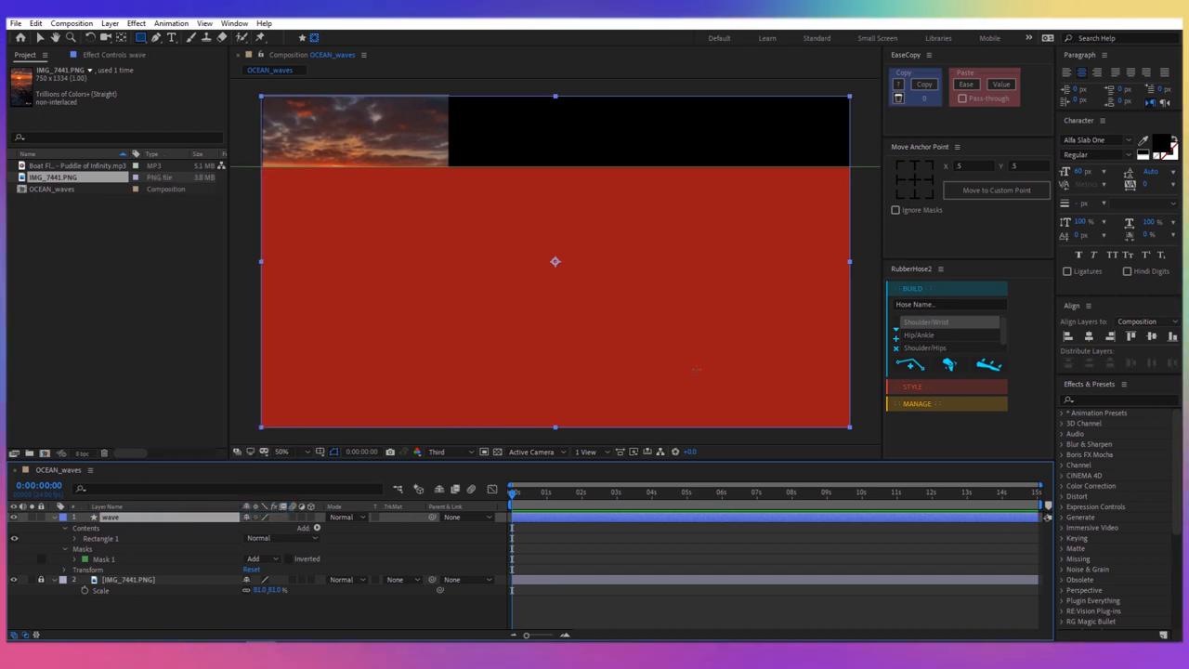
# - Find S_TextureMicro in Effects & Presets and apply it to the red shape layer
pyautogui.click(1114, 399)
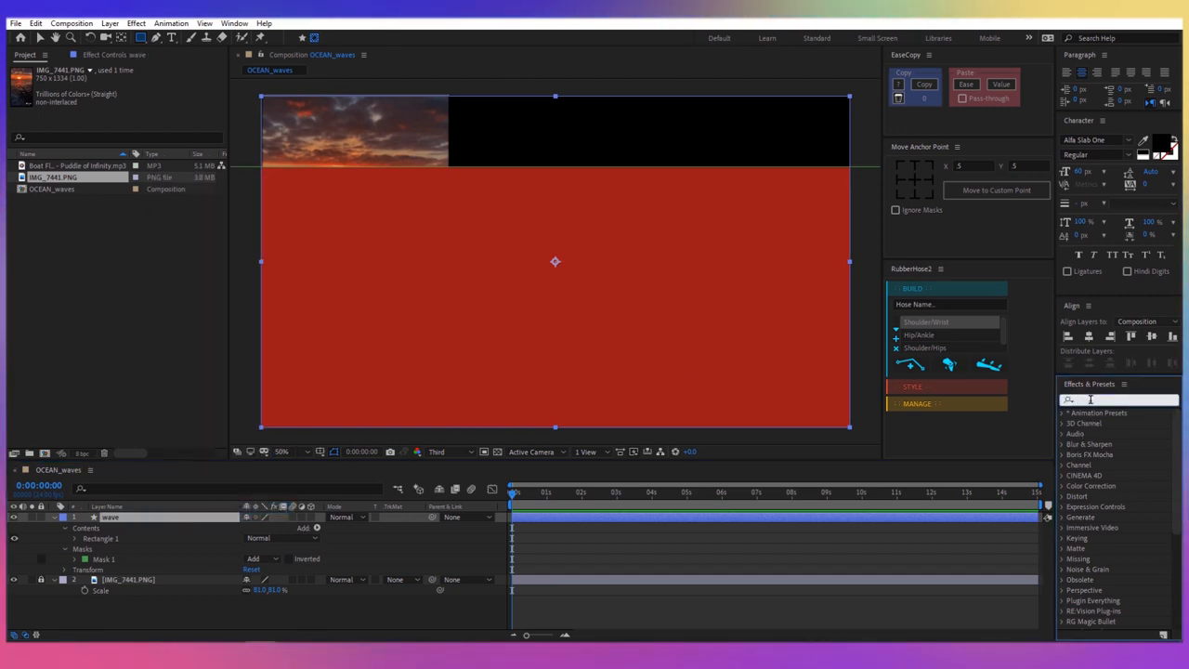
pyautogui.write('texturemi')
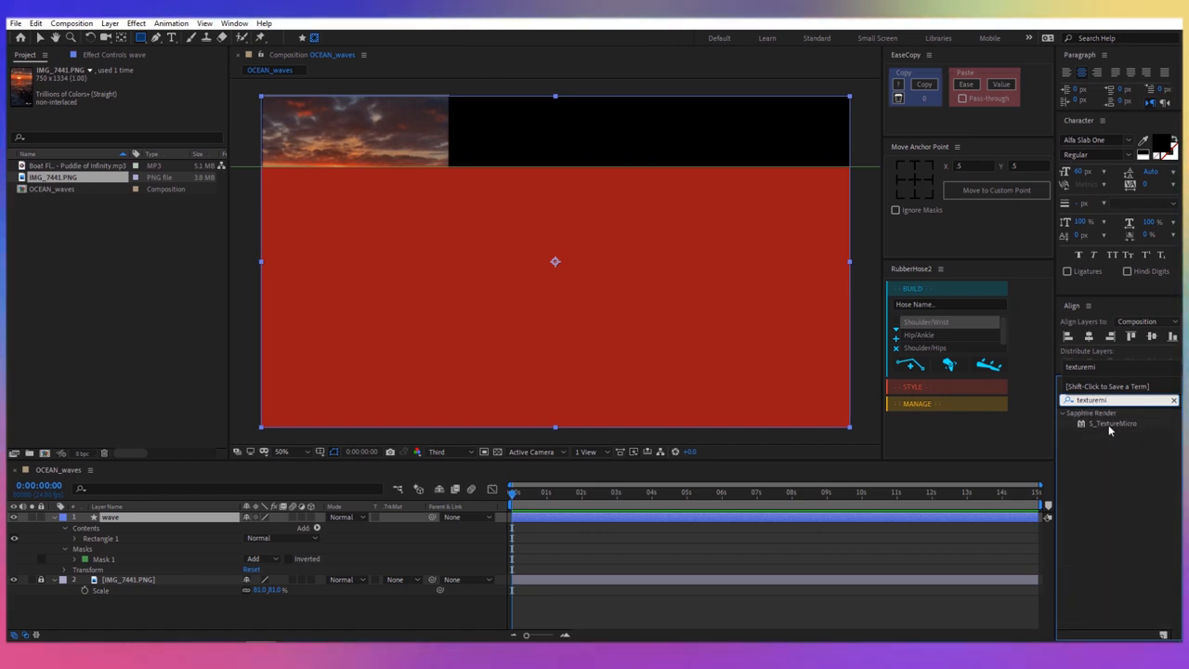
pyautogui.doubleClick(1113, 424)
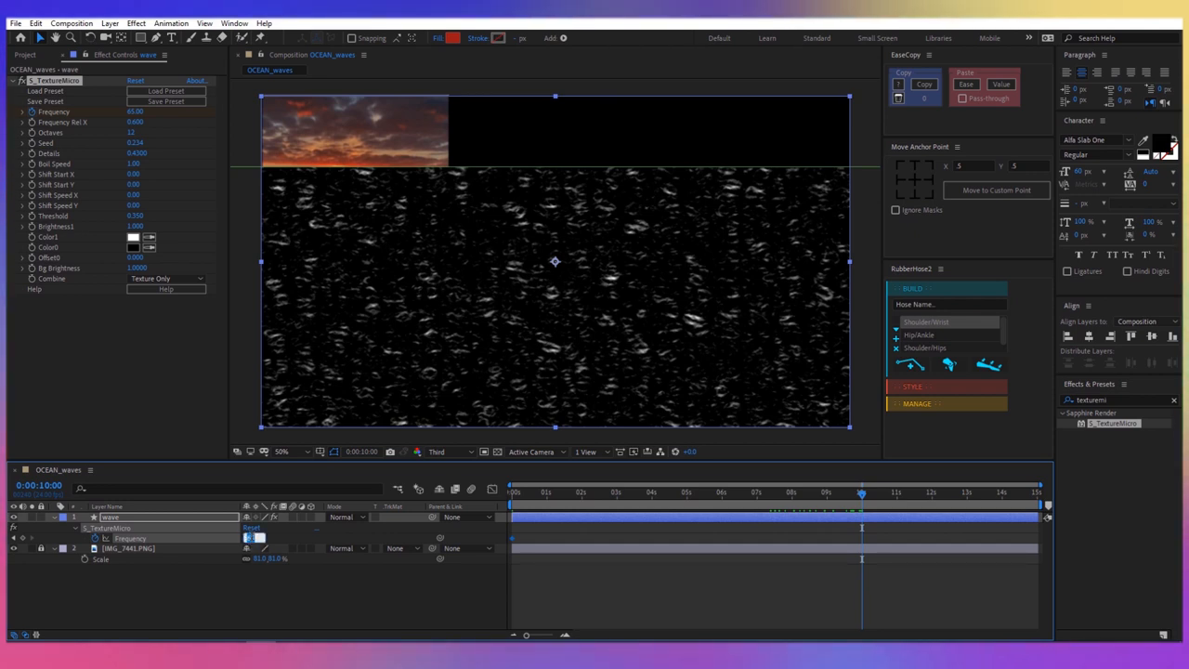
# - Keyframe Frequency to 100 and loop it with a loopOut expression set to continue
pyautogui.write('100')
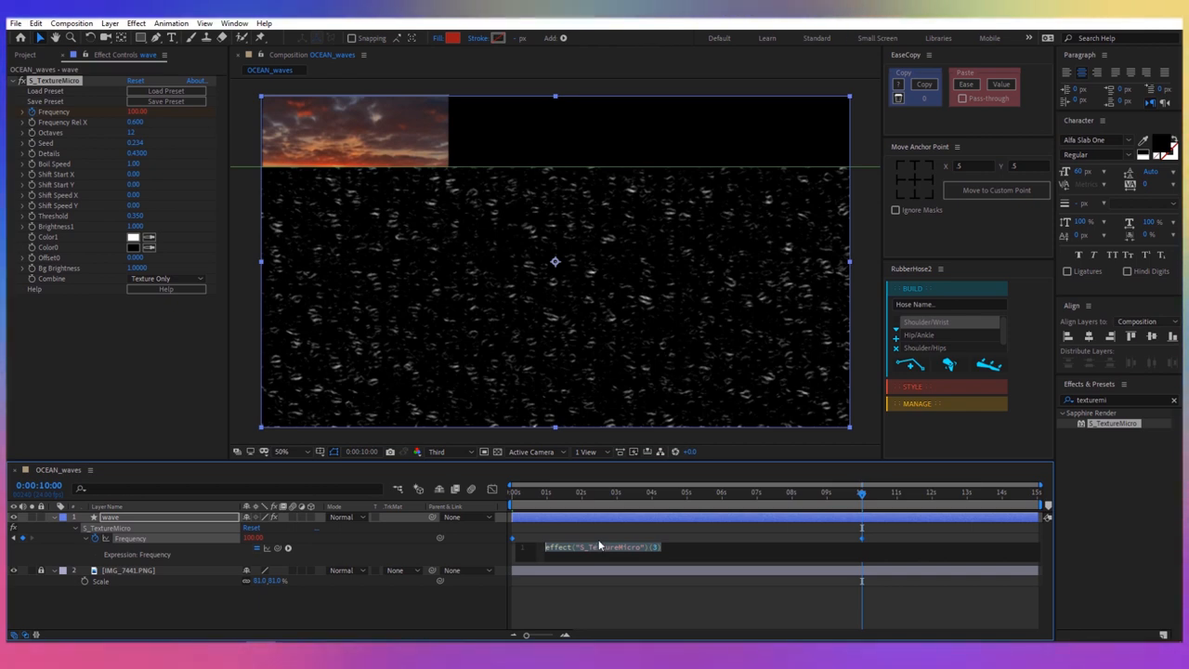
pyautogui.write('loopOut(')
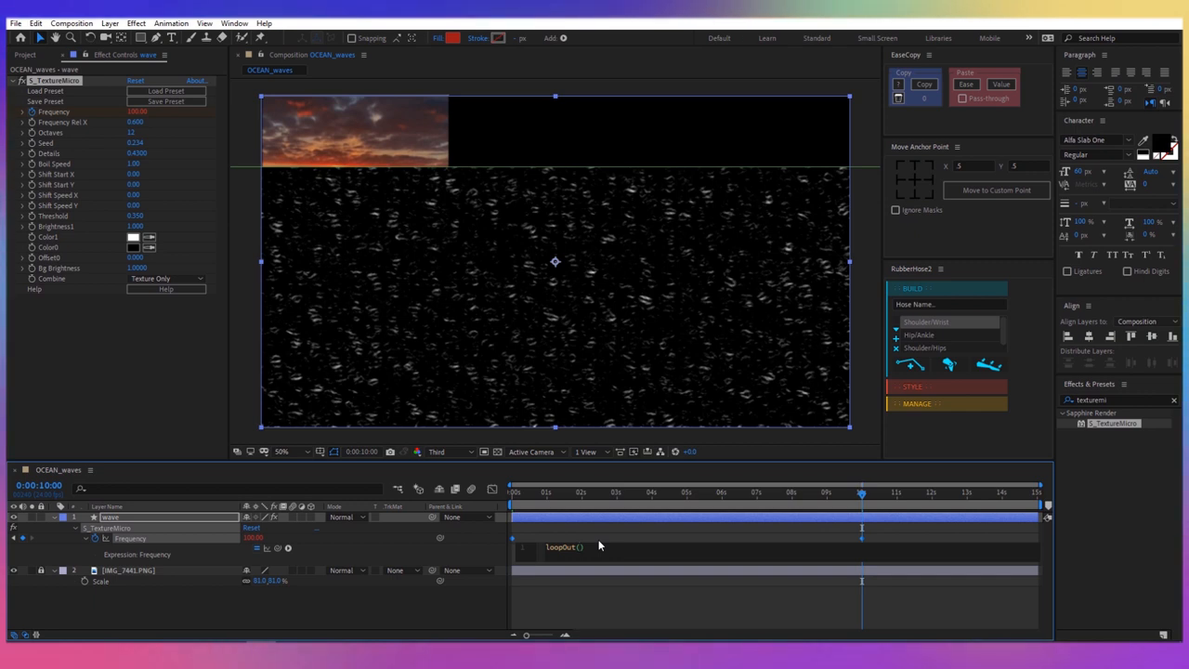
pyautogui.click(565, 547)
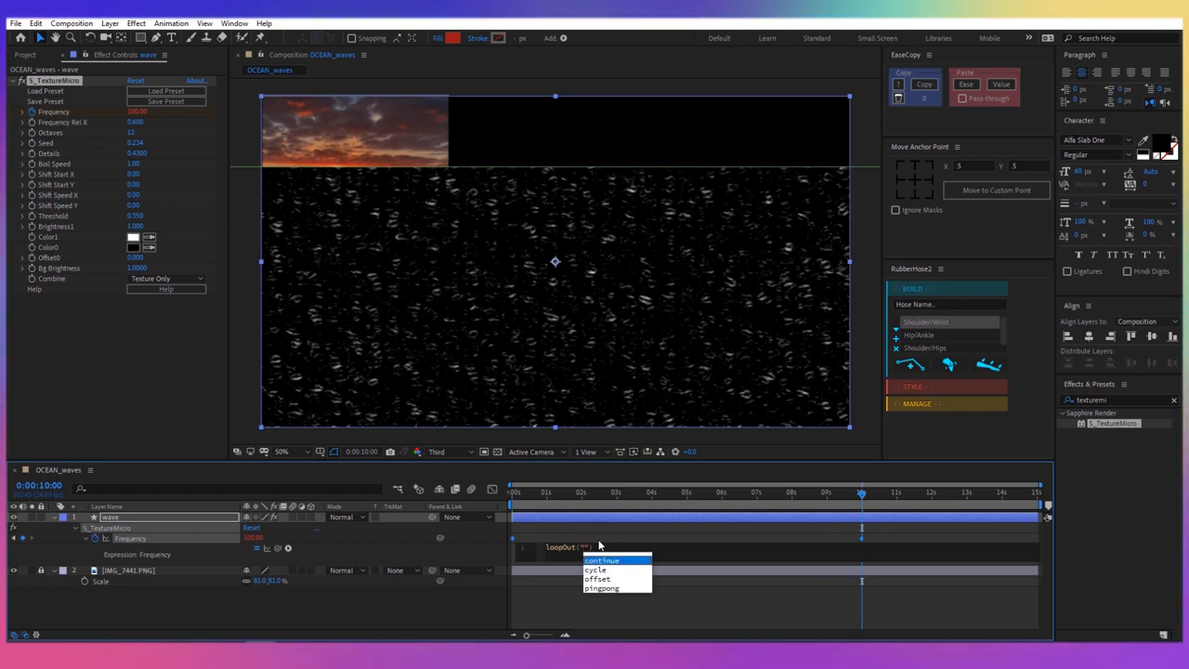
pyautogui.click(602, 560)
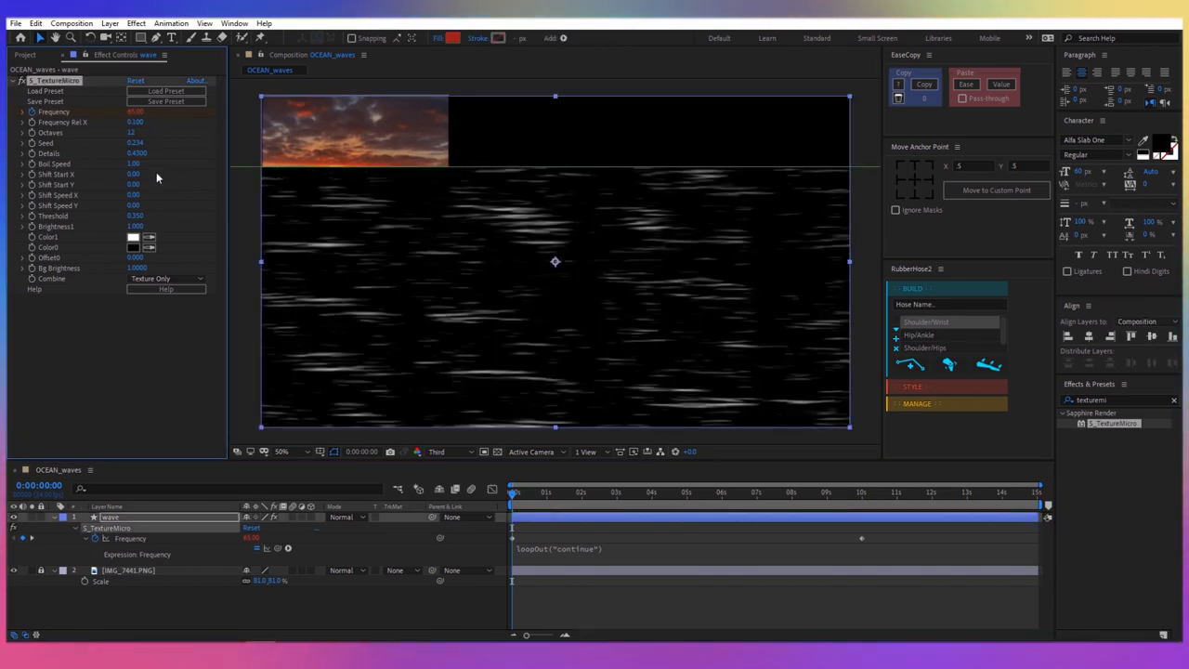
# - Set the texture's Color1 to orange highlights and Color2 to dark navy
pyautogui.click(133, 236)
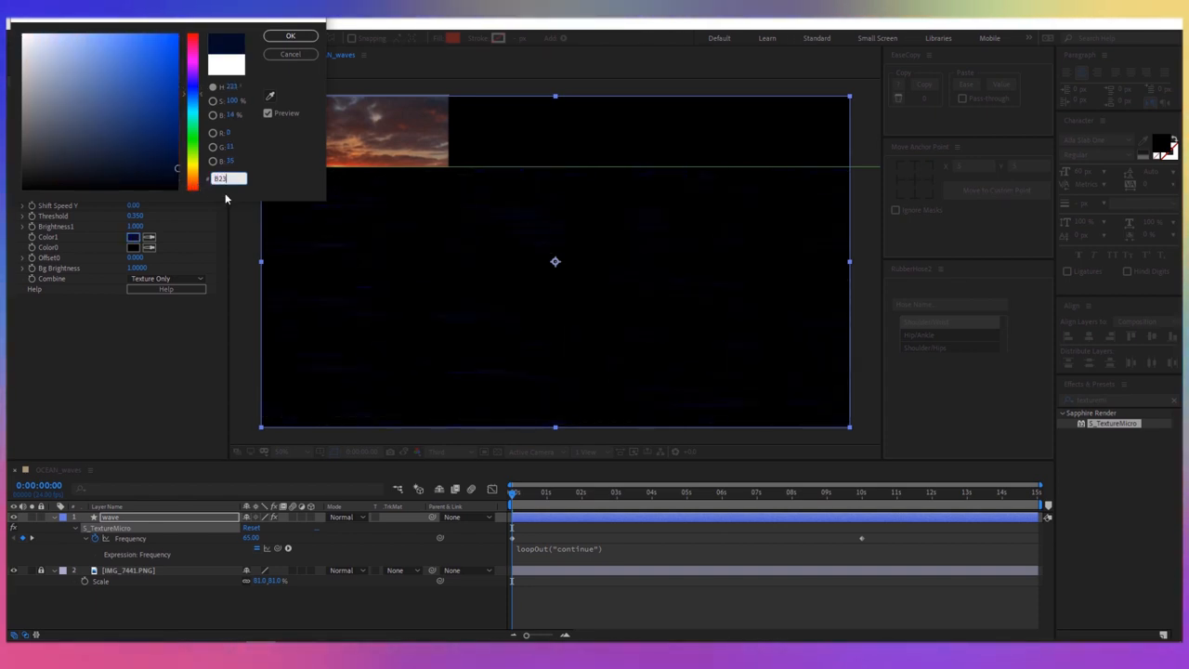
pyautogui.click(290, 35)
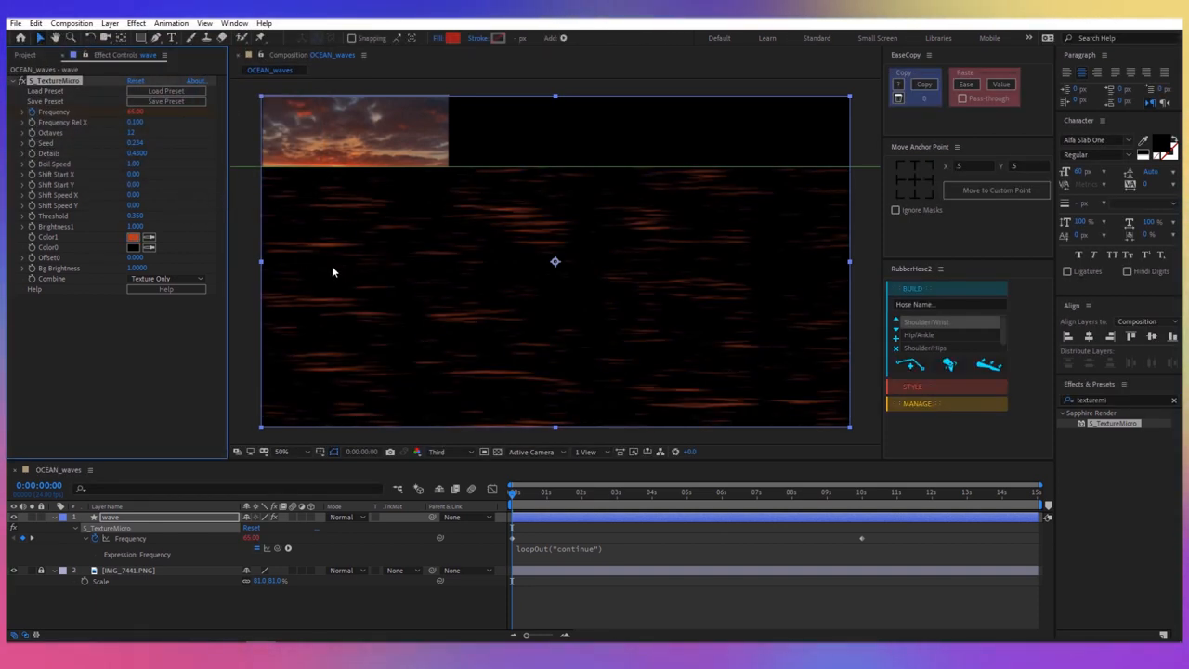
pyautogui.click(134, 246)
pyautogui.write('090B20')
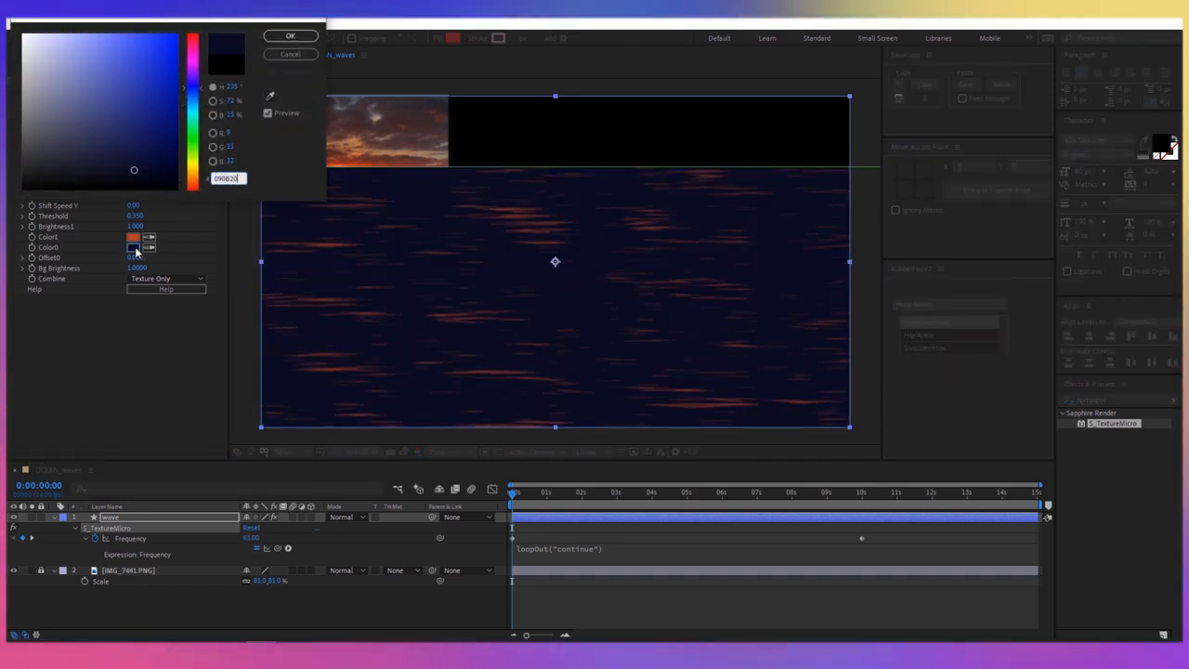
pyautogui.click(290, 36)
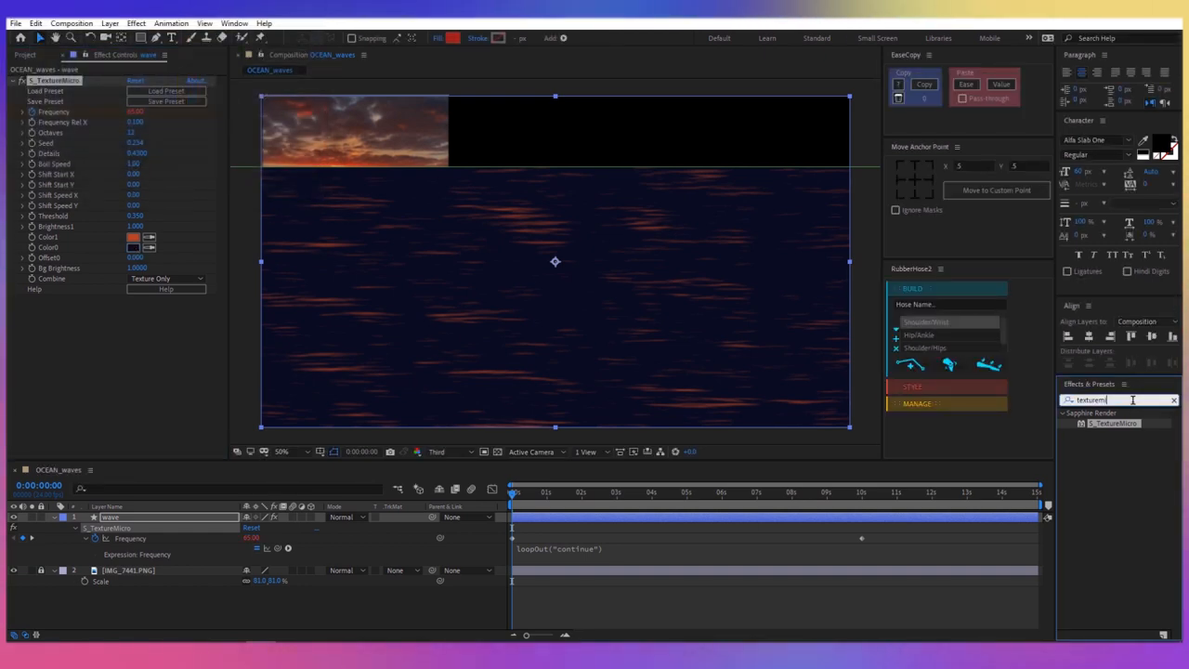
# - Apply S_WarpCornerPin and pull the corner pins so the water recedes toward the horizon
pyautogui.write('warpco')
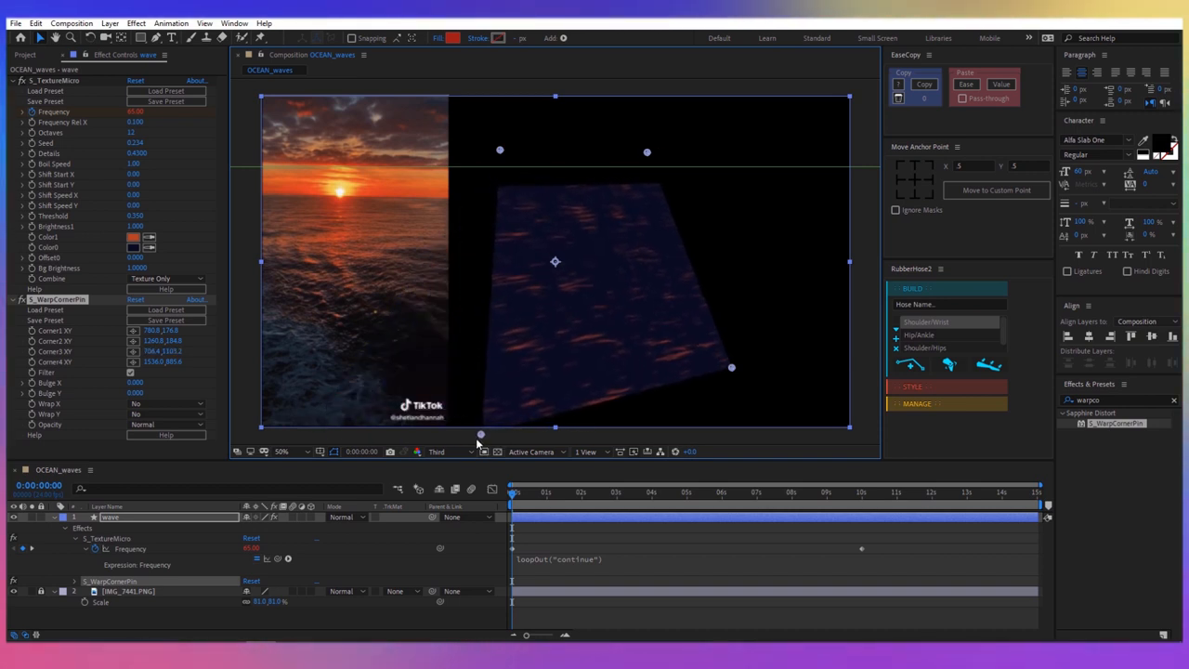
pyautogui.moveTo(732, 368); pyautogui.dragTo(810, 423)
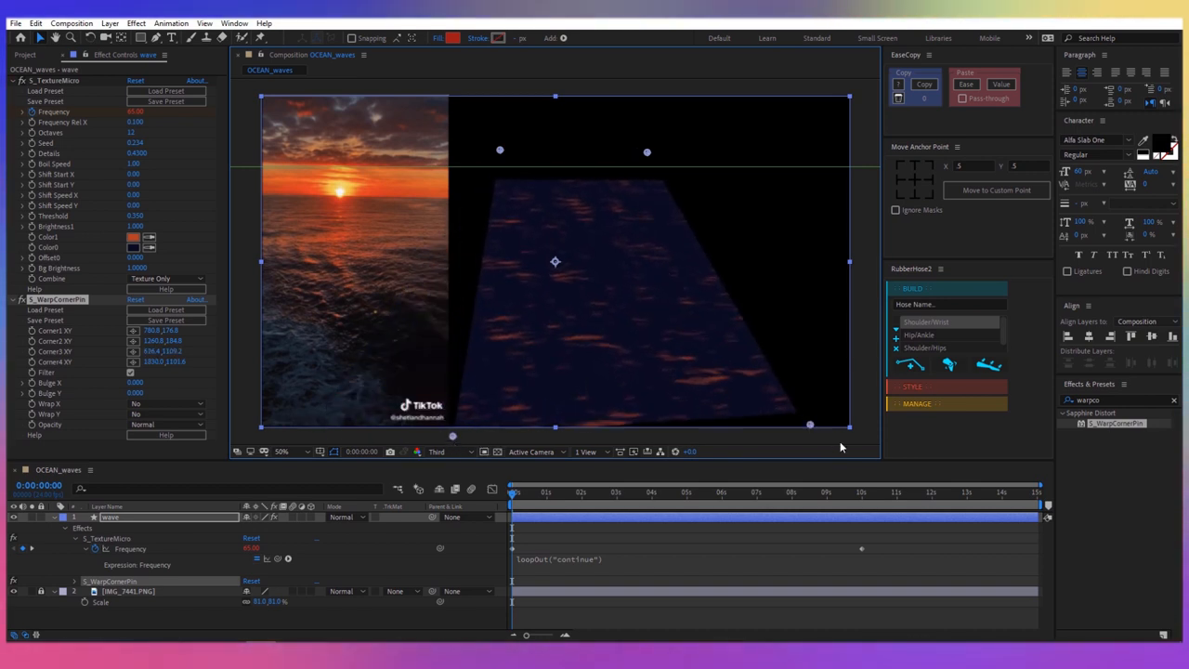
pyautogui.moveTo(810, 423); pyautogui.dragTo(854, 431)
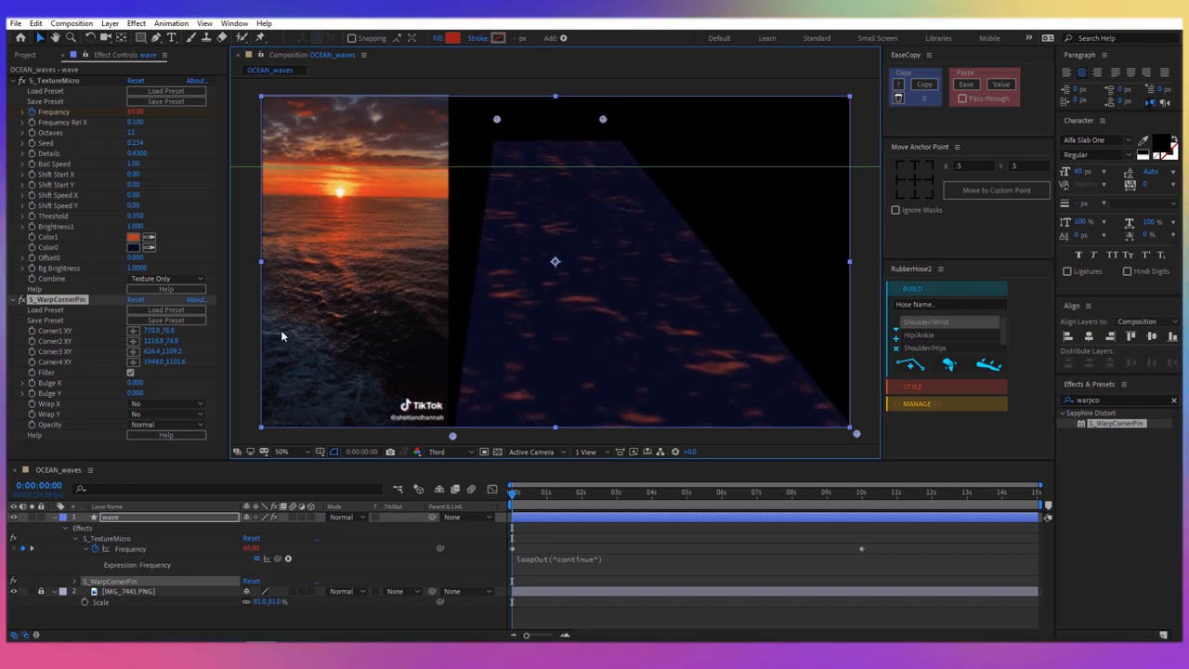
pyautogui.doubleClick(155, 331)
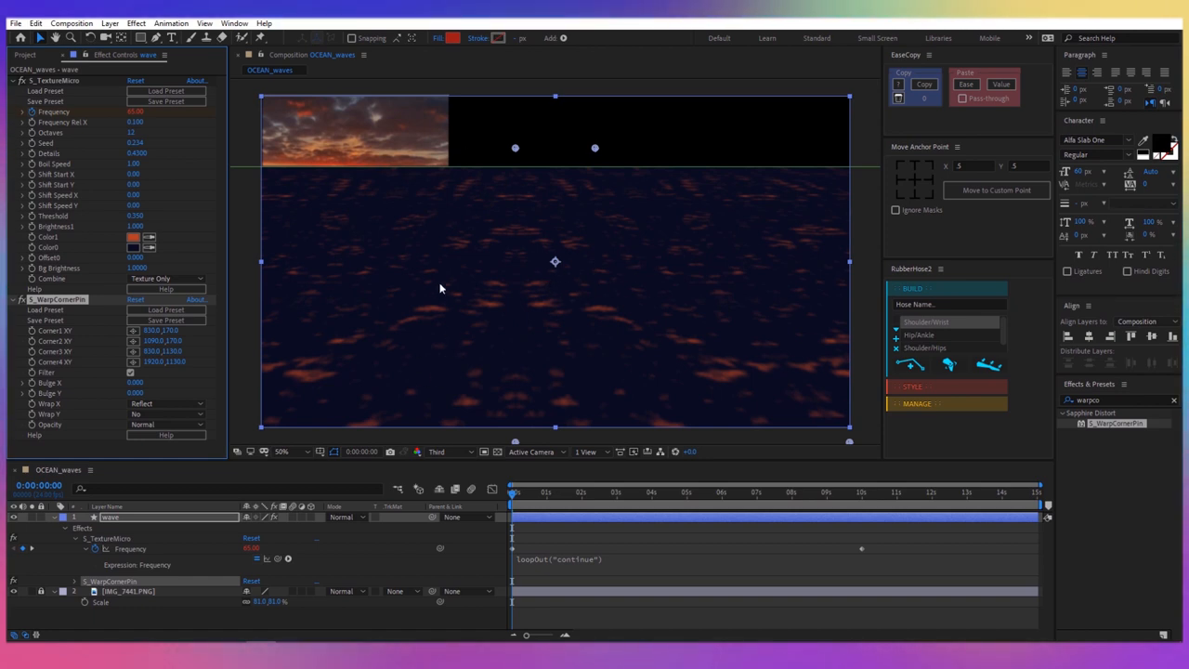
pyautogui.moveTo(431, 361)
pyautogui.write('turbulen')
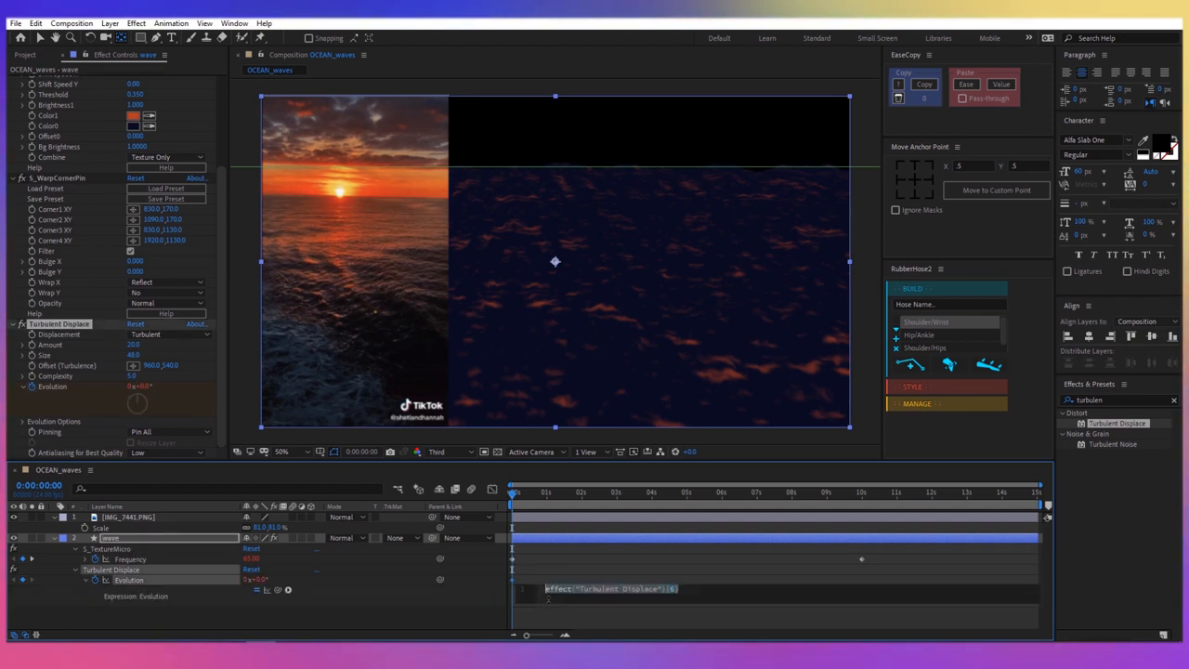
# - Drive Turbulent Displace Evolution with a time expression so the waves ripple continuously
pyautogui.write('time*50')
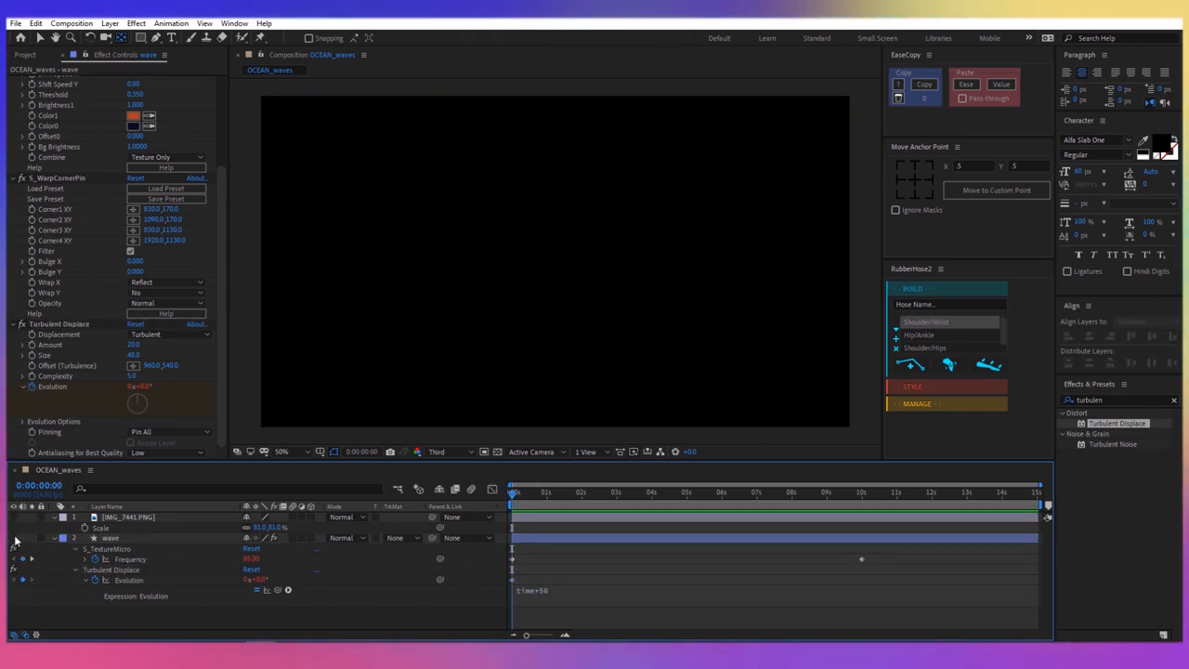
pyautogui.click(704, 494)
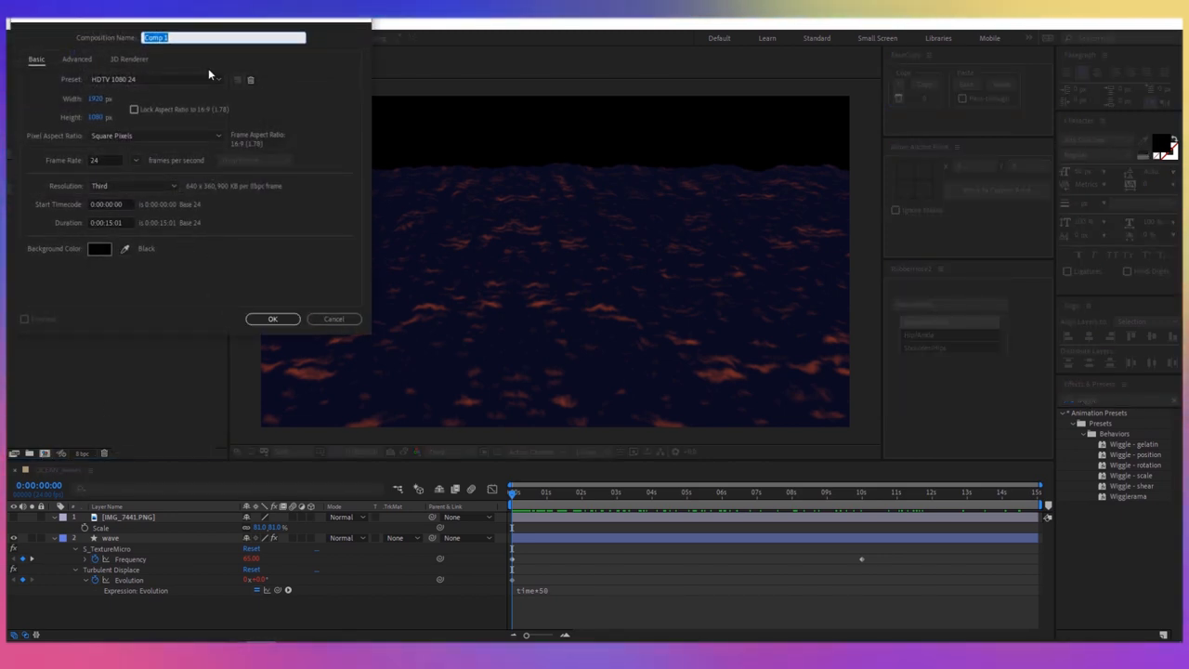
# - Add a new shape layer renamed Sky with an orange fill masked to the sky band
pyautogui.click(271, 320)
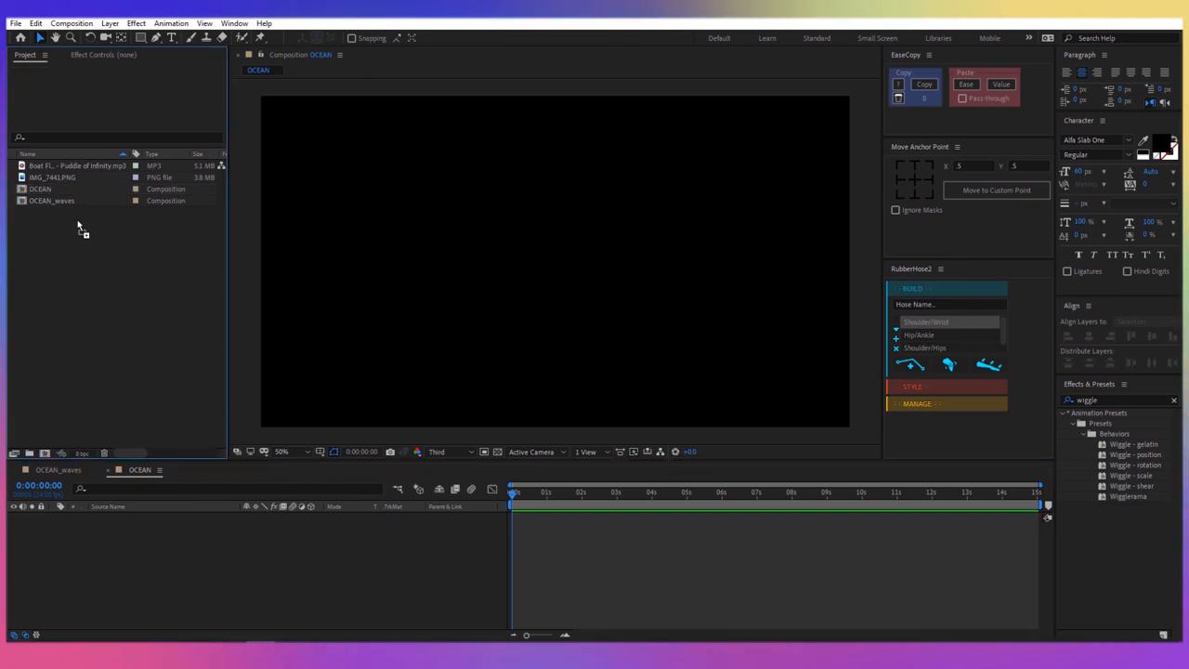
pyautogui.doubleClick(52, 200)
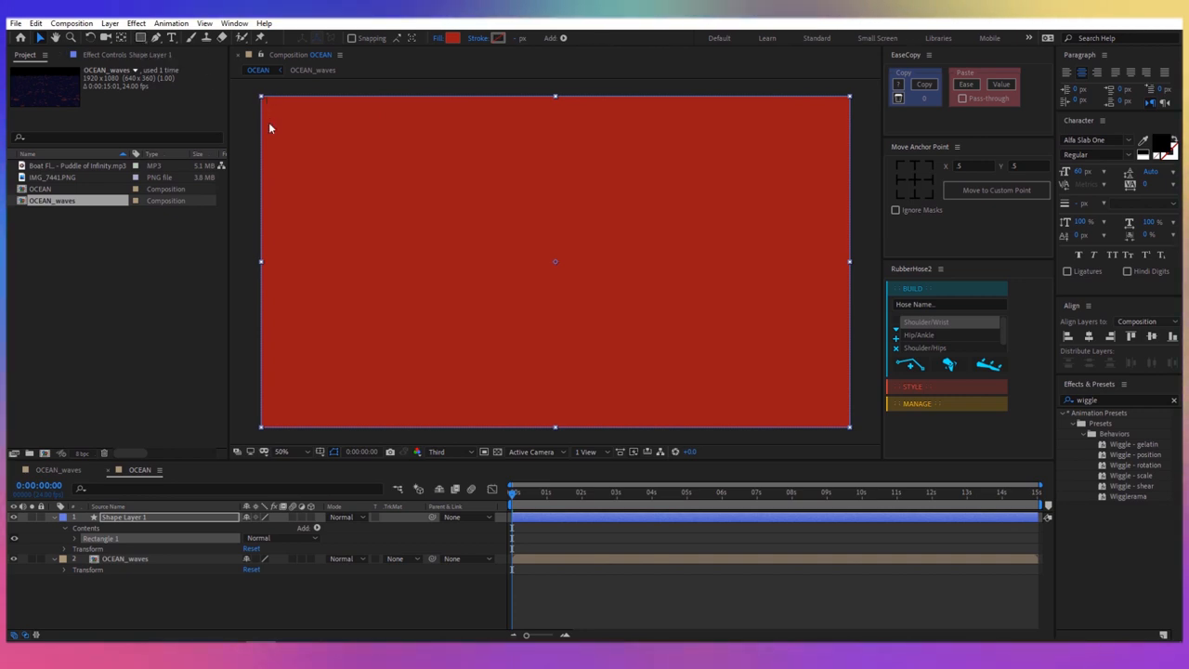
pyautogui.doubleClick(123, 516)
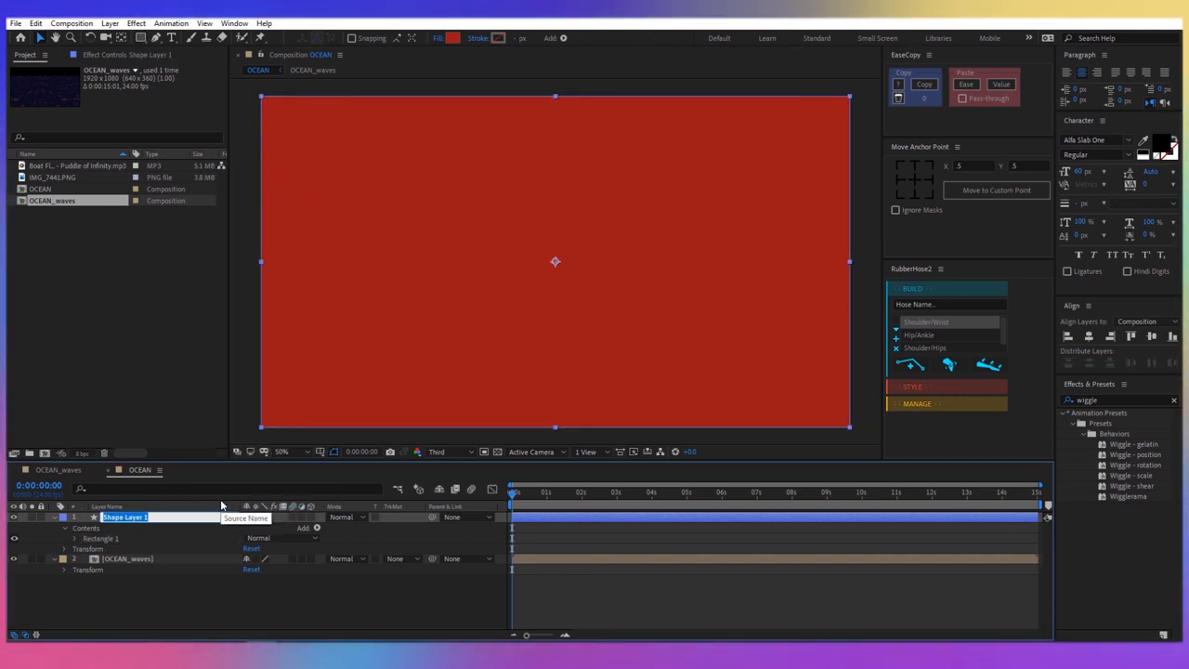
pyautogui.write('Sky')
pyautogui.write('CB3822')
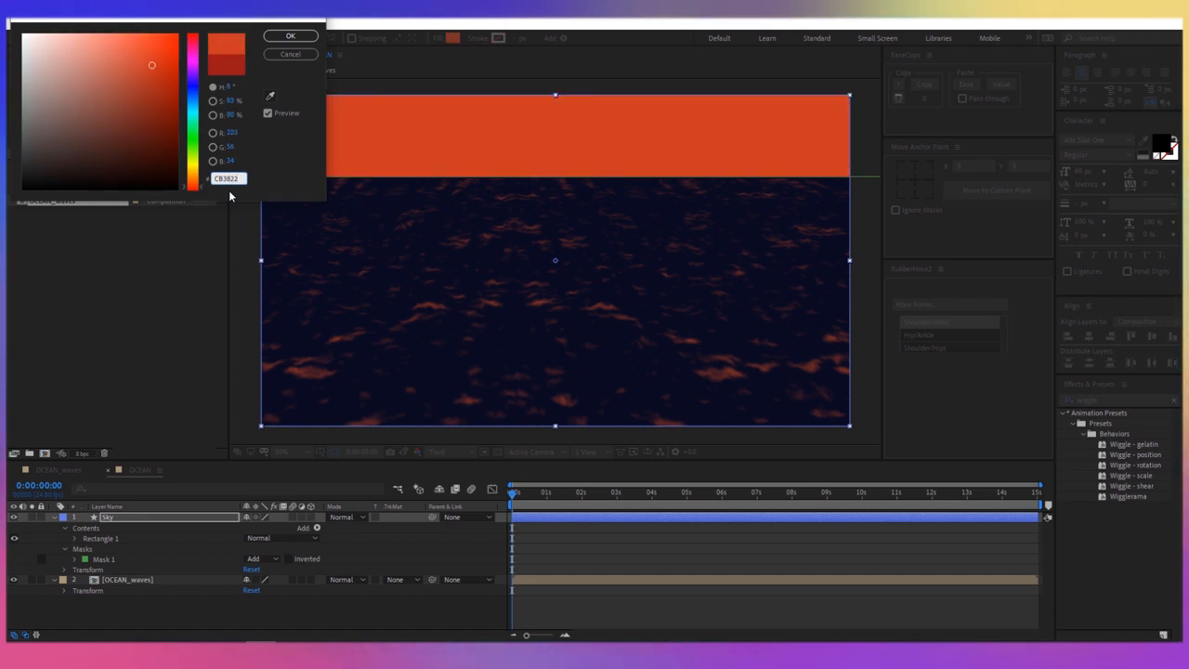
pyautogui.click(290, 36)
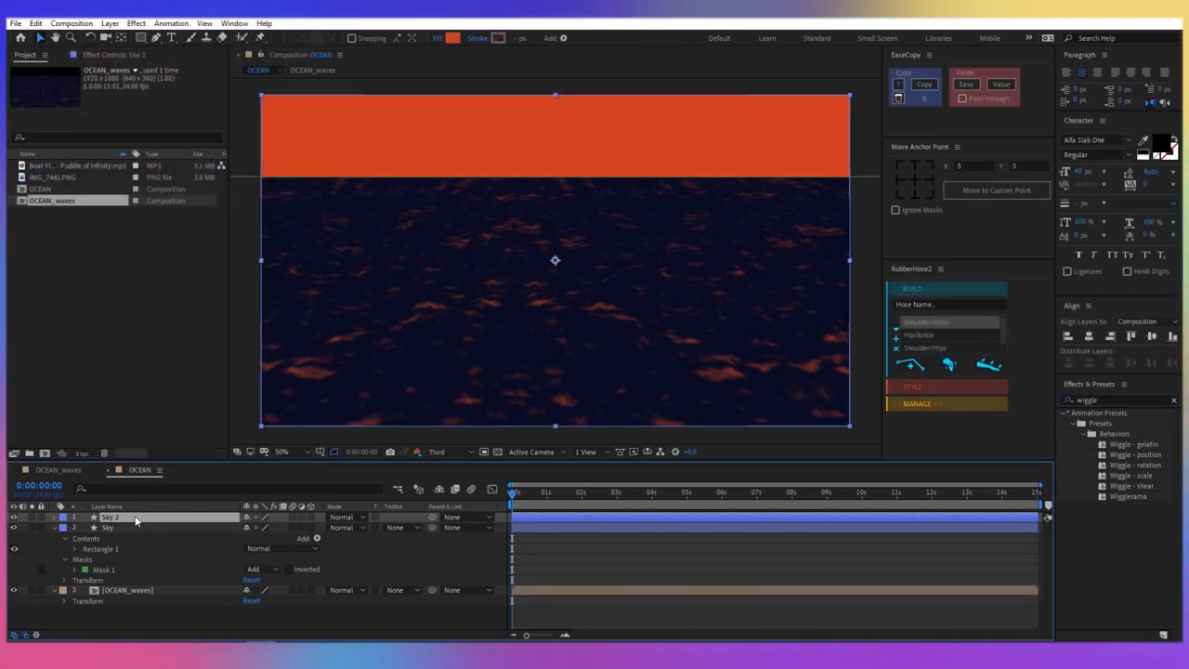
# - Rename the duplicate layer Clouds and ready the effects search for a cloud generator
pyautogui.doubleClick(109, 517)
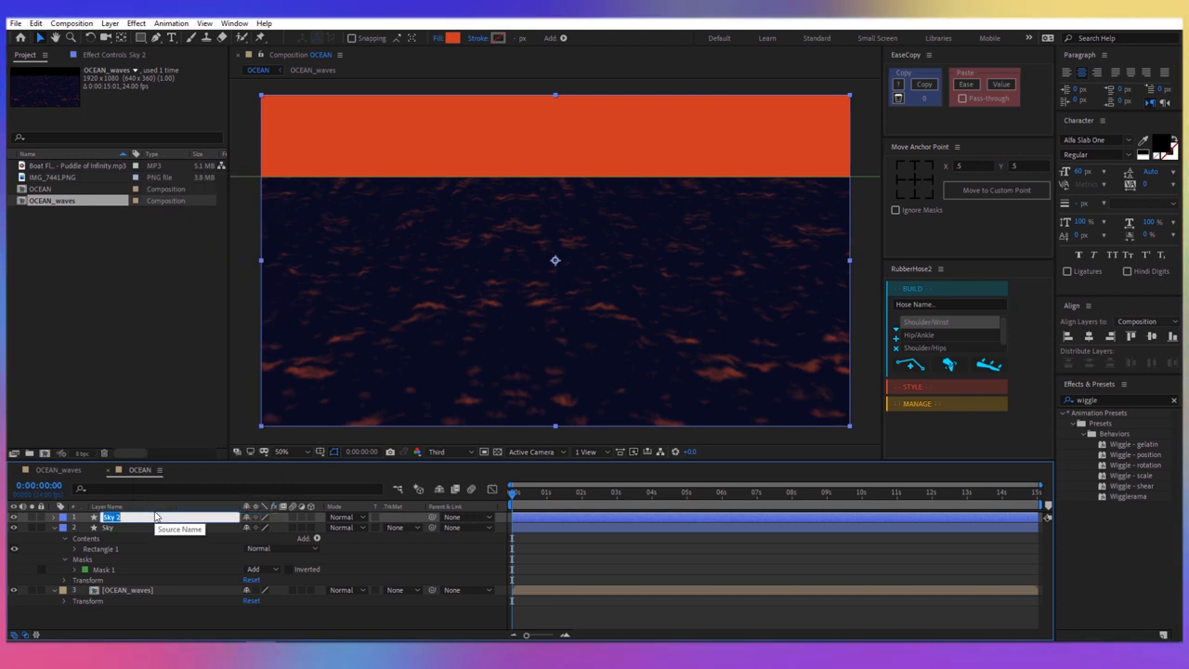
pyautogui.write('Clouds')
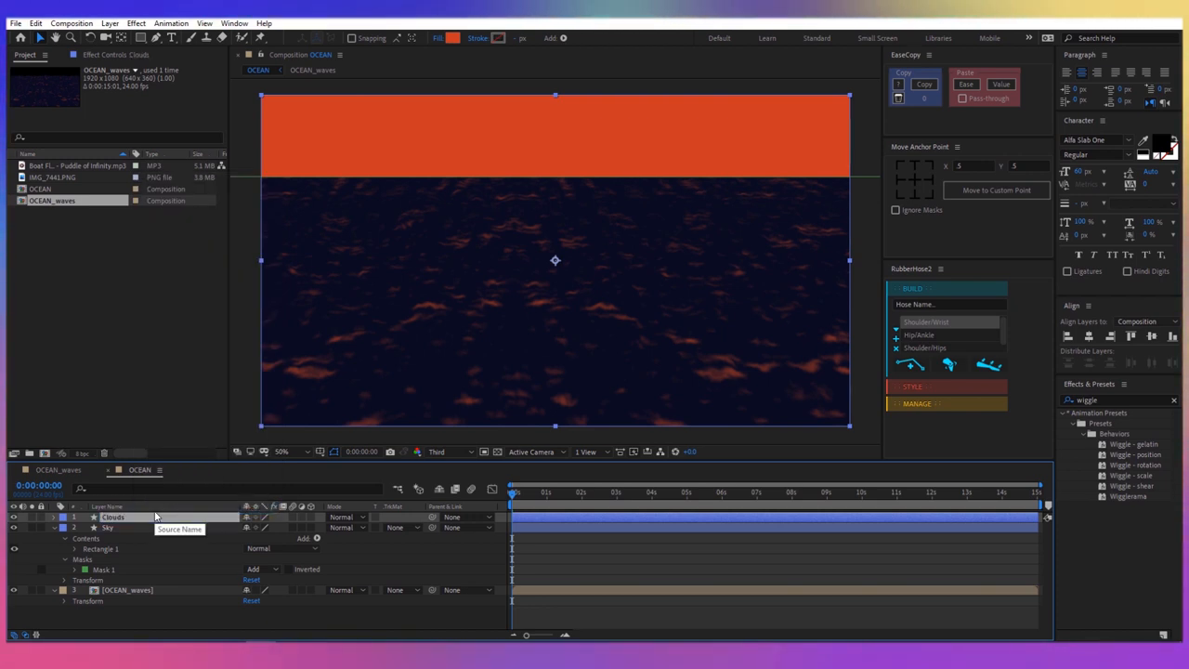
pyautogui.click(64, 516)
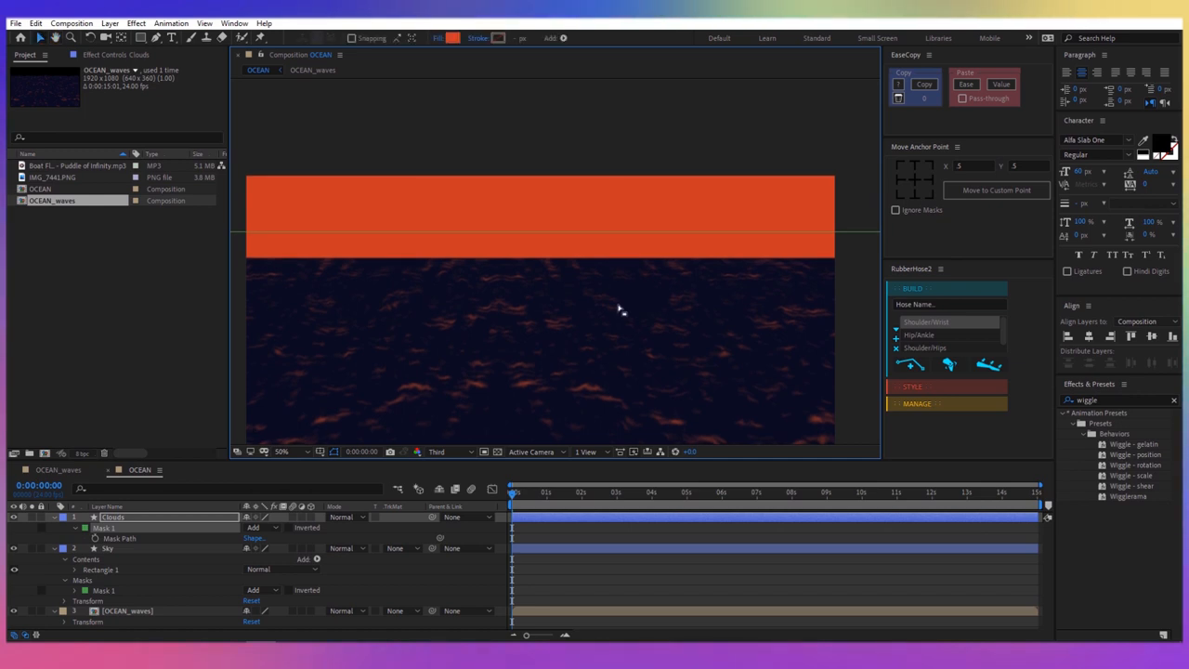
pyautogui.click(1119, 399)
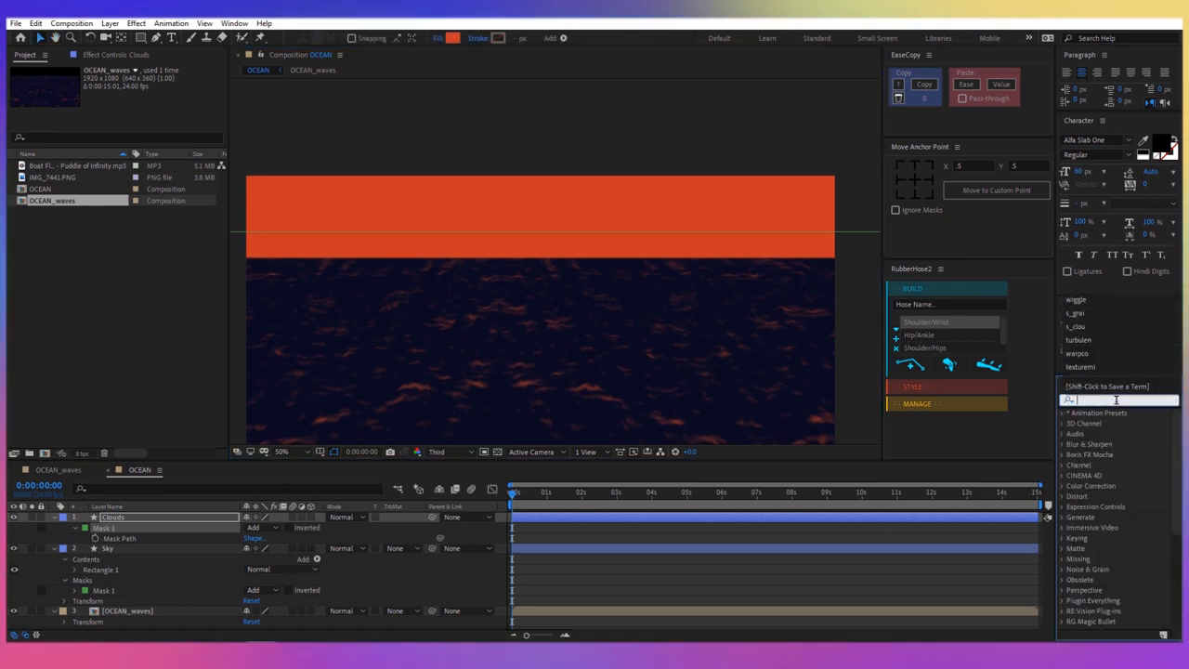
# - Apply S_Clouds at Frequency 6.80 with dark sunset Color1 and Color2 tints
pyautogui.write('s_cloud')
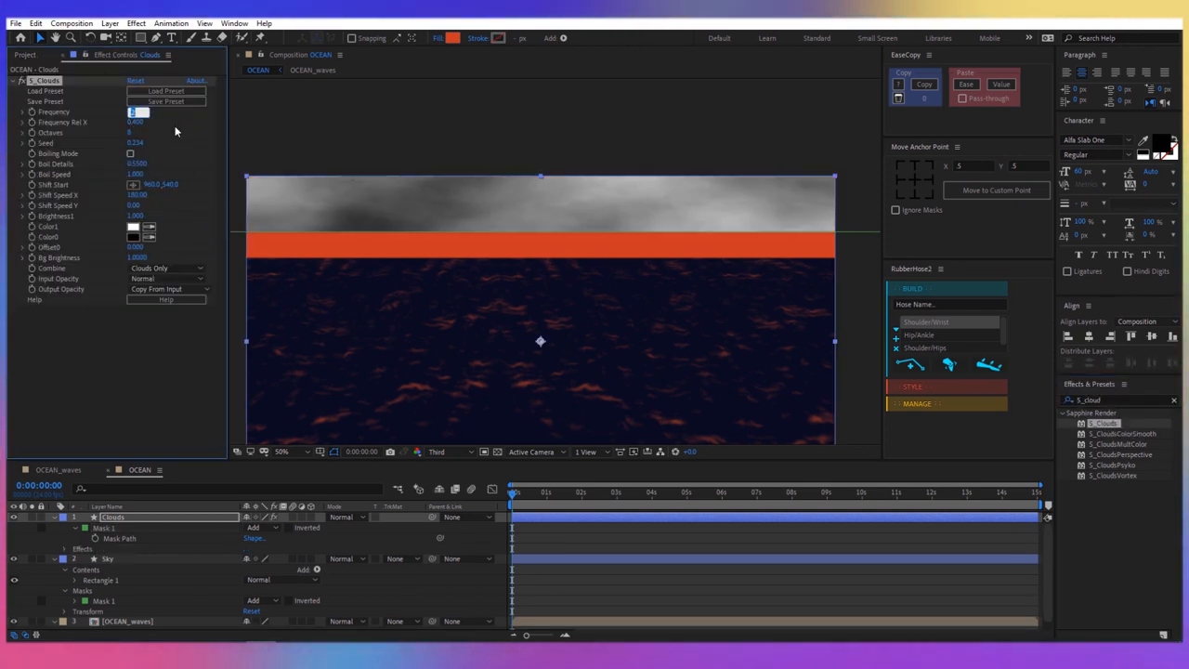
pyautogui.write('6.80')
pyautogui.click(137, 195)
pyautogui.write('60')
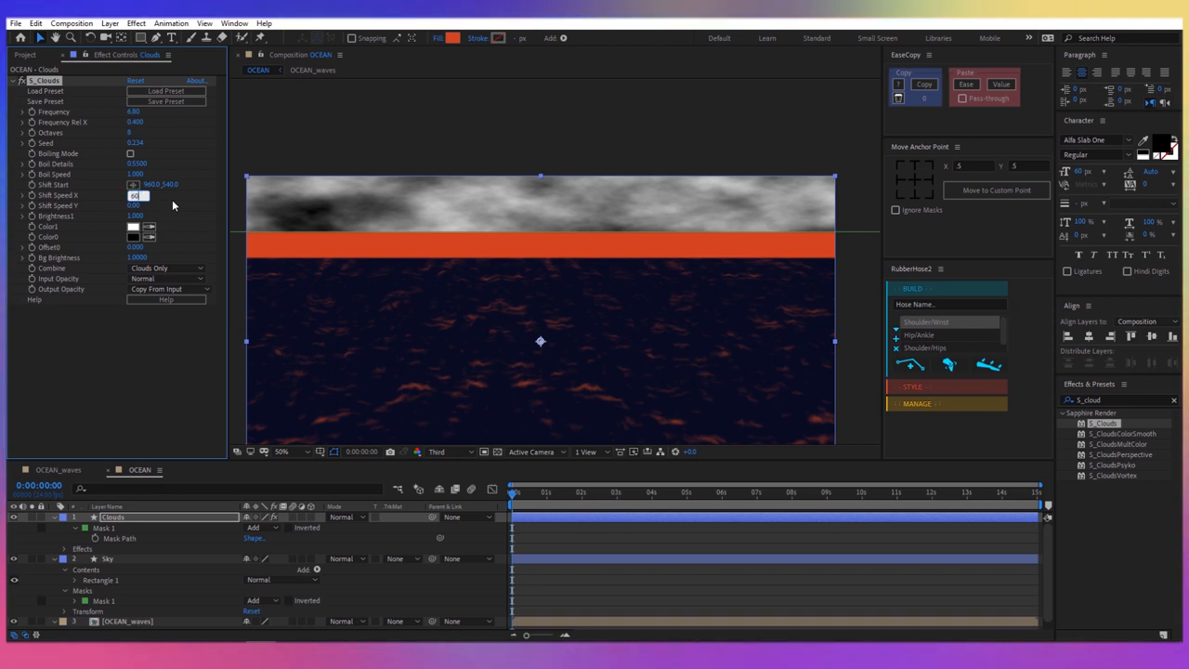
pyautogui.click(133, 226)
pyautogui.write('4')
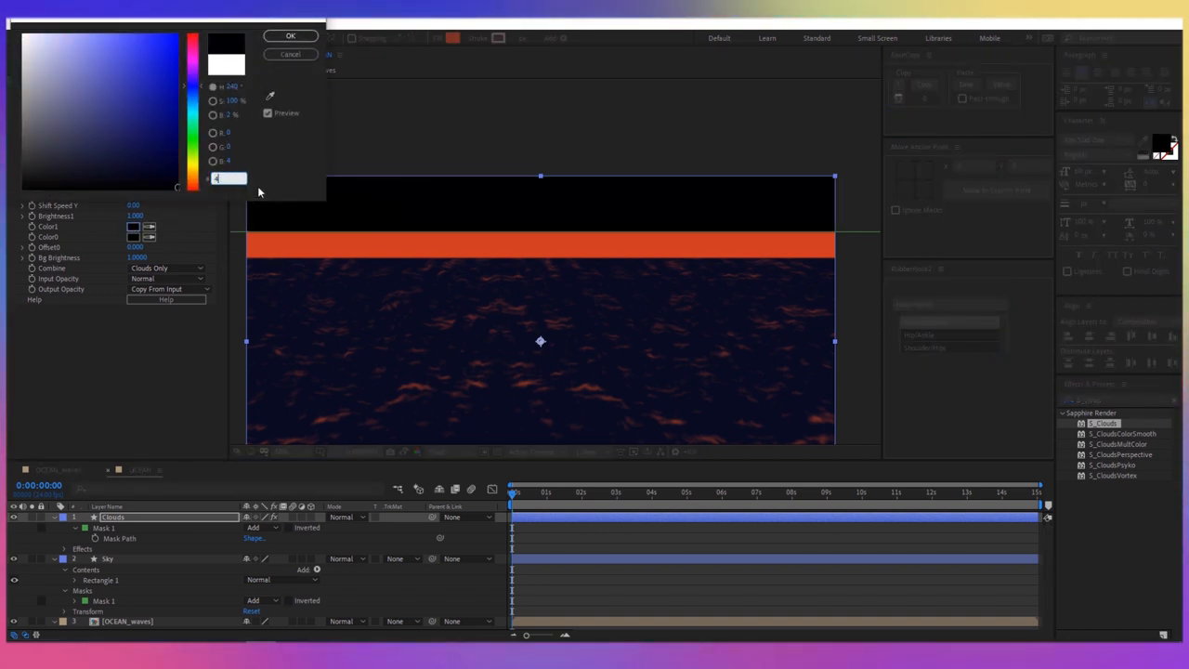
pyautogui.click(290, 36)
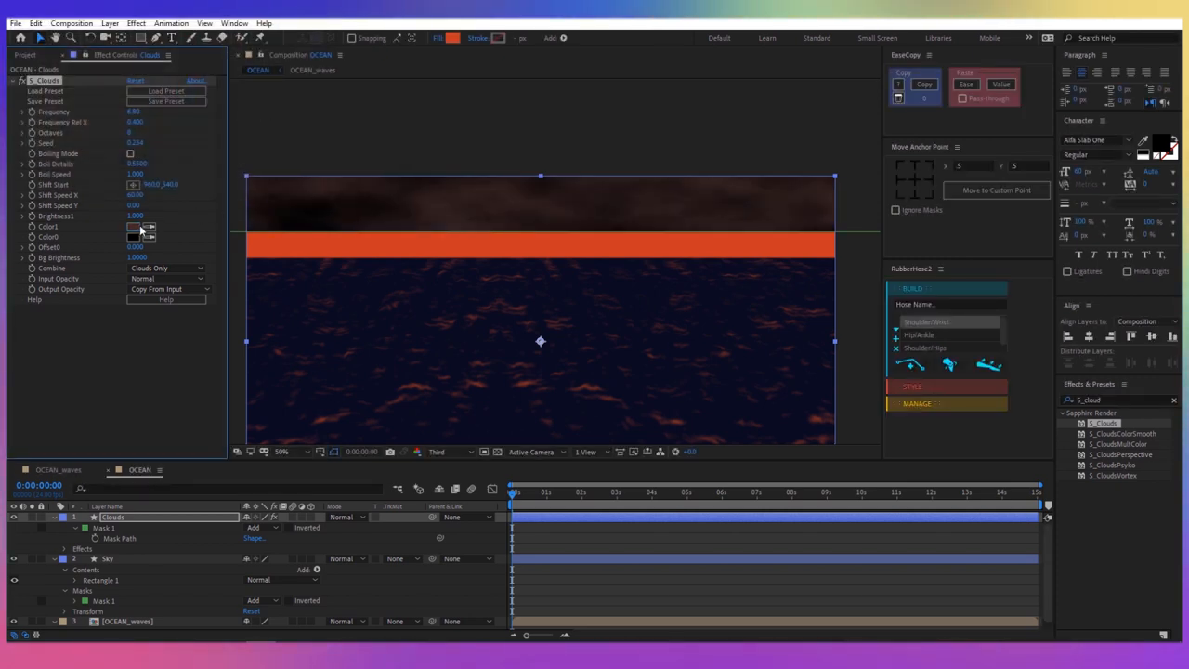
pyautogui.click(133, 236)
pyautogui.write('A921')
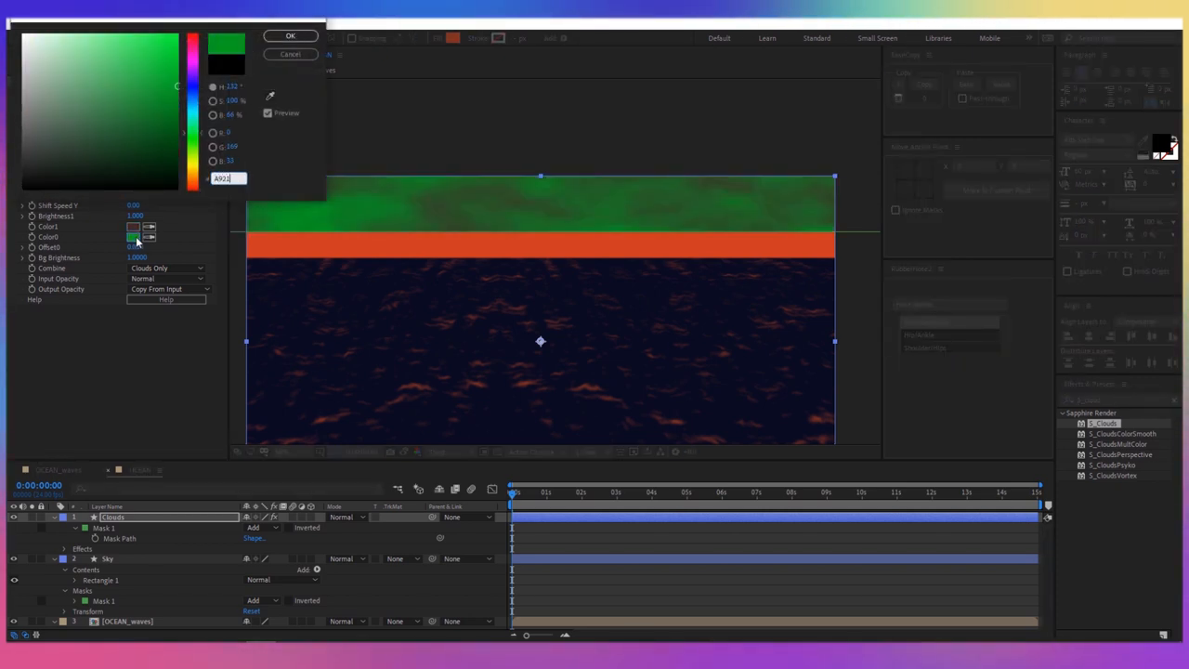
pyautogui.click(290, 35)
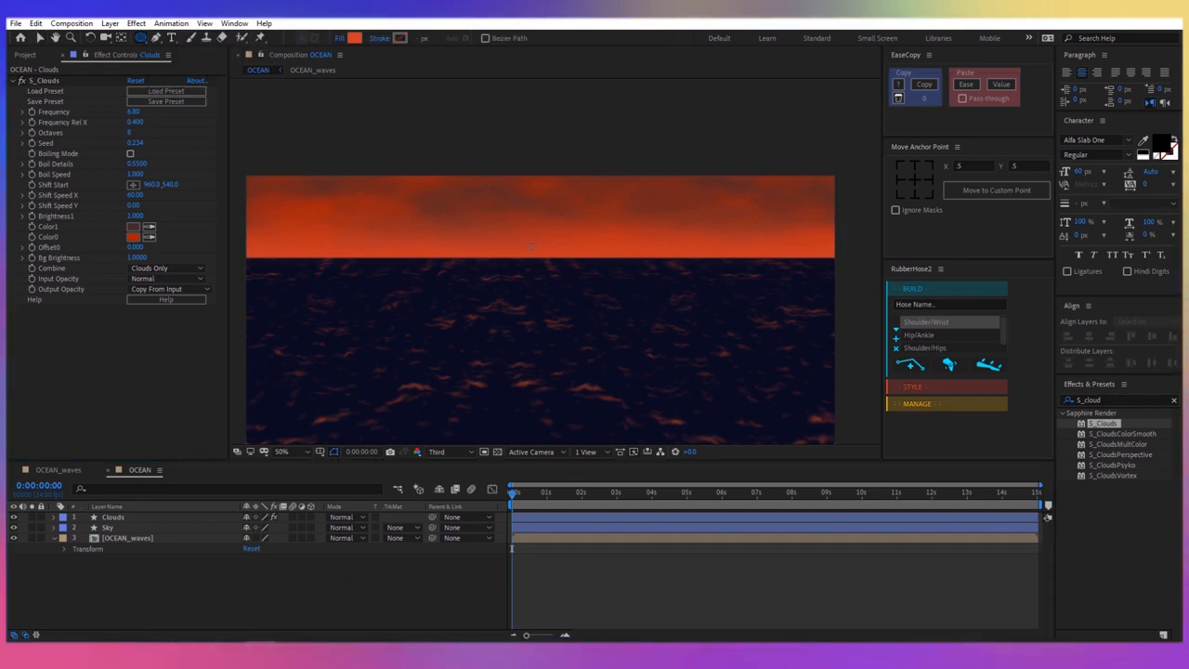
# - Show the proportional grid and give the sun ellipse a pale FFFD cream fill
pyautogui.click(319, 451)
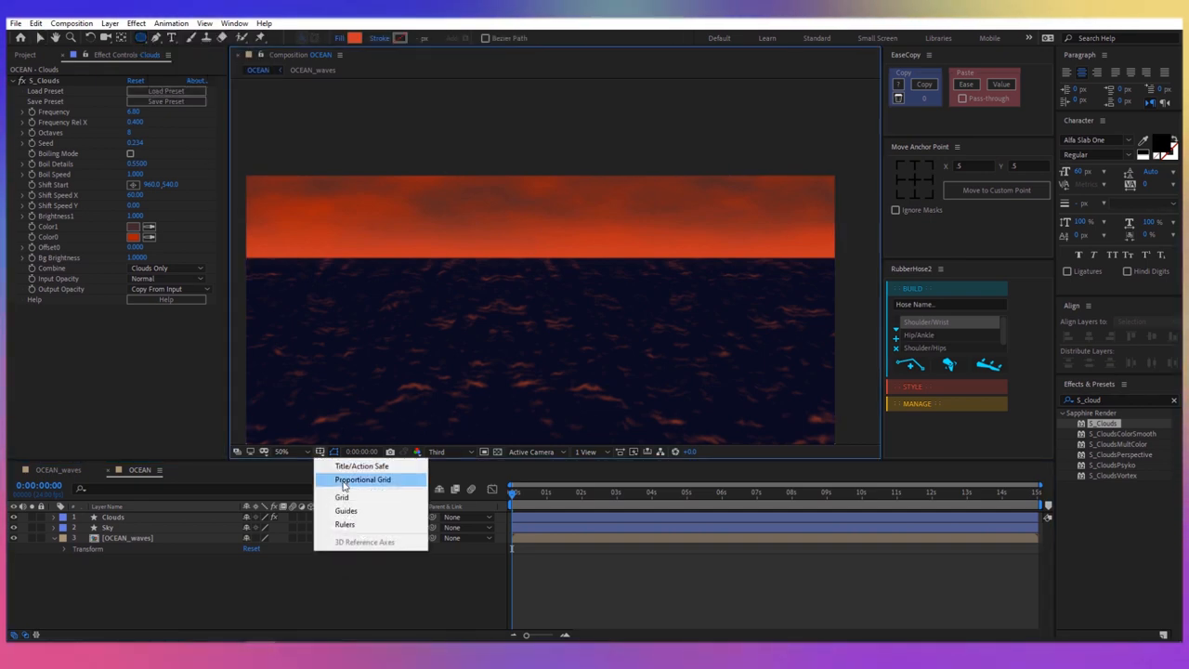
pyautogui.click(362, 480)
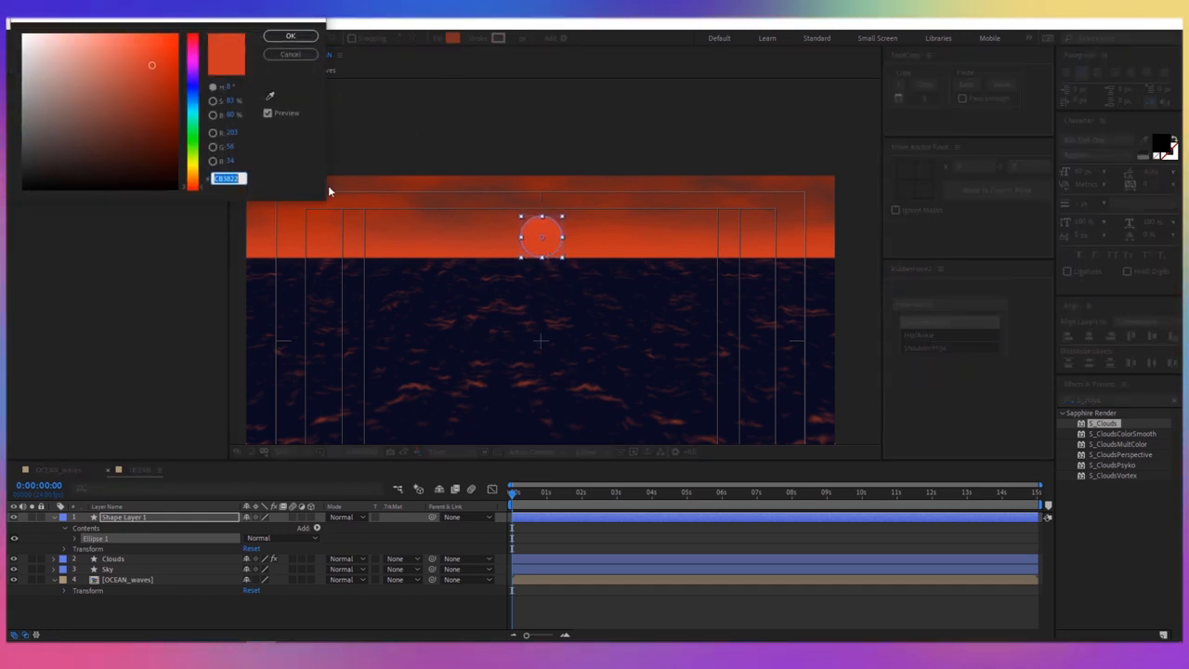
pyautogui.write('FFFD')
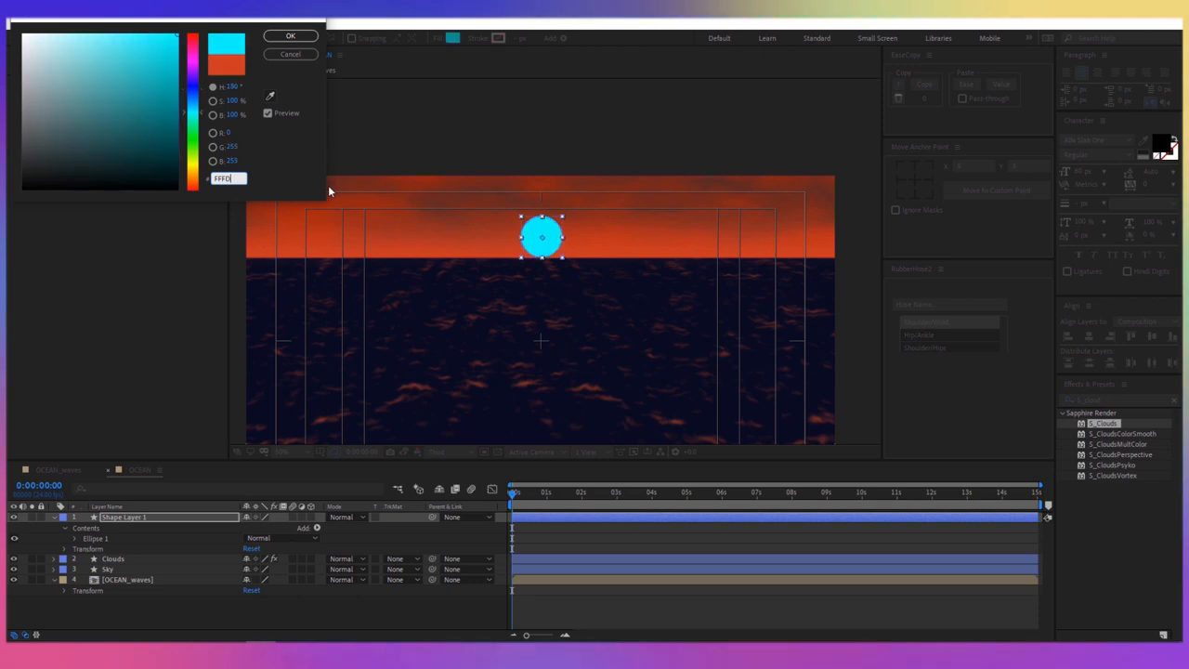
pyautogui.click(290, 35)
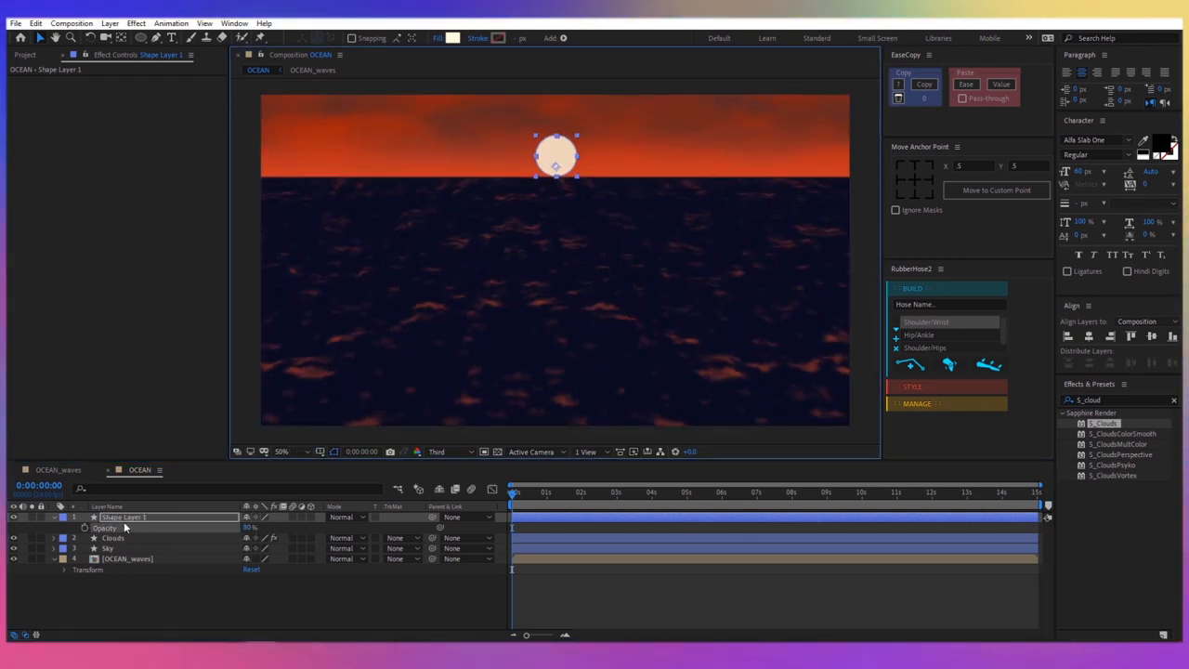
# - Adjust the ellipse properties and rename the layer Sun CENTER
pyautogui.click(63, 517)
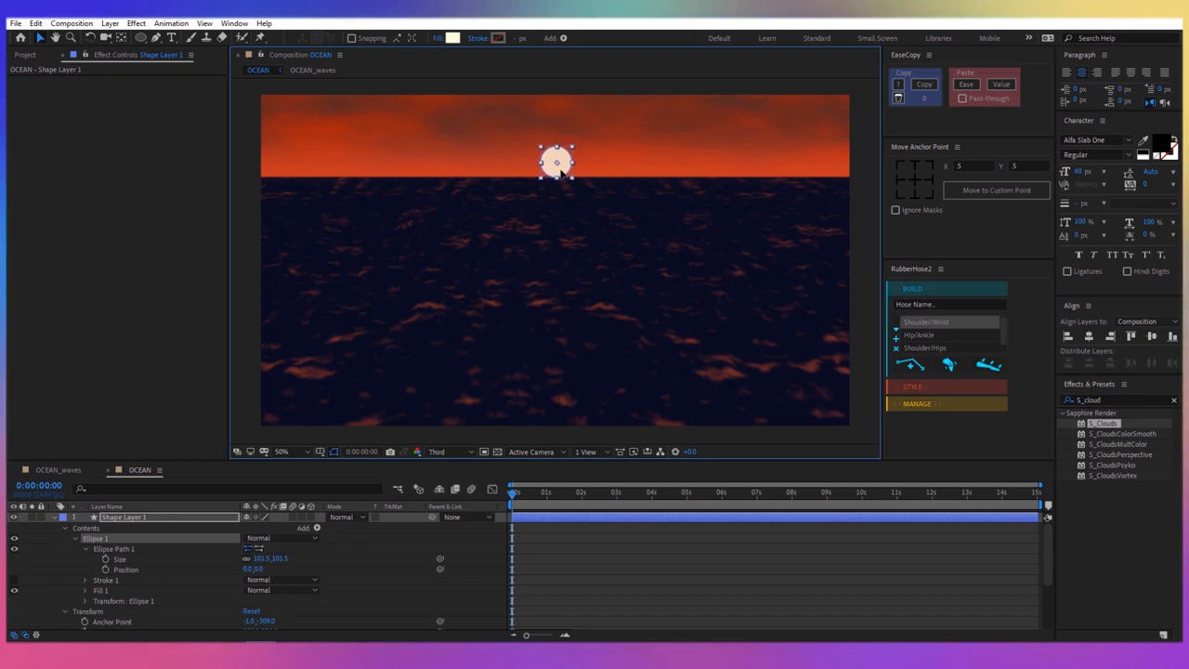
pyautogui.doubleClick(122, 517)
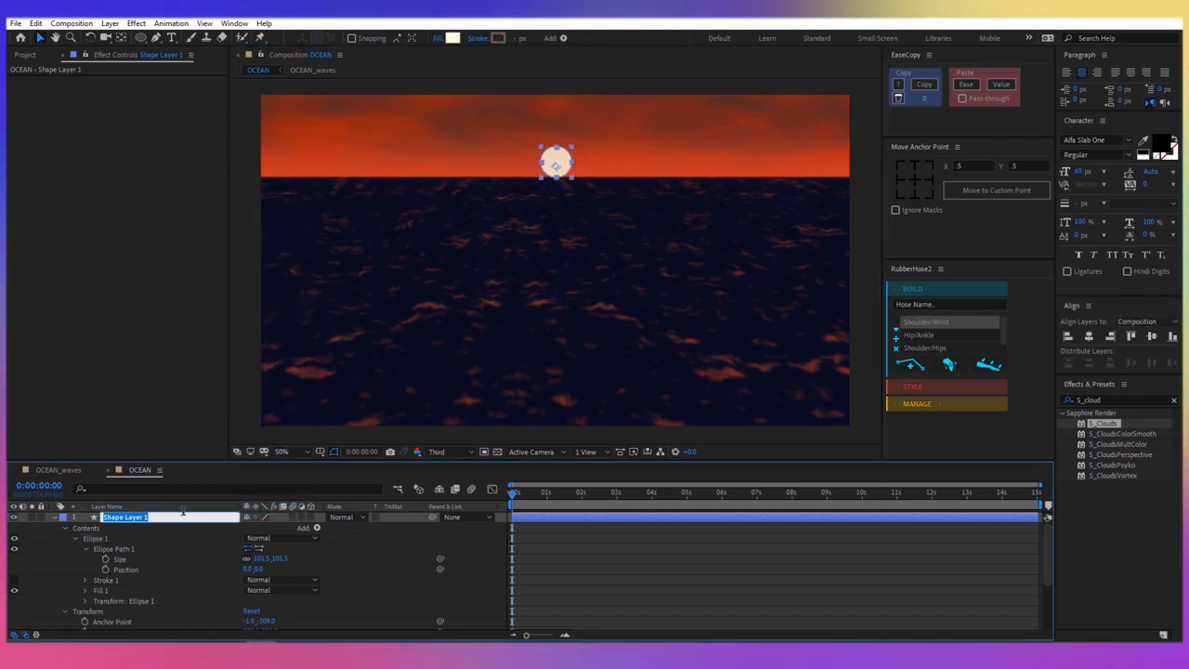
pyautogui.write('Sun CENTER')
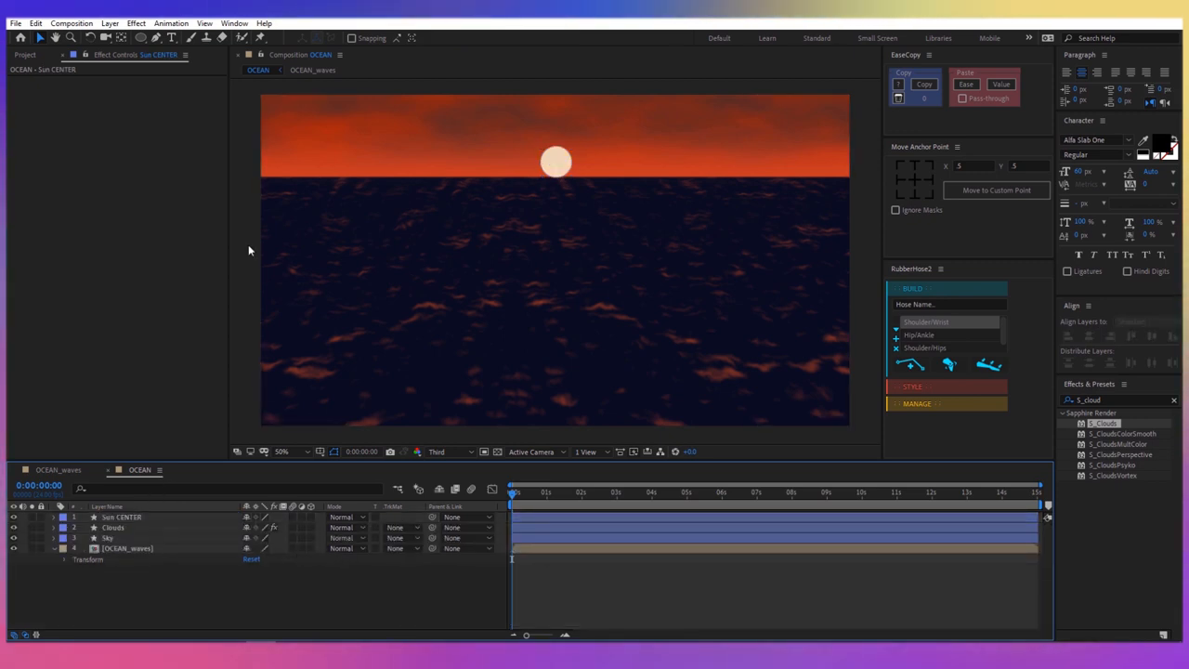
# - Draw a full-frame rectangle with a warm yellow fill and add a round feathered mask around the sun
pyautogui.click(141, 37)
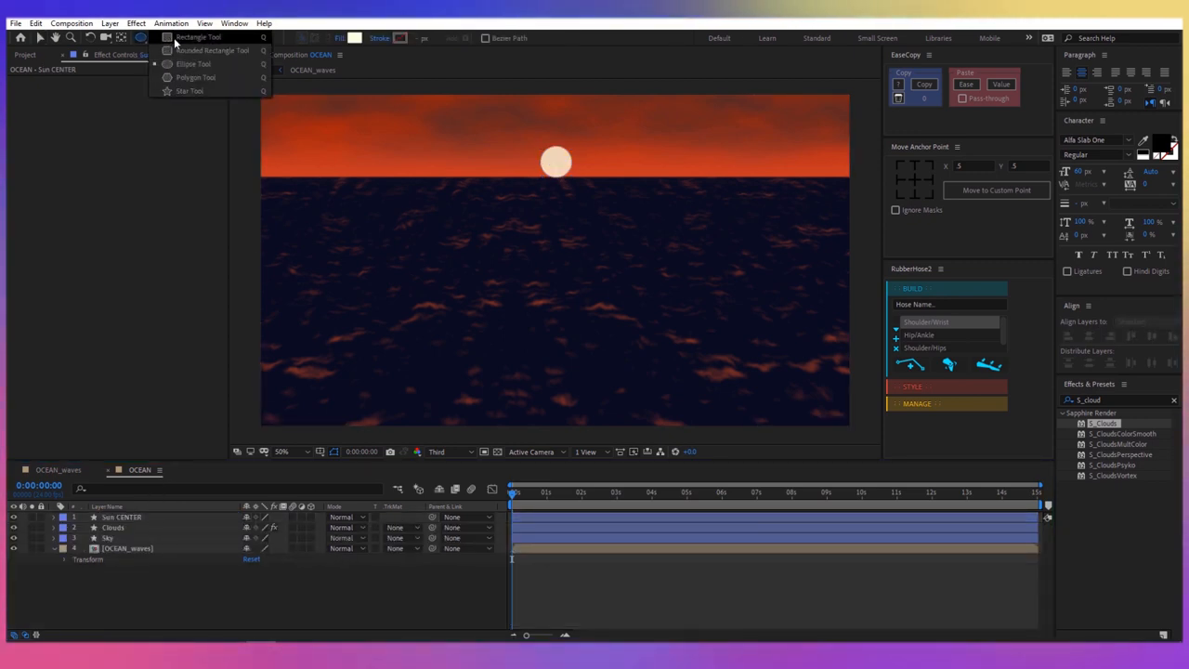
pyautogui.click(197, 37)
pyautogui.write('Sun GLOW')
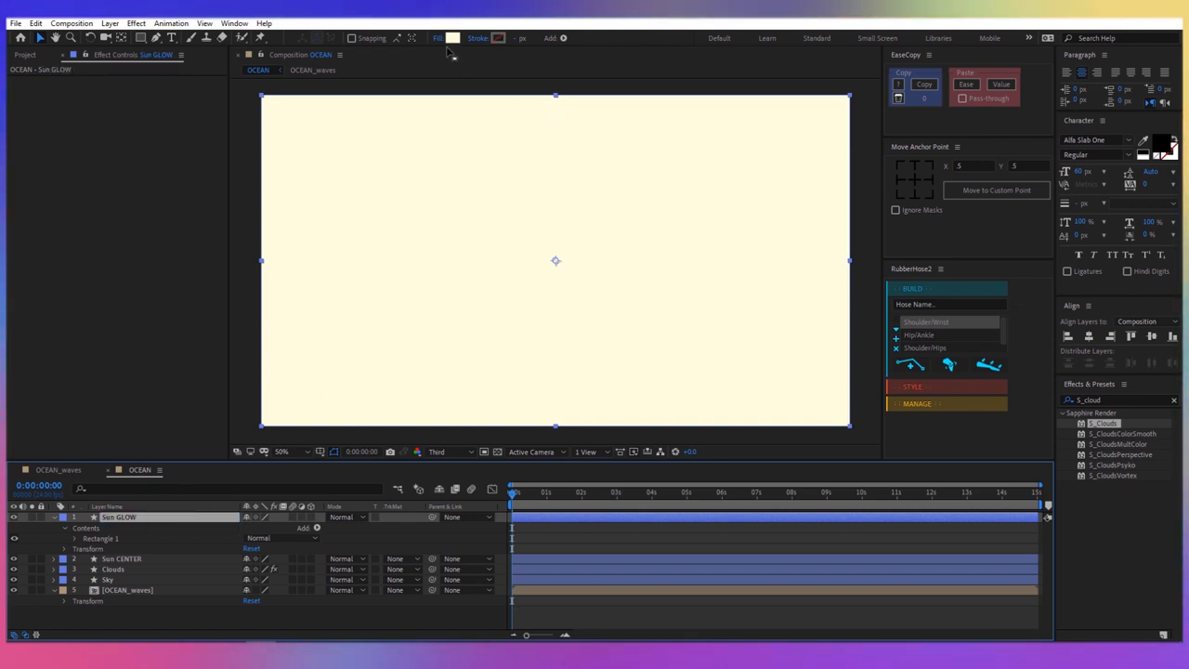
pyautogui.click(451, 37)
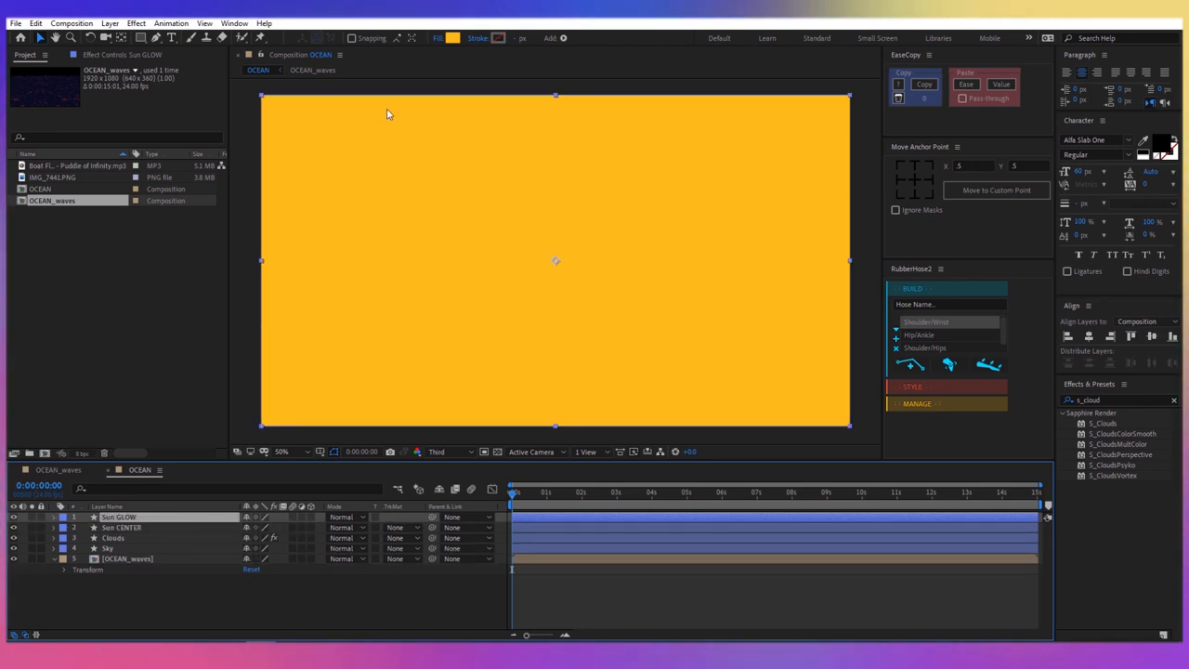
pyautogui.click(141, 37)
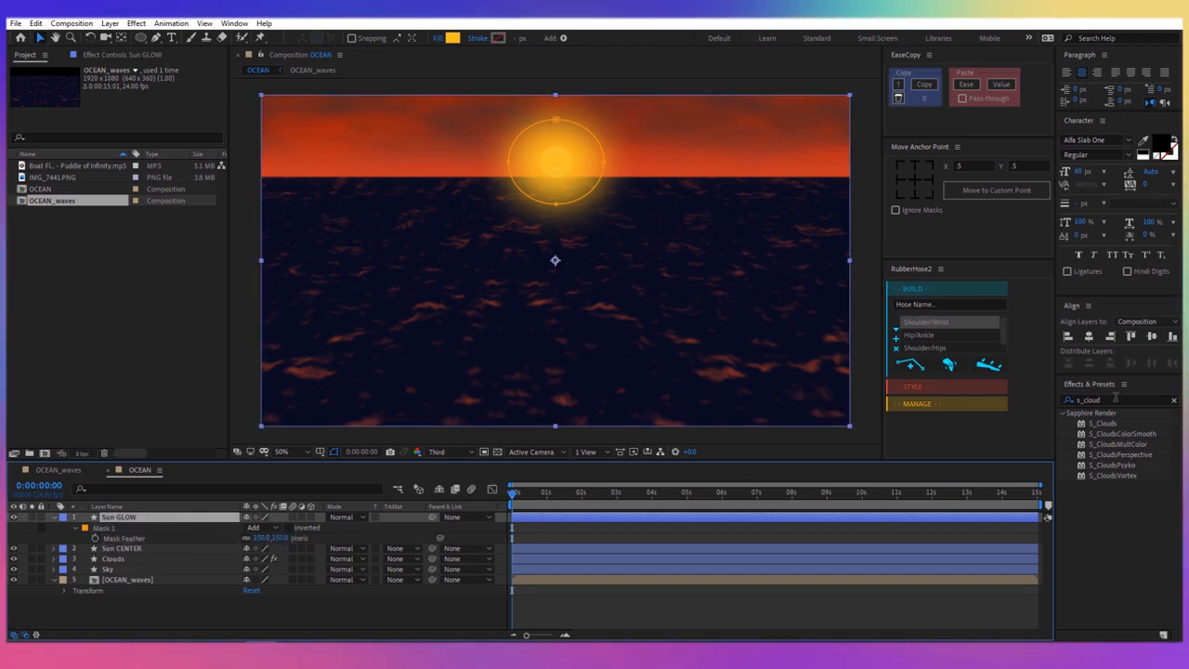
# - Apply Turbulent Displace to Sun GLOW with a time expression on Evolution and lower its opacity
pyautogui.click(1115, 399)
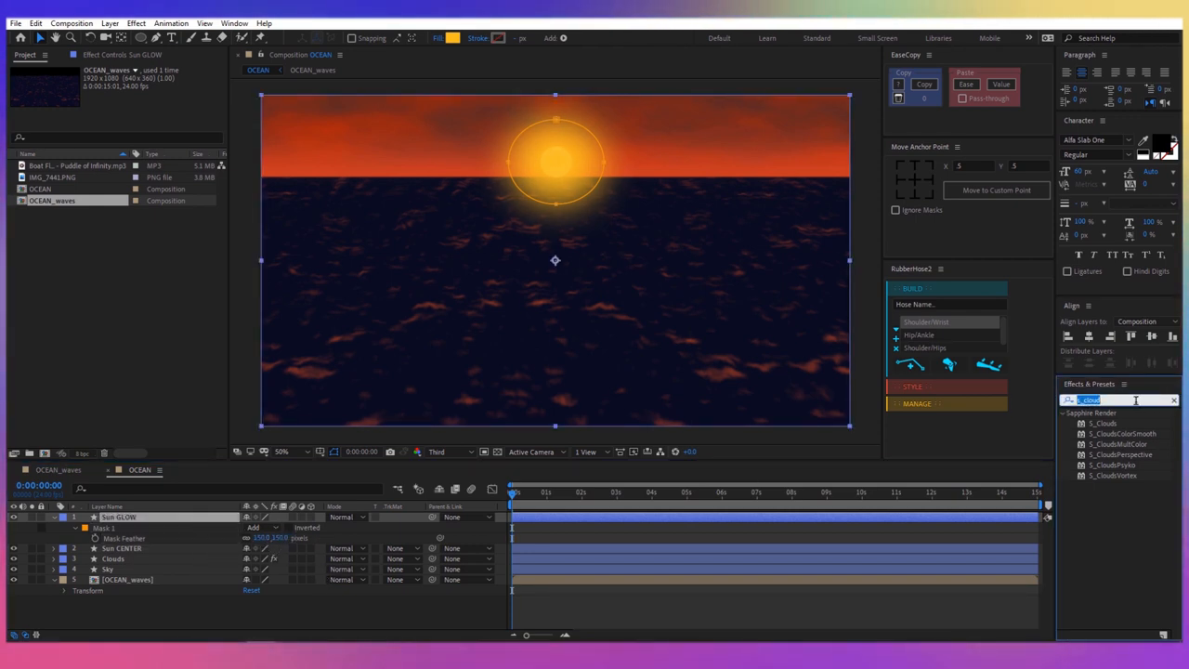
pyautogui.write('turbu')
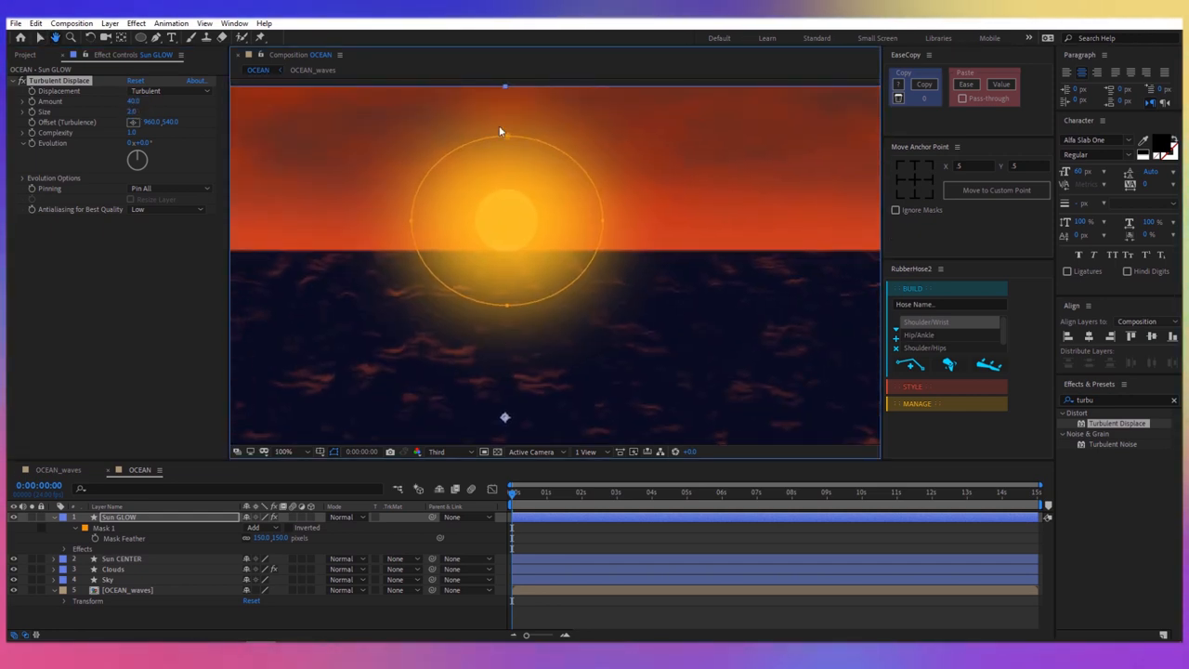
pyautogui.click(282, 452)
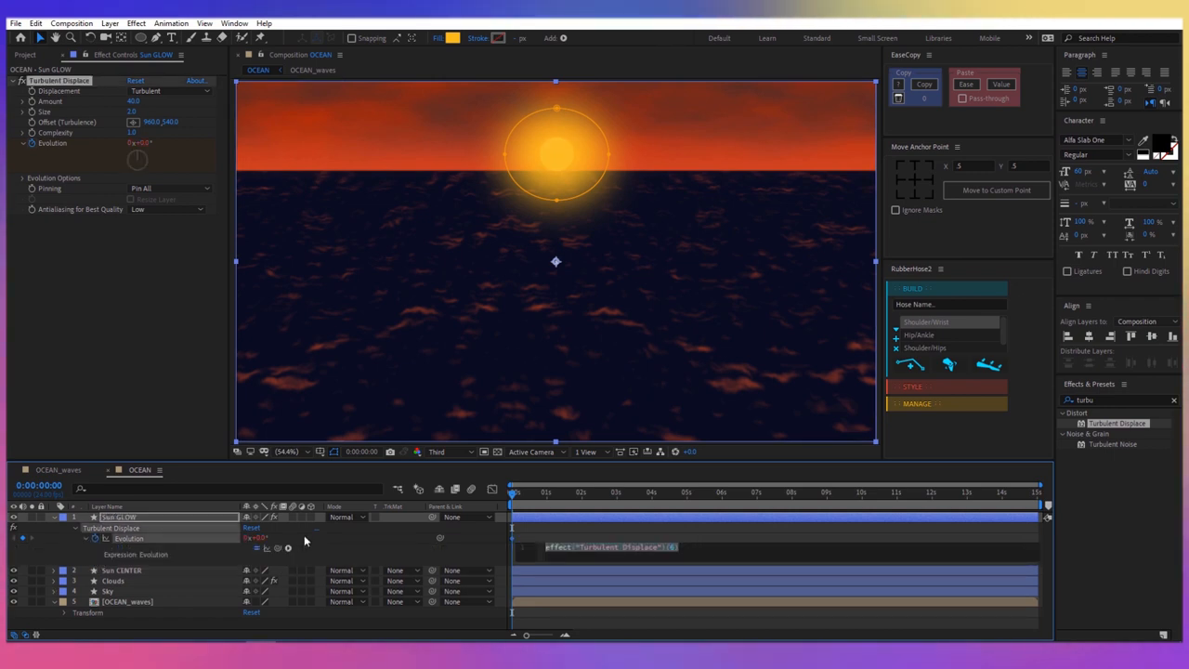
pyautogui.write('time')
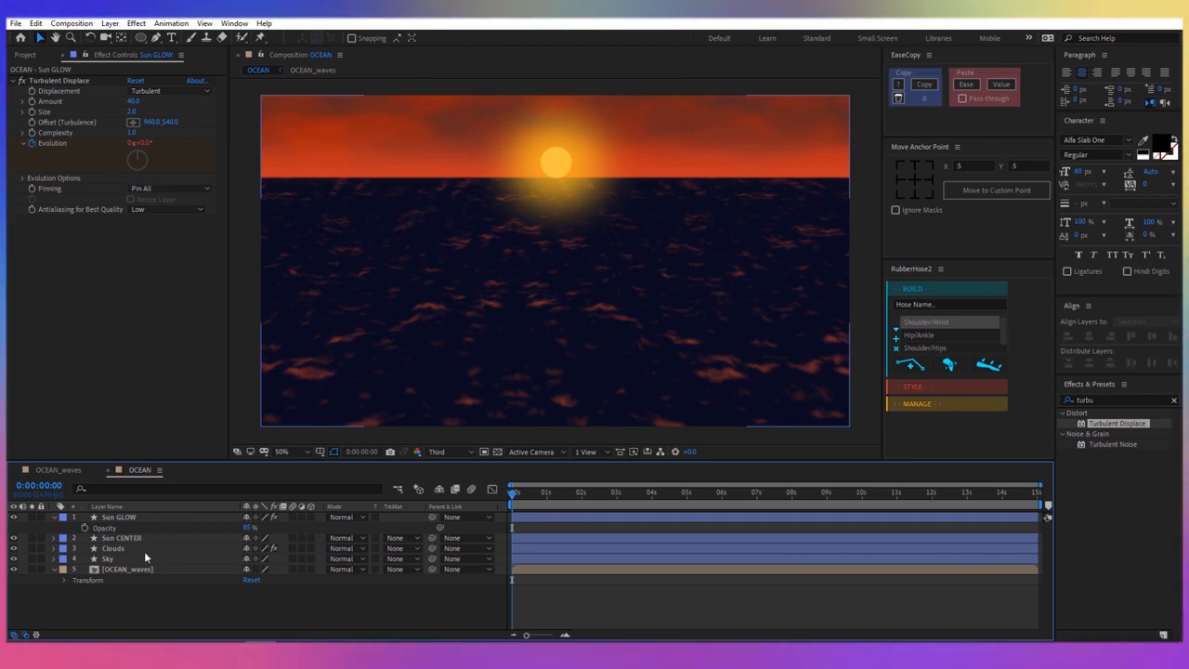
# - Copy the Sky layer's Mask Path onto the Sun CENTER and Sun GLOW layers
pyautogui.click(108, 557)
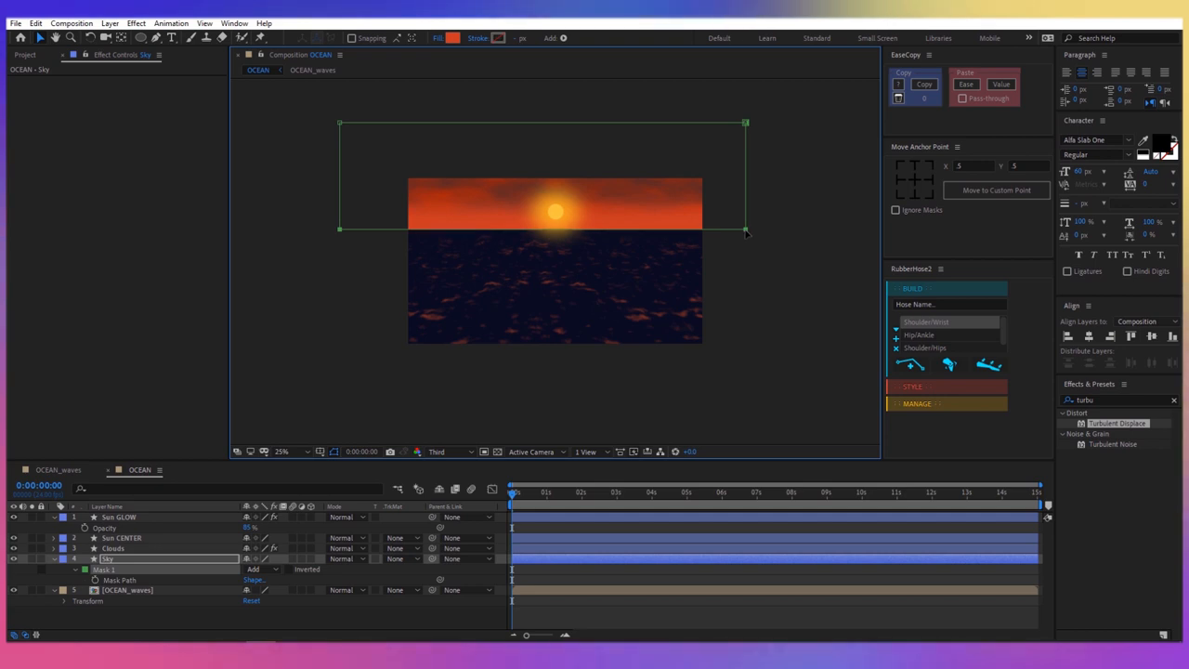
pyautogui.click(112, 548)
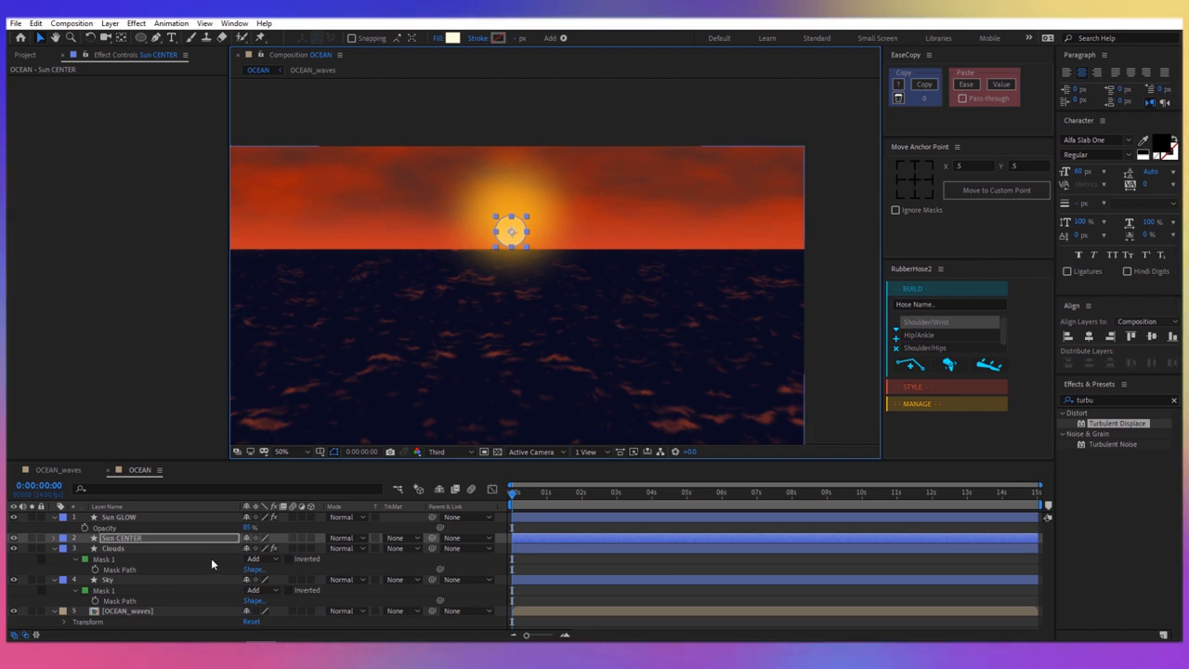
pyautogui.click(119, 516)
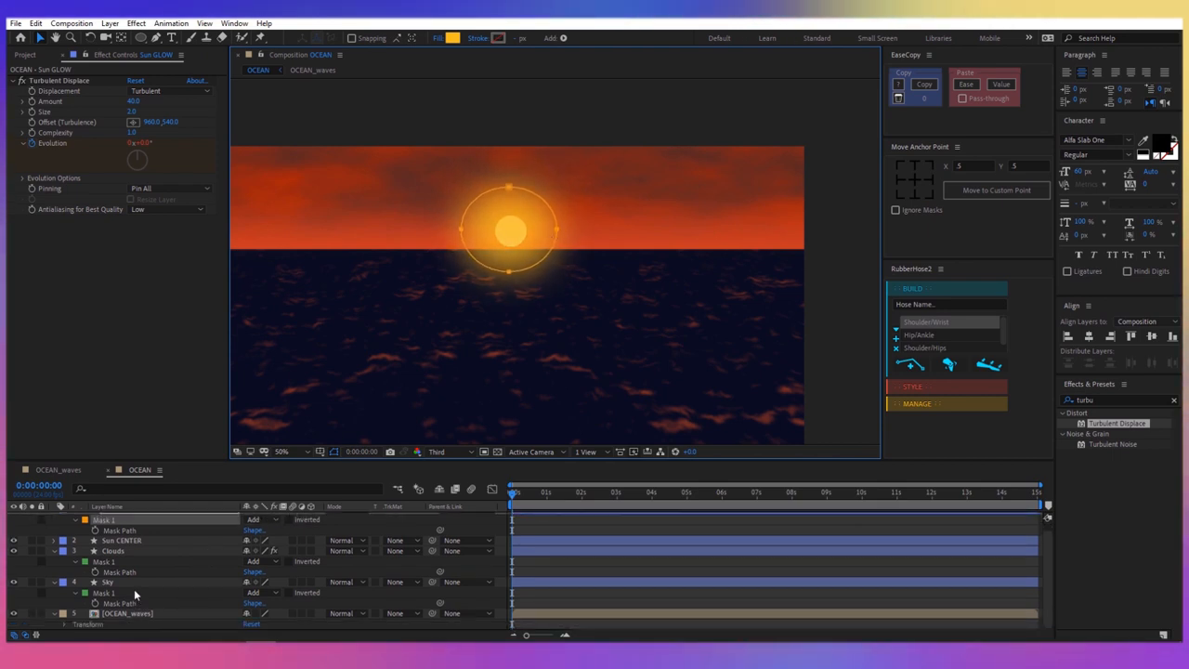
pyautogui.click(107, 581)
pyautogui.write('Sun Fog')
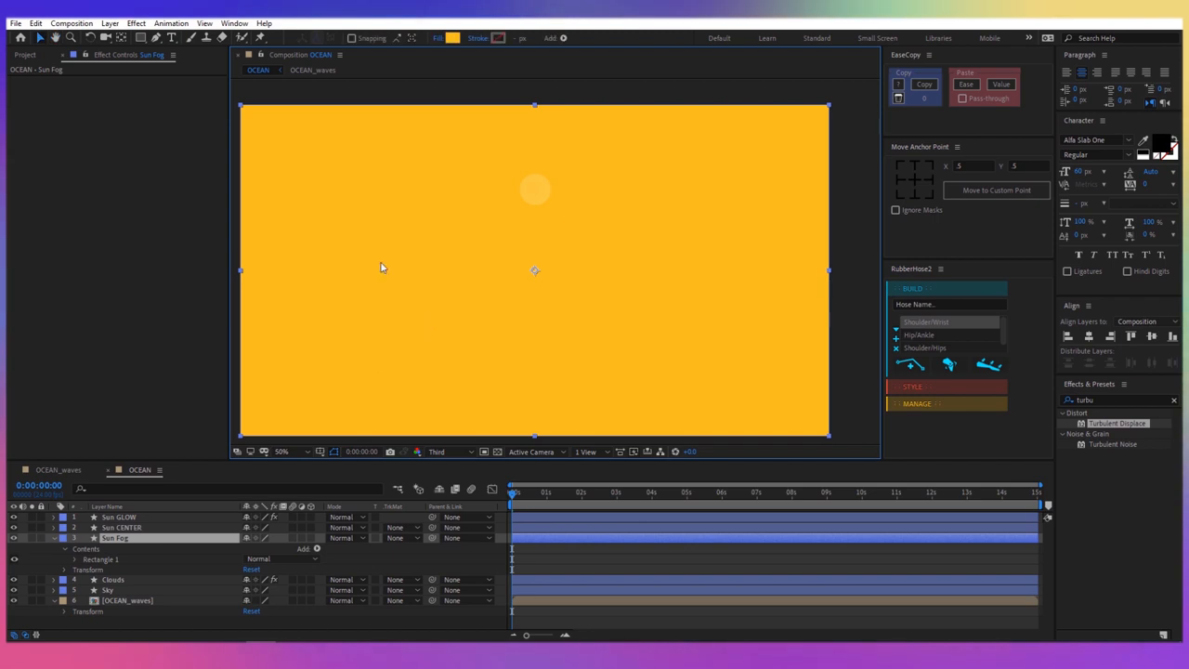
# - Set the Sun Fog fill colour, feather its mask and add Turbulent Displace with a time*50 Evolution expression
pyautogui.click(452, 37)
pyautogui.write('ECB')
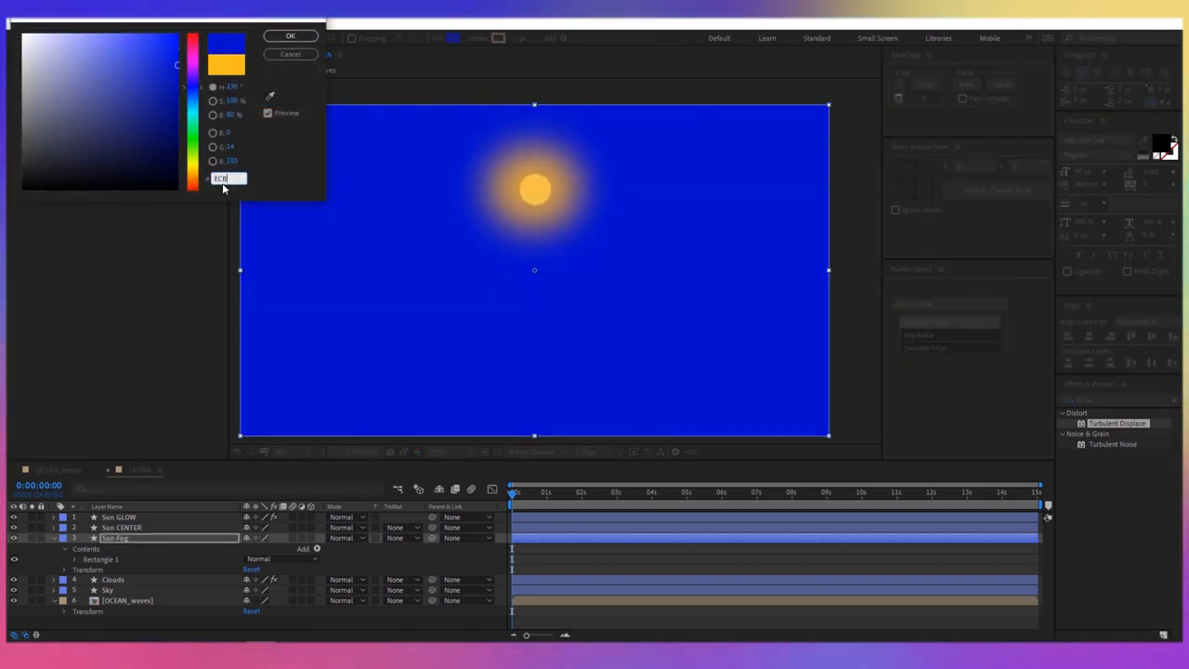
pyautogui.click(290, 35)
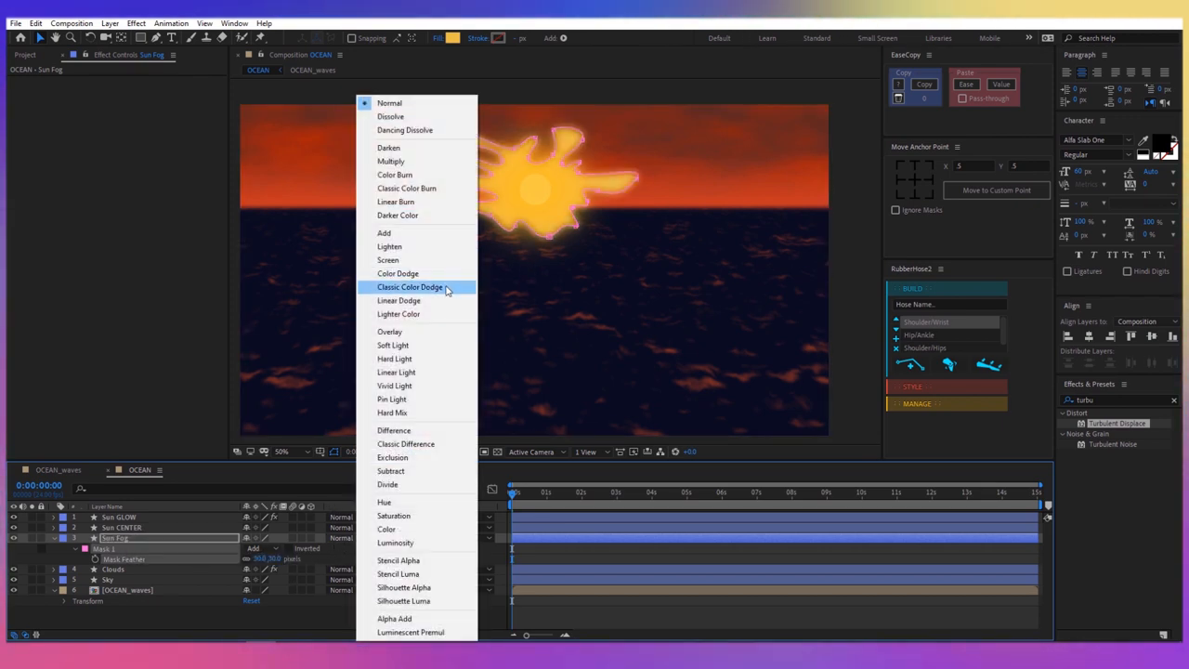
pyautogui.click(409, 286)
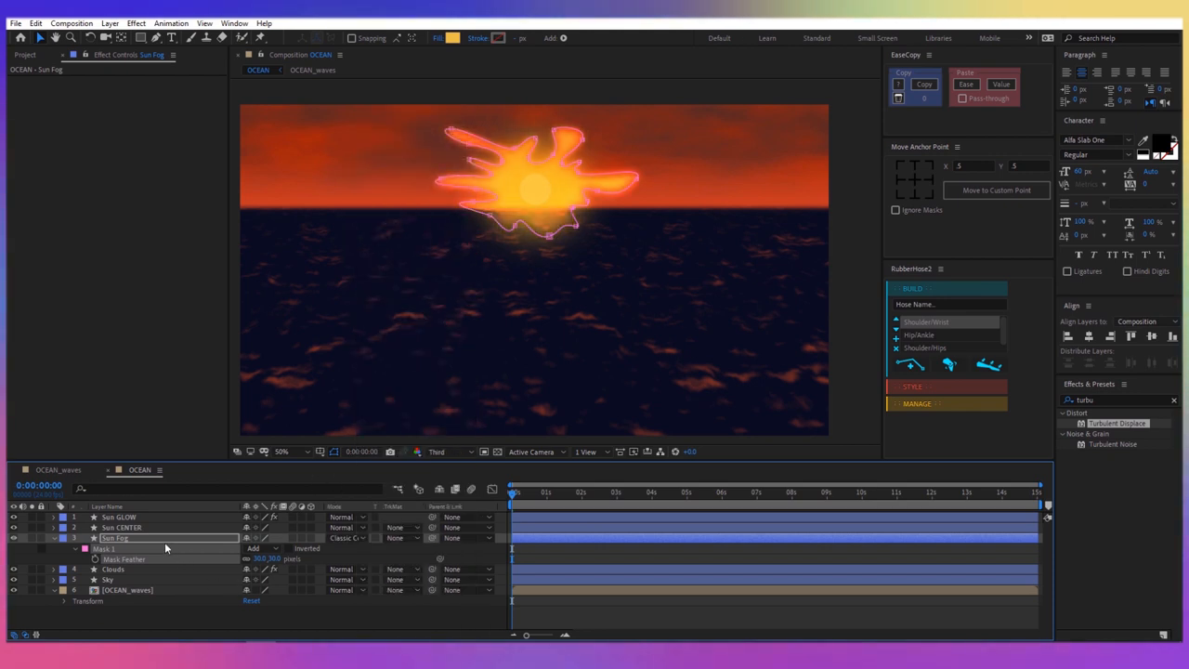
pyautogui.click(52, 538)
pyautogui.write('time*50')
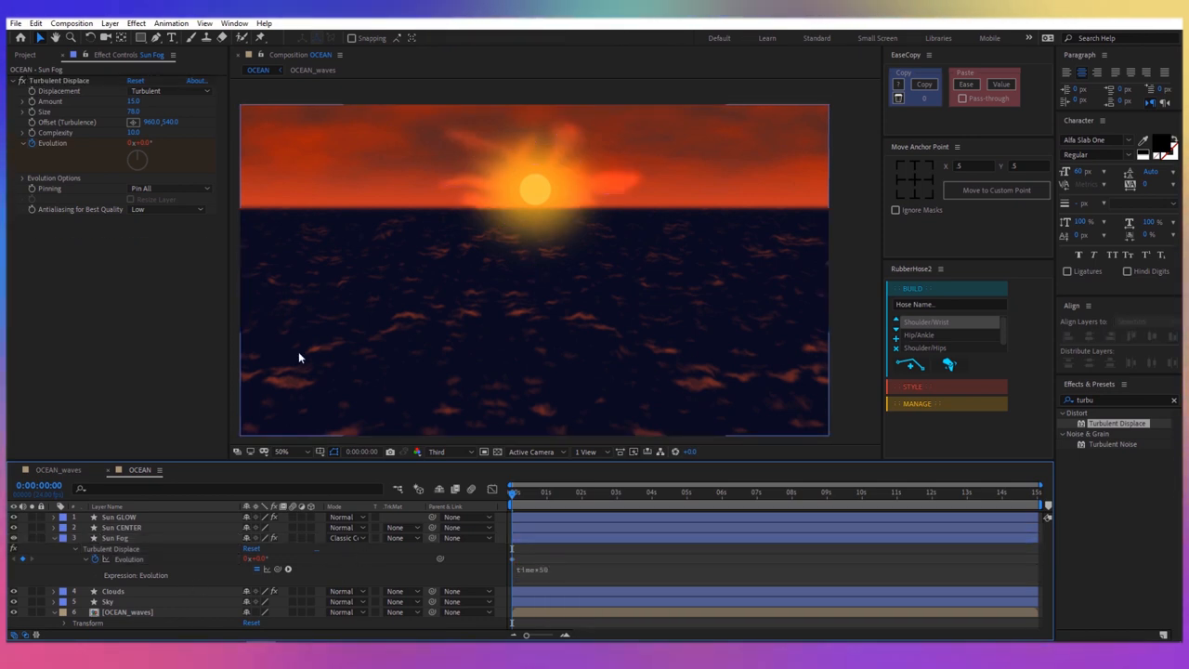
pyautogui.moveTo(160, 556)
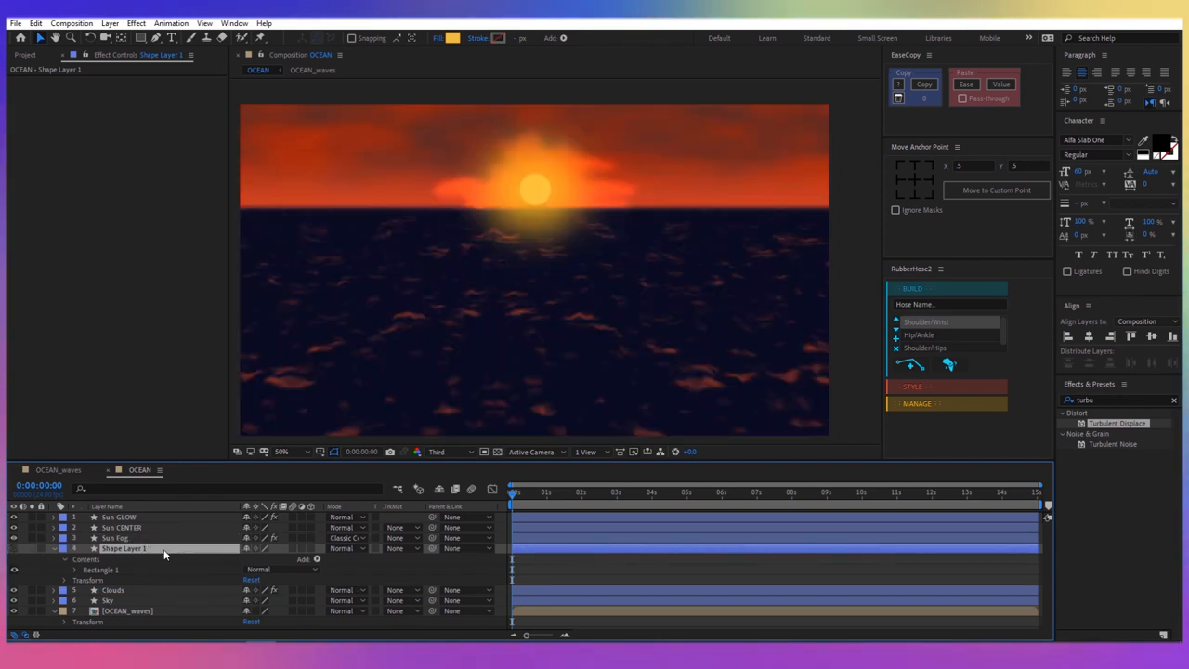
# - Rename the shape layer Sun Water Reflection and add Turbulent Displace, Amount 150, Evolution time*50
pyautogui.doubleClick(123, 548)
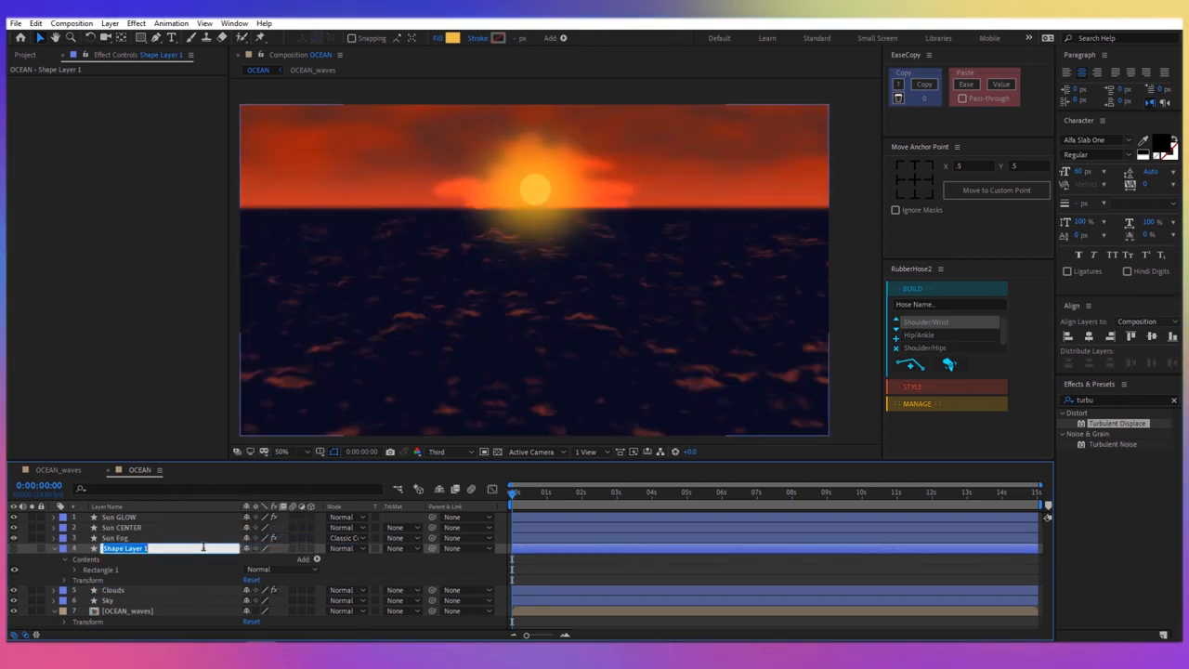
pyautogui.write('Sun-Water Reflection')
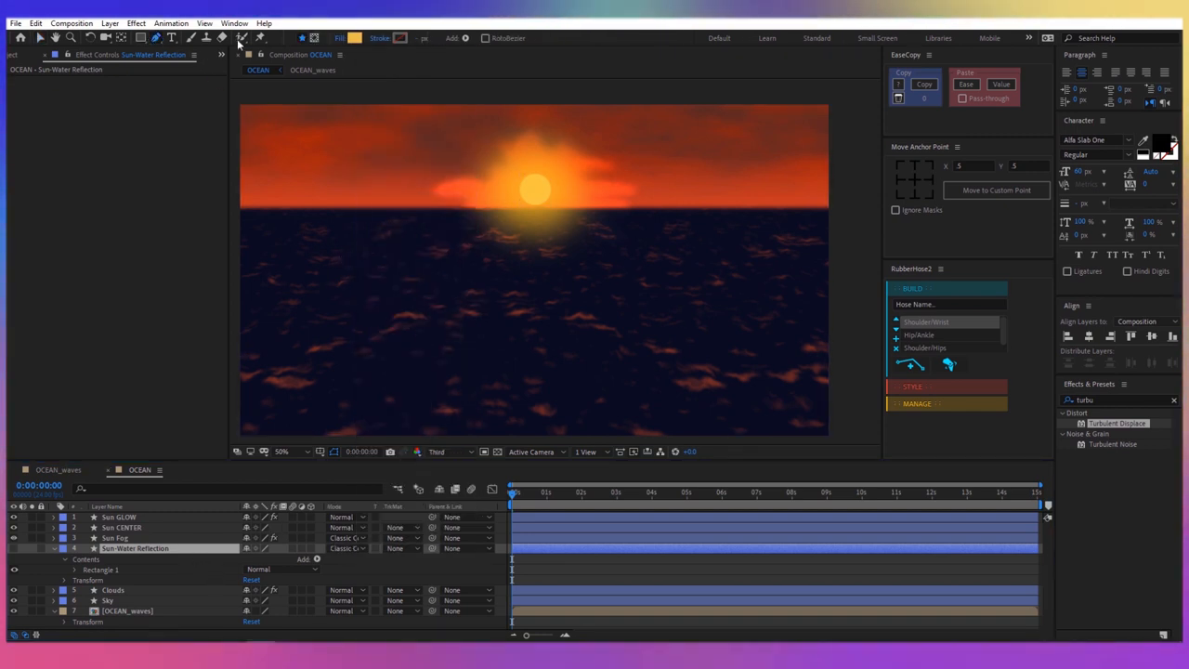
pyautogui.moveTo(314, 37)
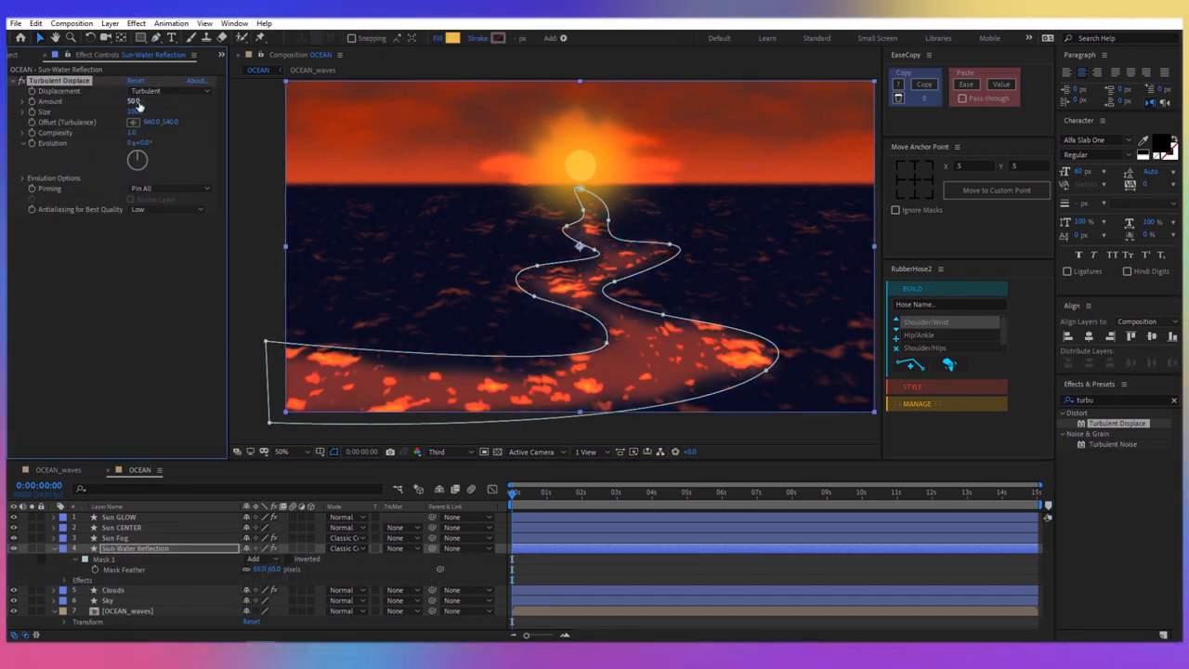
pyautogui.write('150')
pyautogui.write('time*')
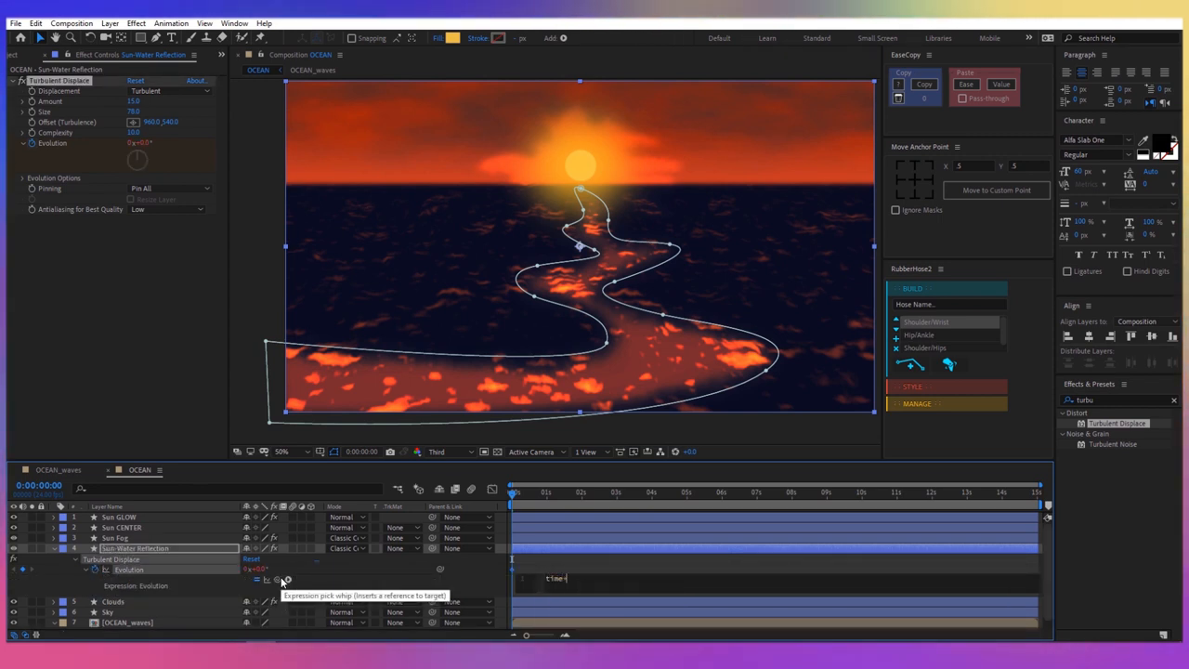
pyautogui.write('+50')
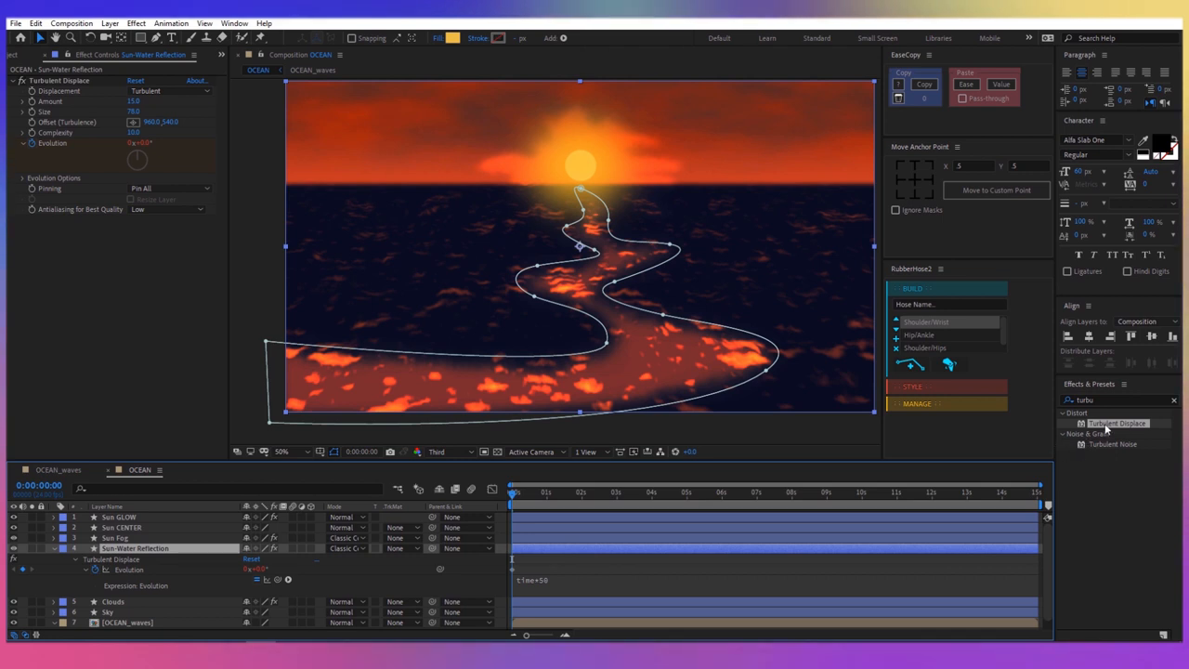
# - Apply Curves to Sun Water Reflection and reshape its Red channel curve to warm the glint
pyautogui.write('curves')
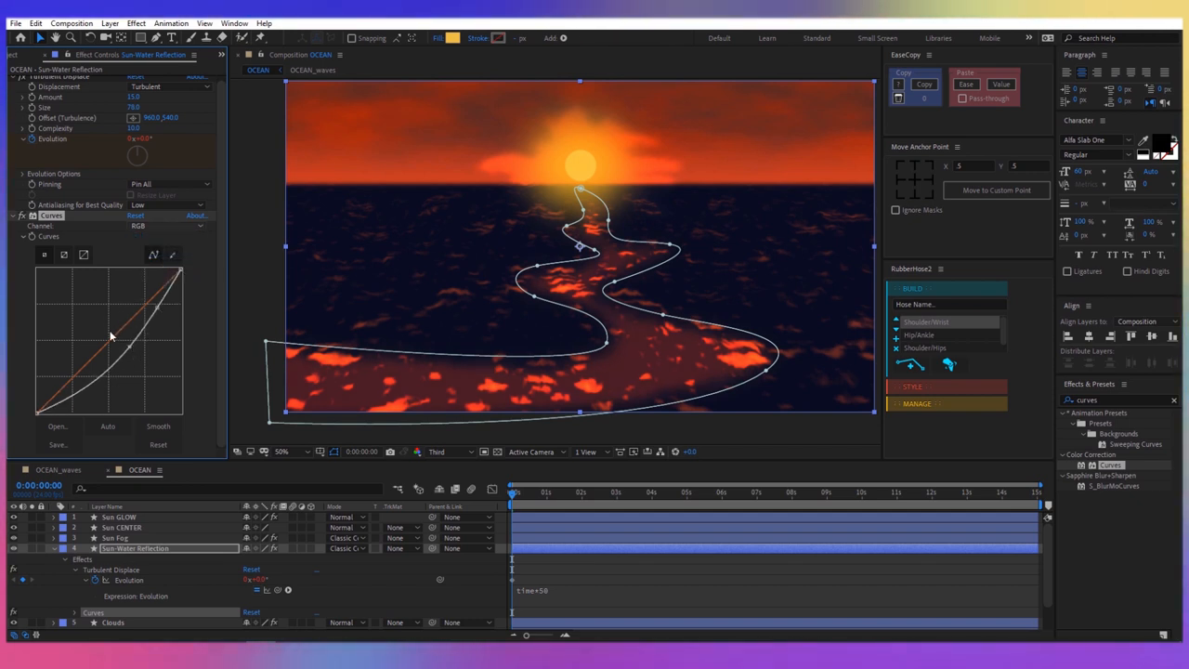
pyautogui.click(167, 227)
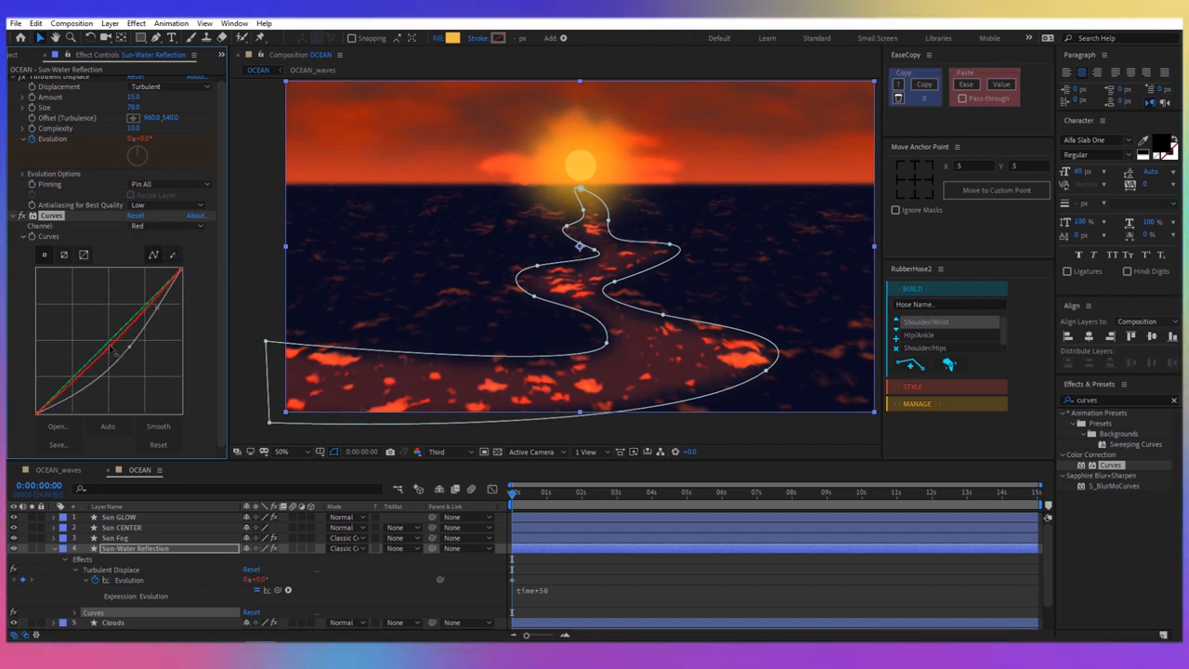
pyautogui.moveTo(111, 351); pyautogui.dragTo(152, 297)
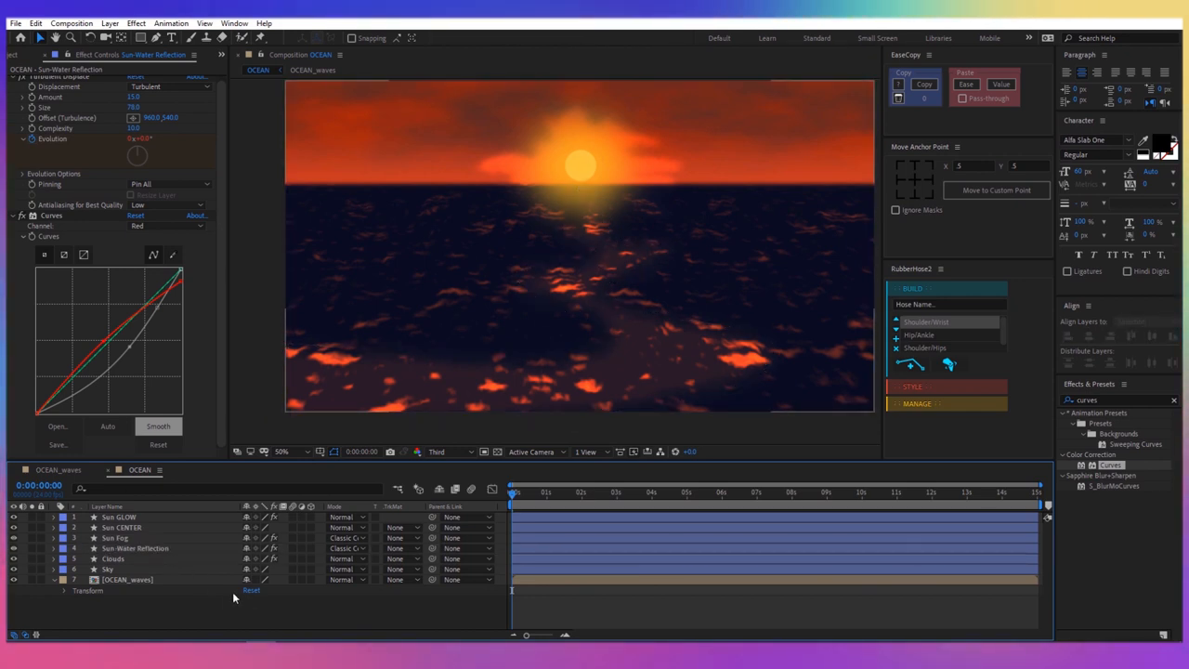
# - Create a new adjustment layer and rename it Grain
pyautogui.rightClick(232, 598)
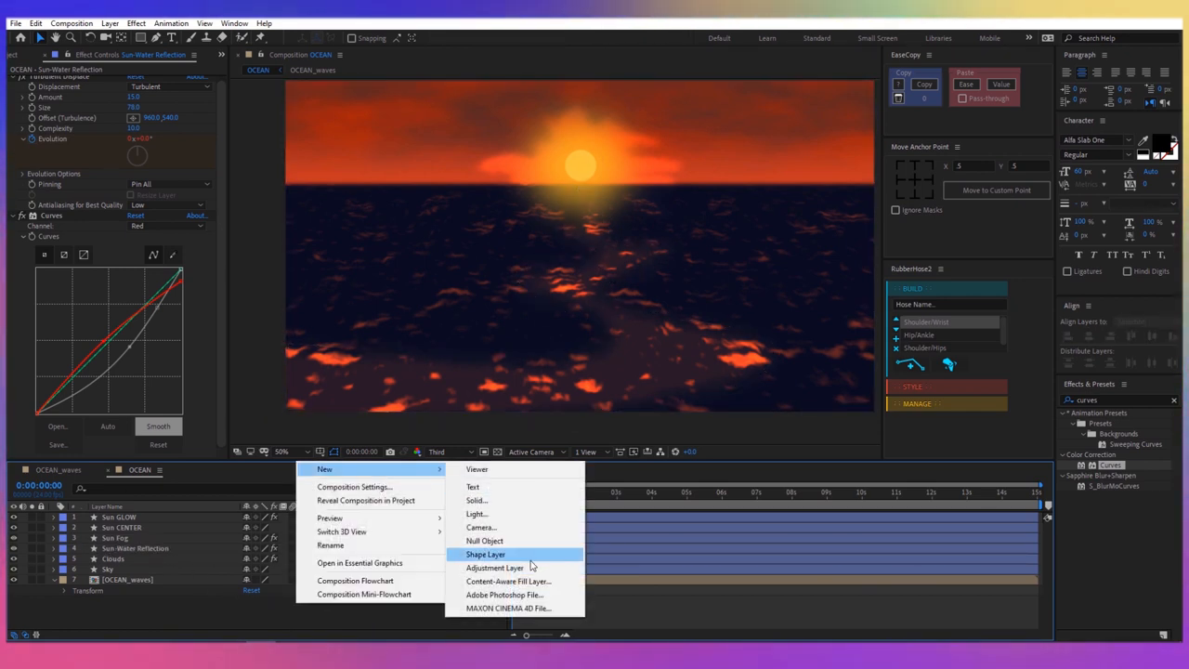
pyautogui.click(494, 568)
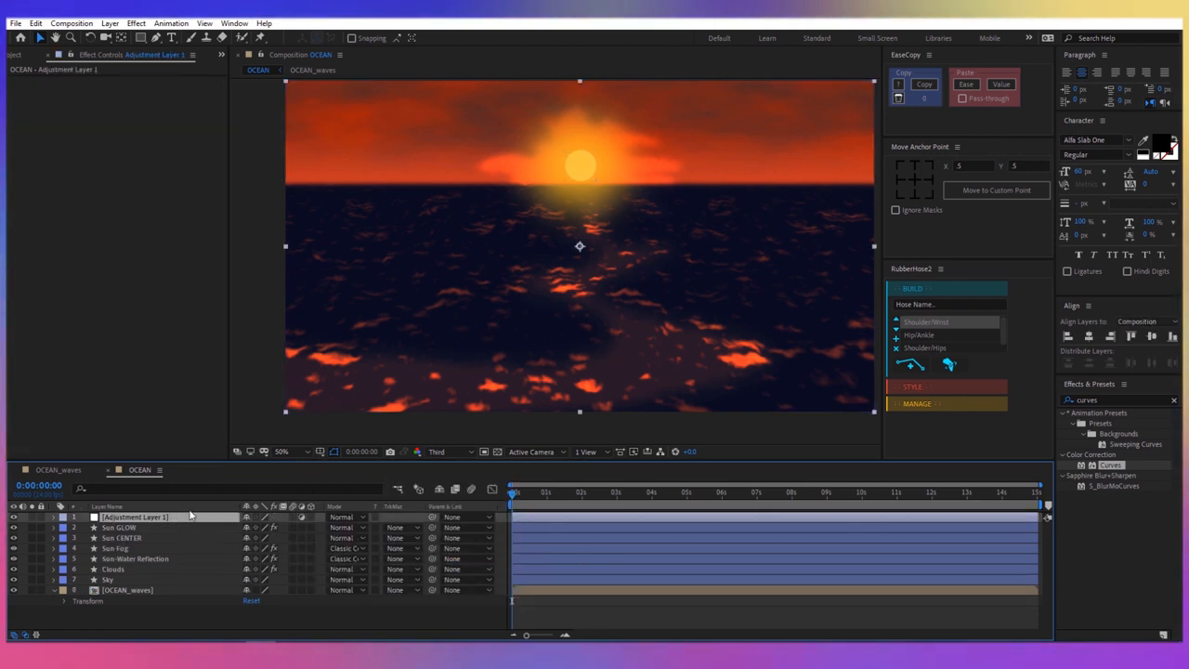
pyautogui.write('Grain')
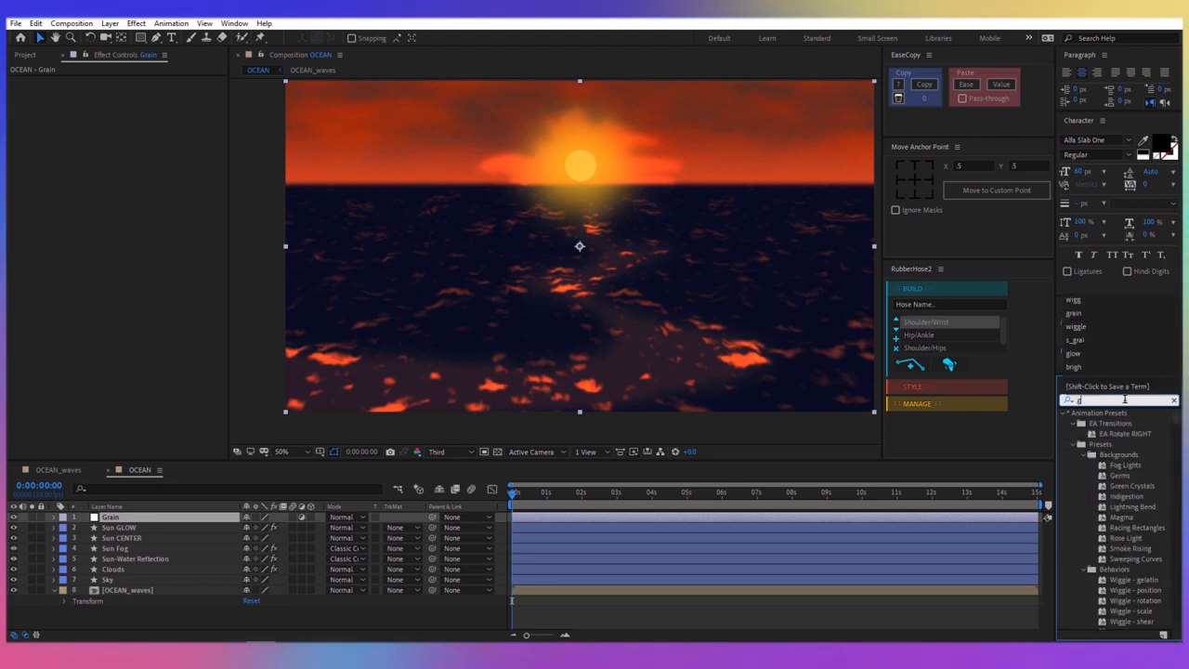
# - Apply the Sapphire S_Grain effect to the Grain layer and preview the scene
pyautogui.write('rain')
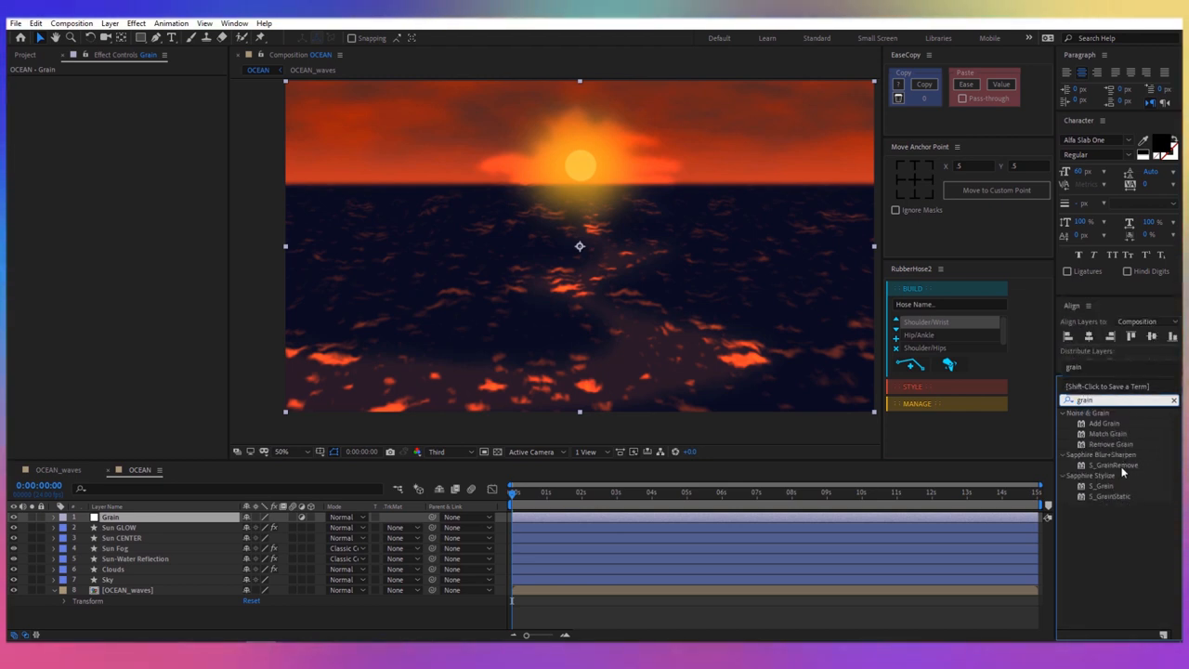
pyautogui.moveTo(1108, 493)
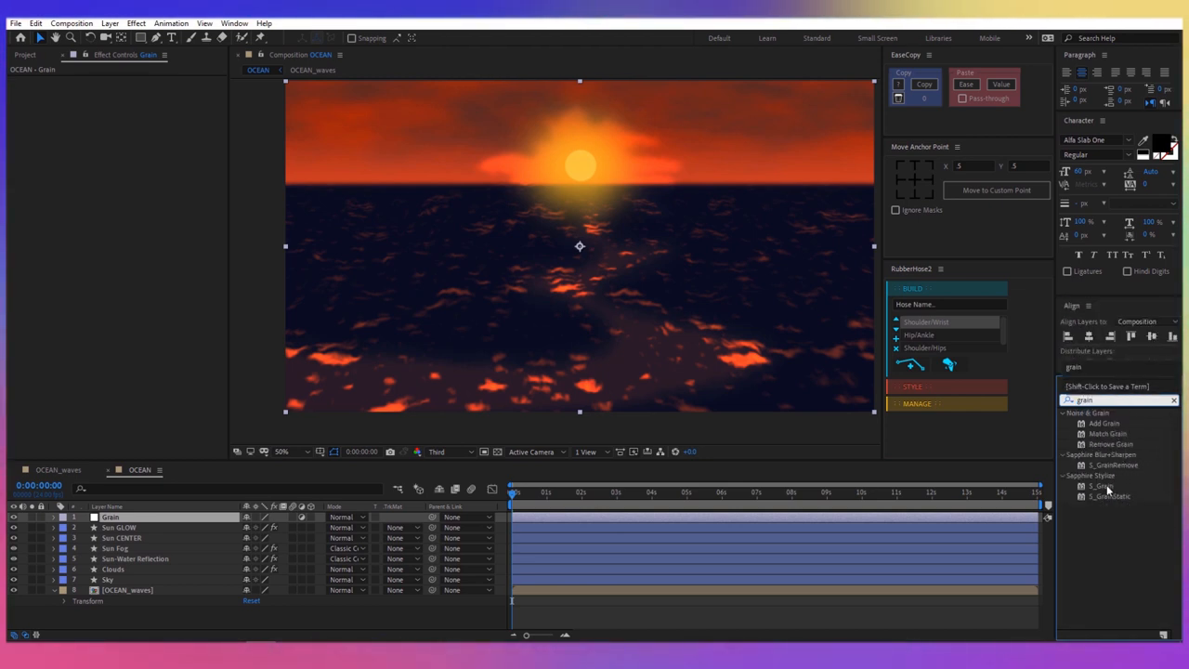
pyautogui.doubleClick(1101, 486)
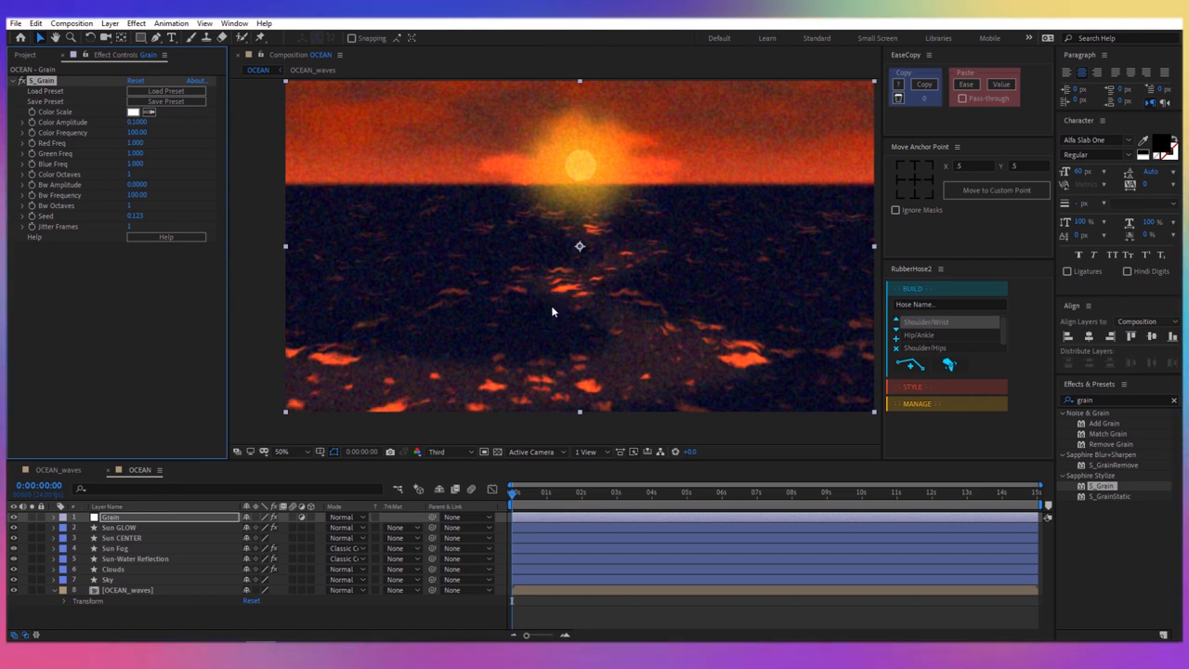
pyautogui.moveTo(119, 145)
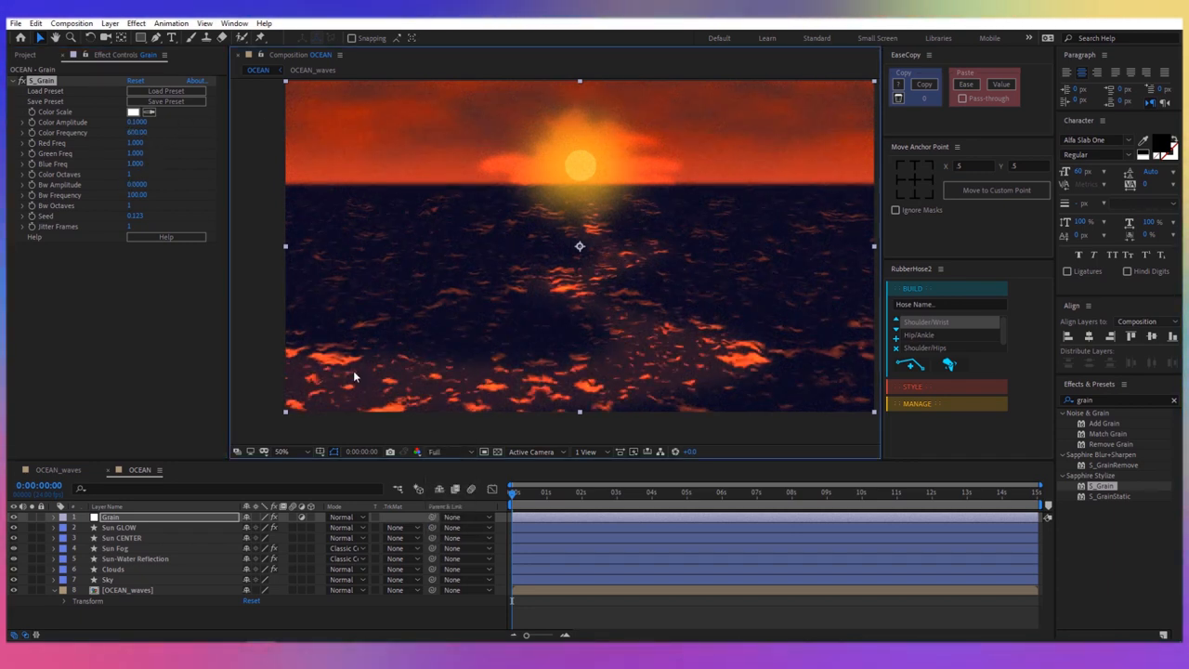
pyautogui.moveTo(517, 429)
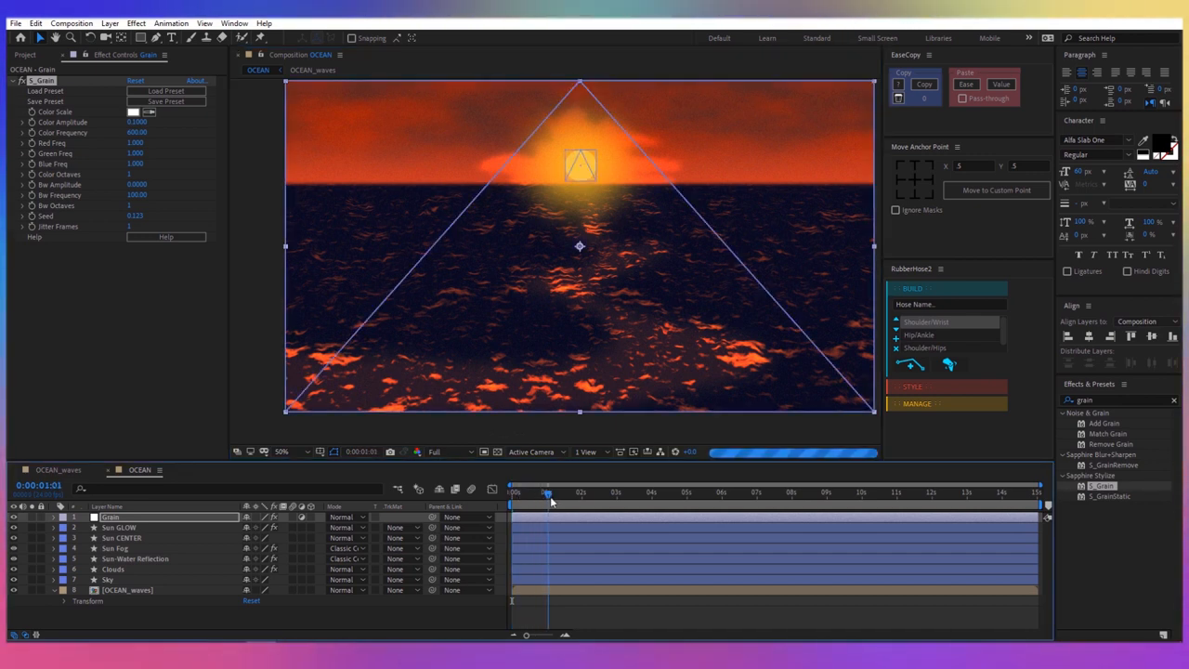
pyautogui.click(513, 493)
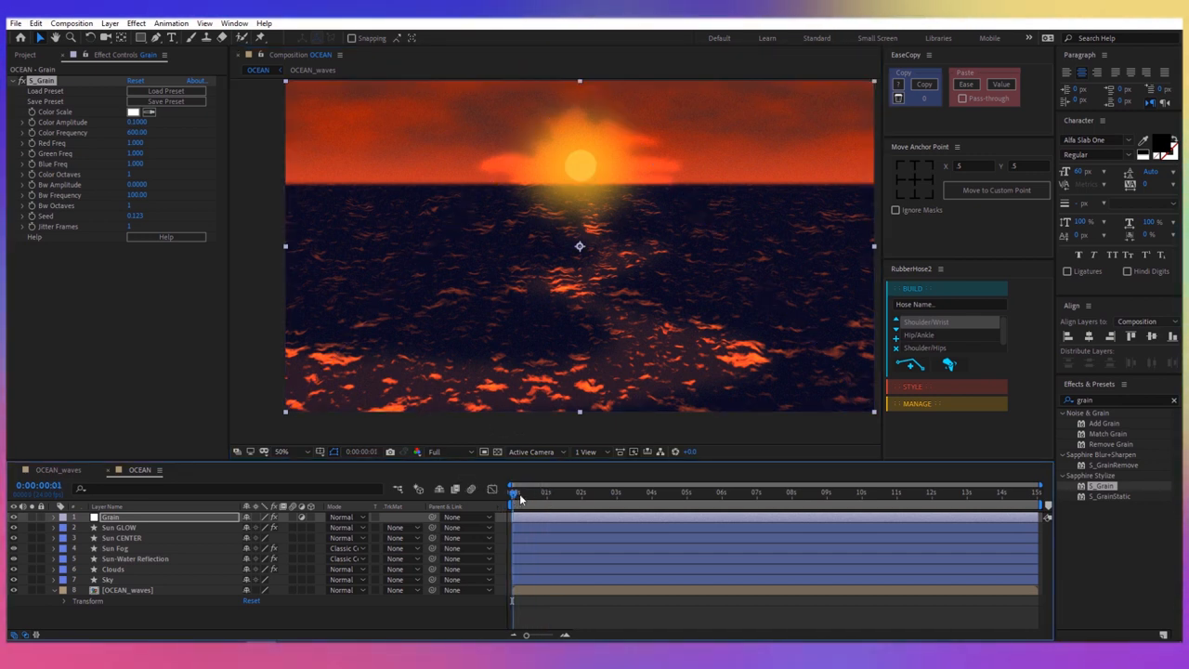
pyautogui.click(450, 452)
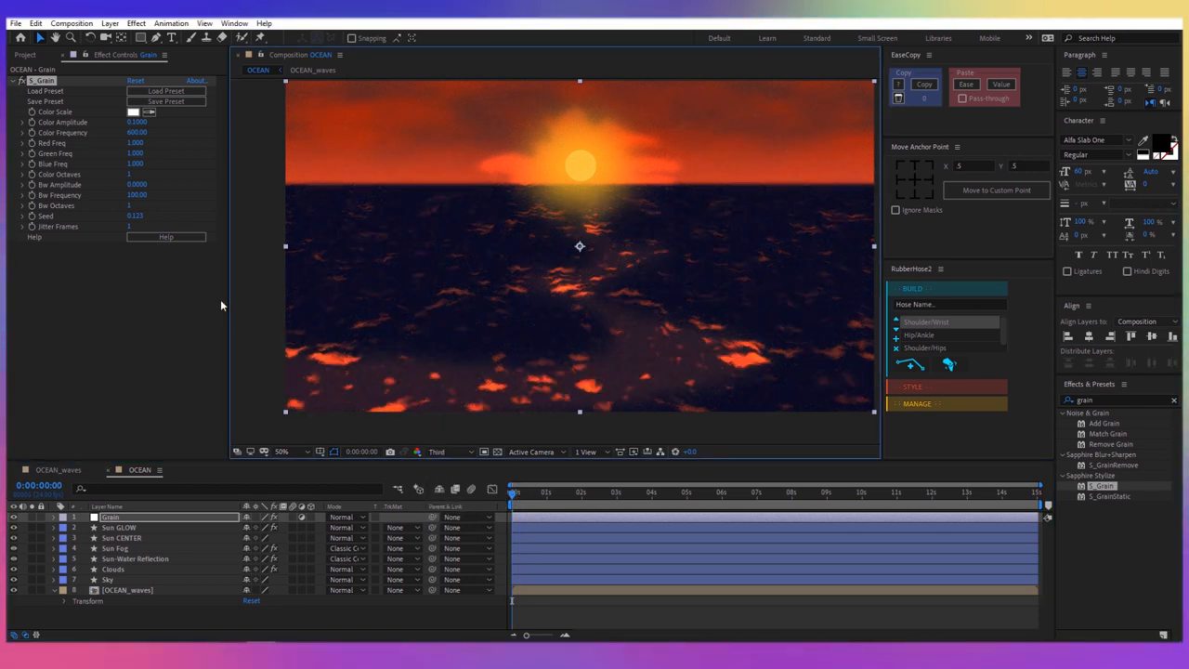
# - Add a Curves adjustment layer and grade the scene's RGB and Red curves
pyautogui.rightClick(419, 480)
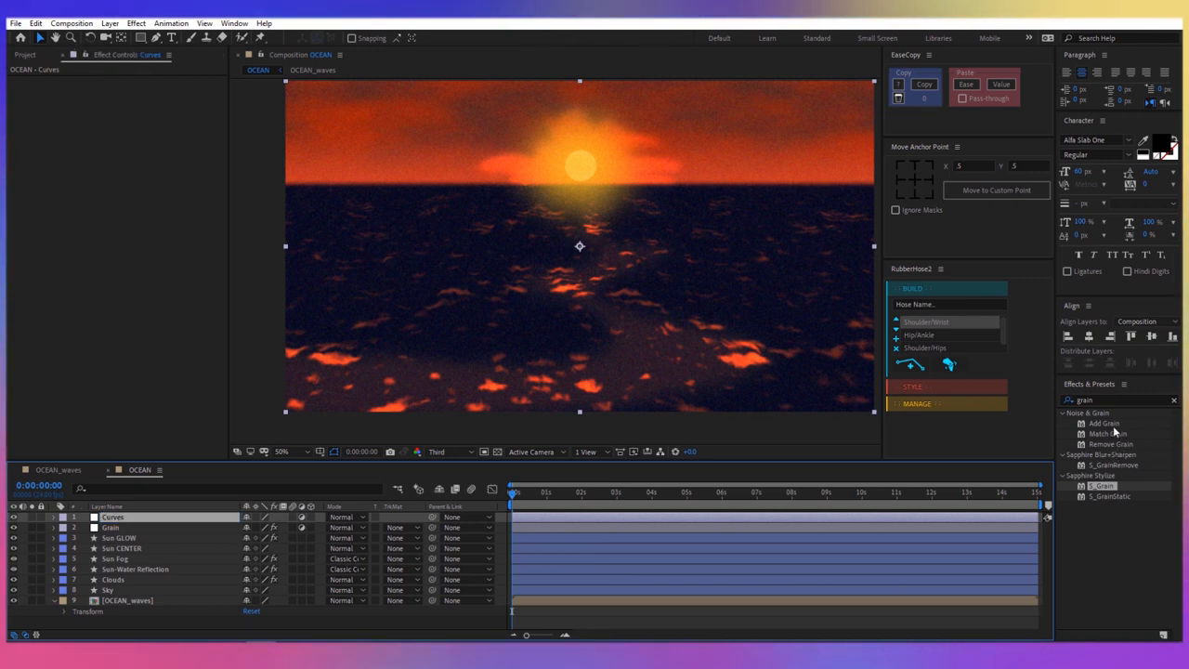
pyautogui.write('curves')
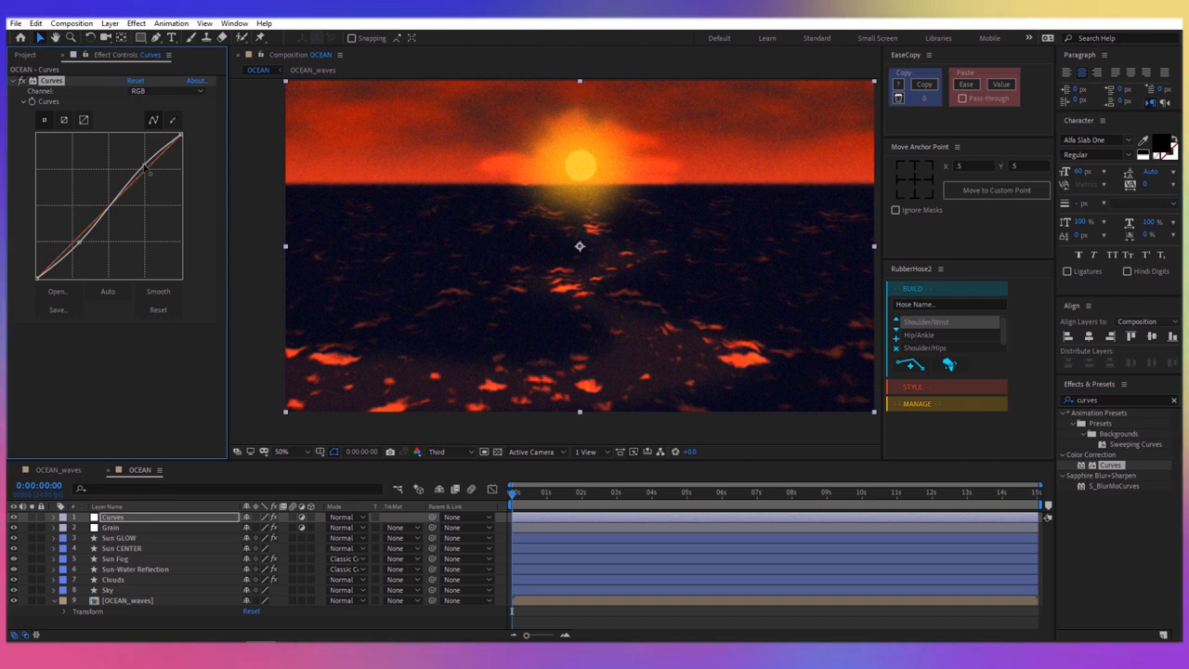
pyautogui.click(167, 90)
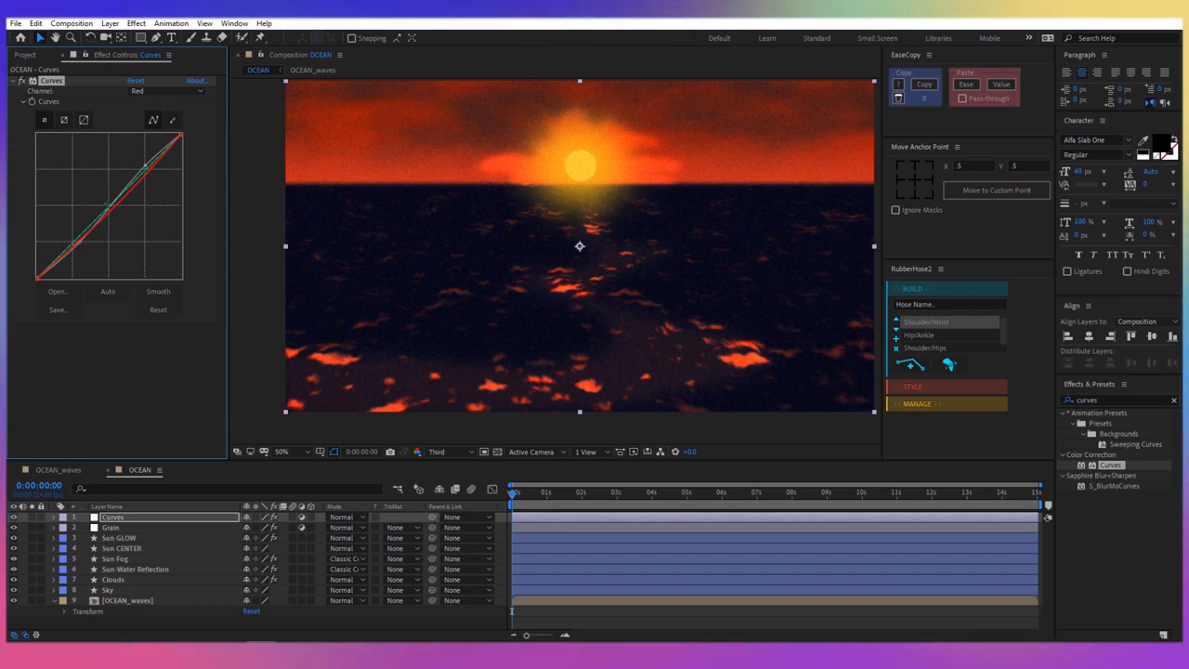
pyautogui.click(583, 492)
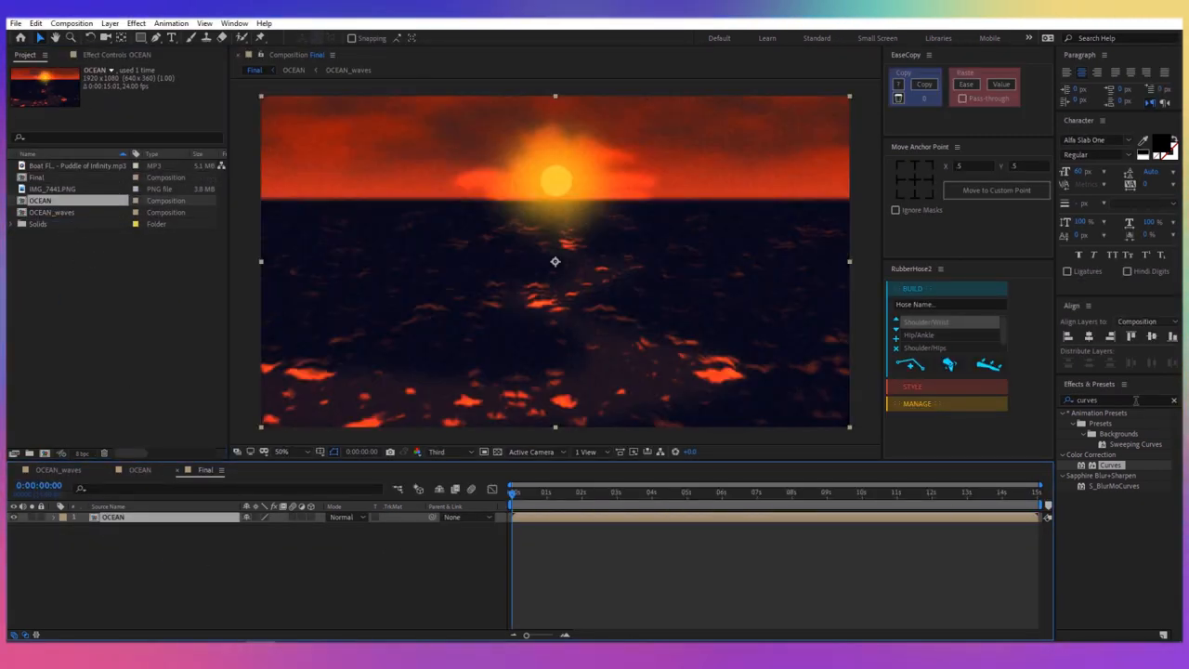
# - Apply the Wiggle - position preset to the nested OCEAN layer, raise its Scale and scrub to check
pyautogui.write('pos')
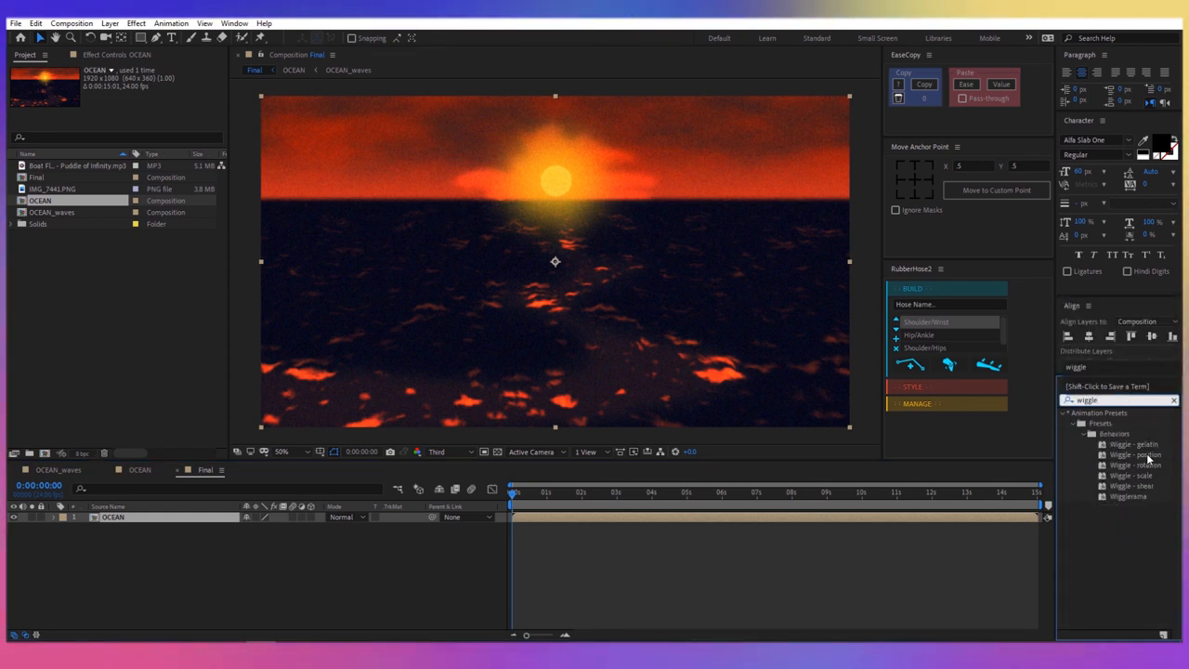
pyautogui.doubleClick(1133, 455)
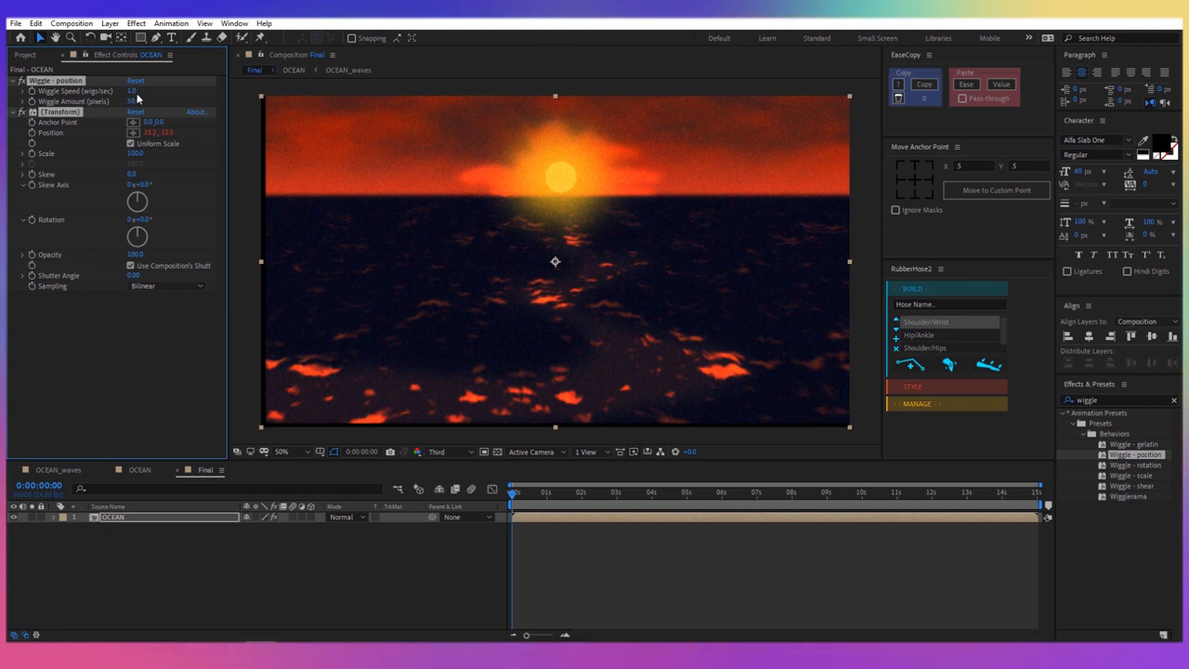
pyautogui.click(137, 100)
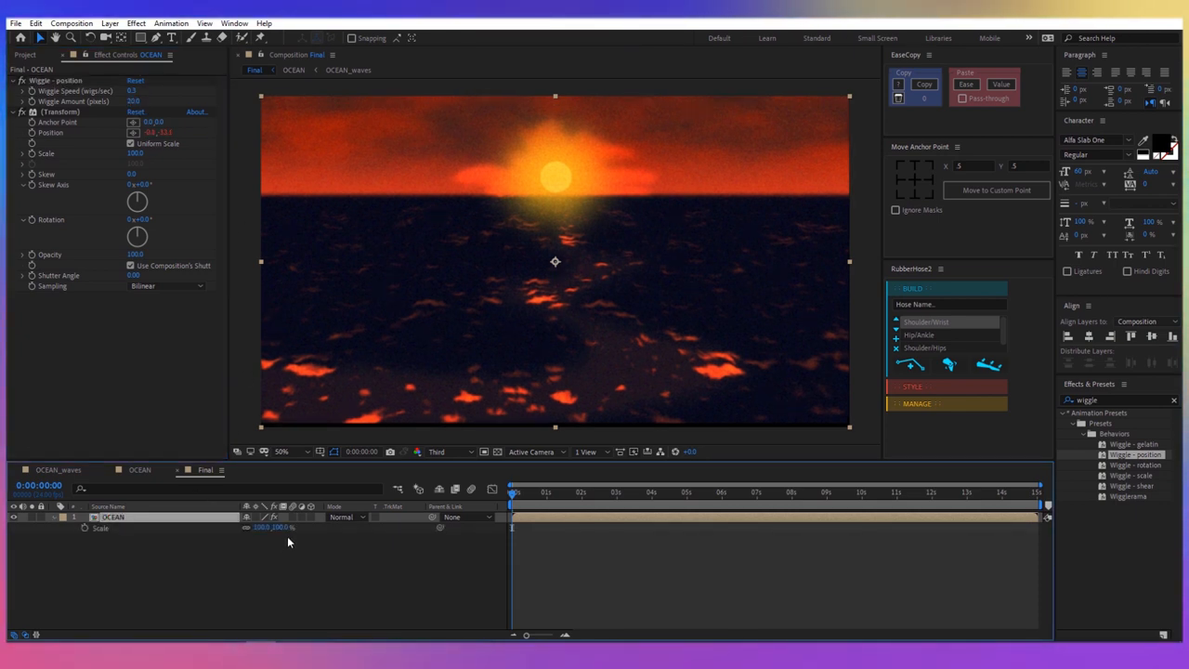
pyautogui.moveTo(412, 416)
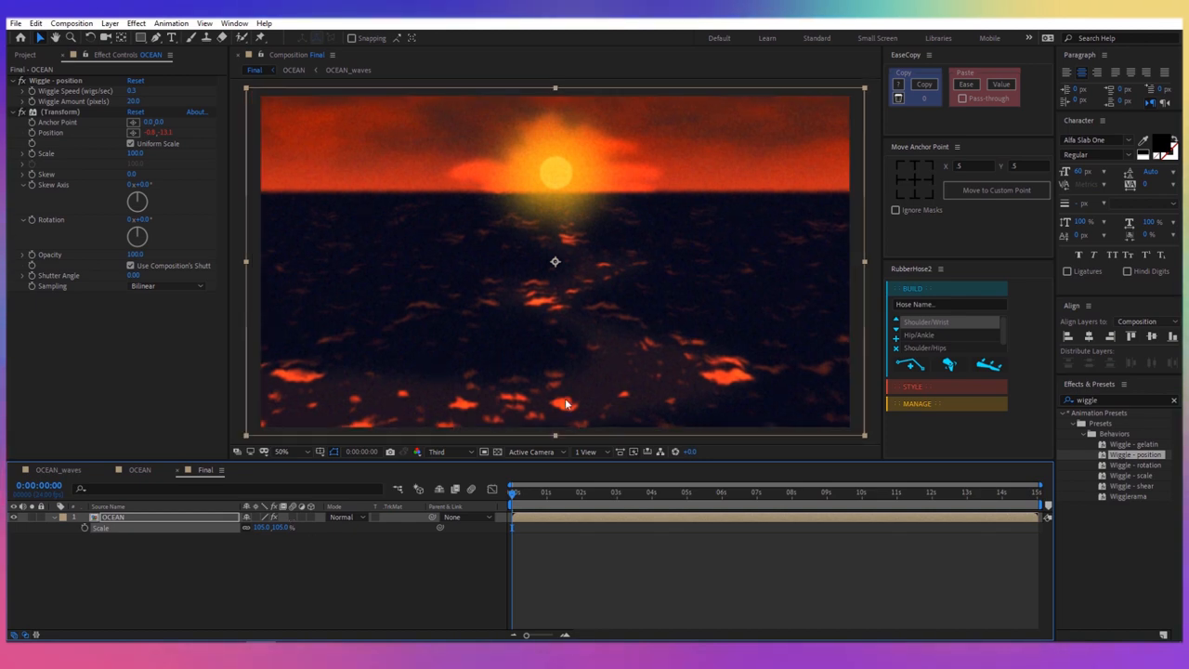
pyautogui.click(593, 493)
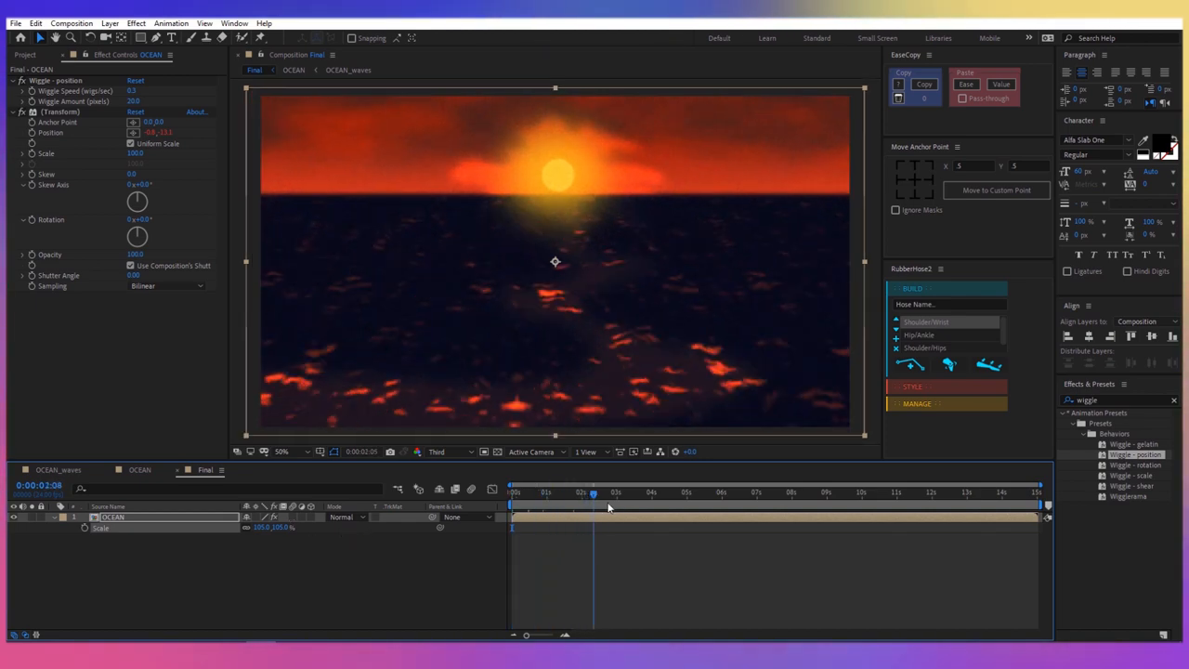